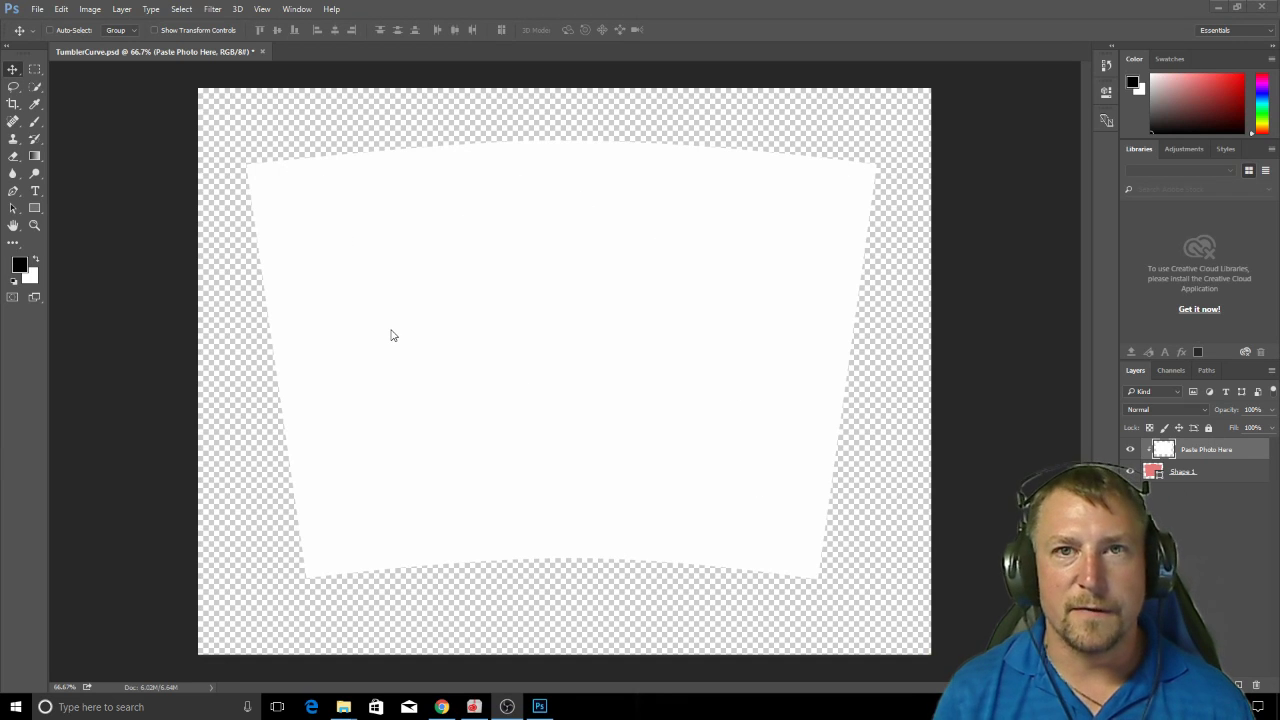
pyautogui.moveTo(510, 490)
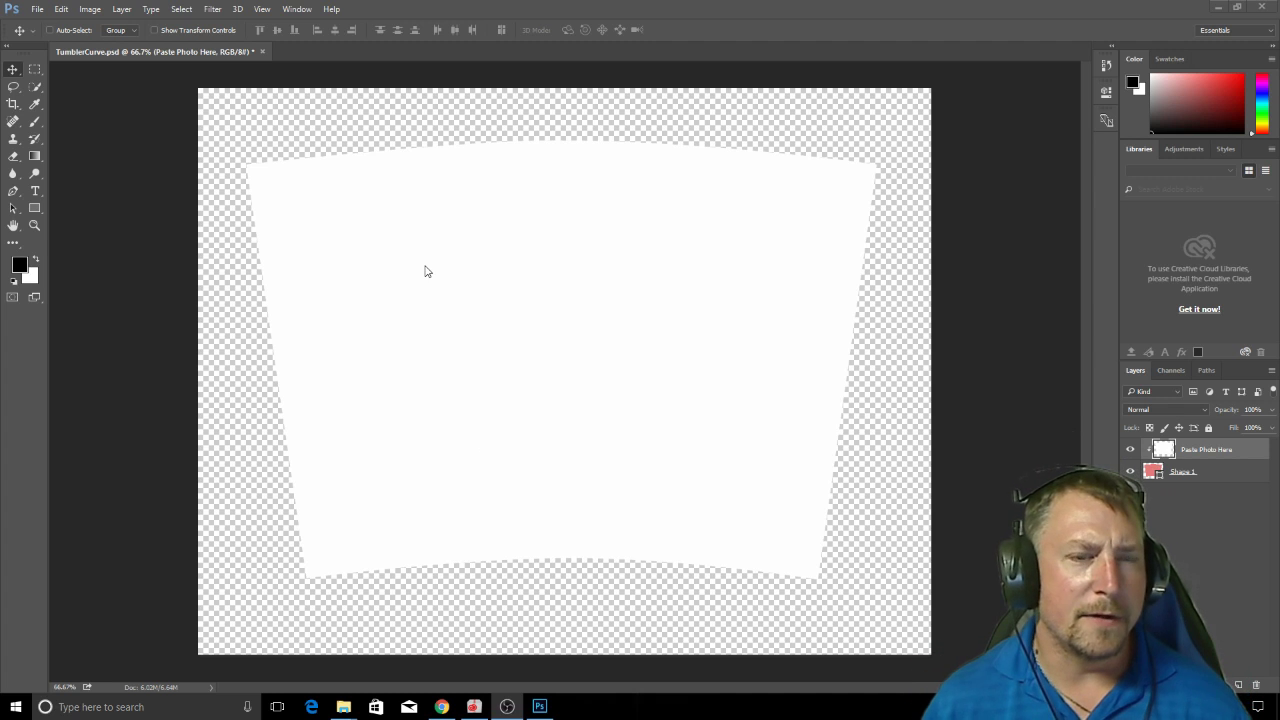
pyautogui.moveTo(469, 283)
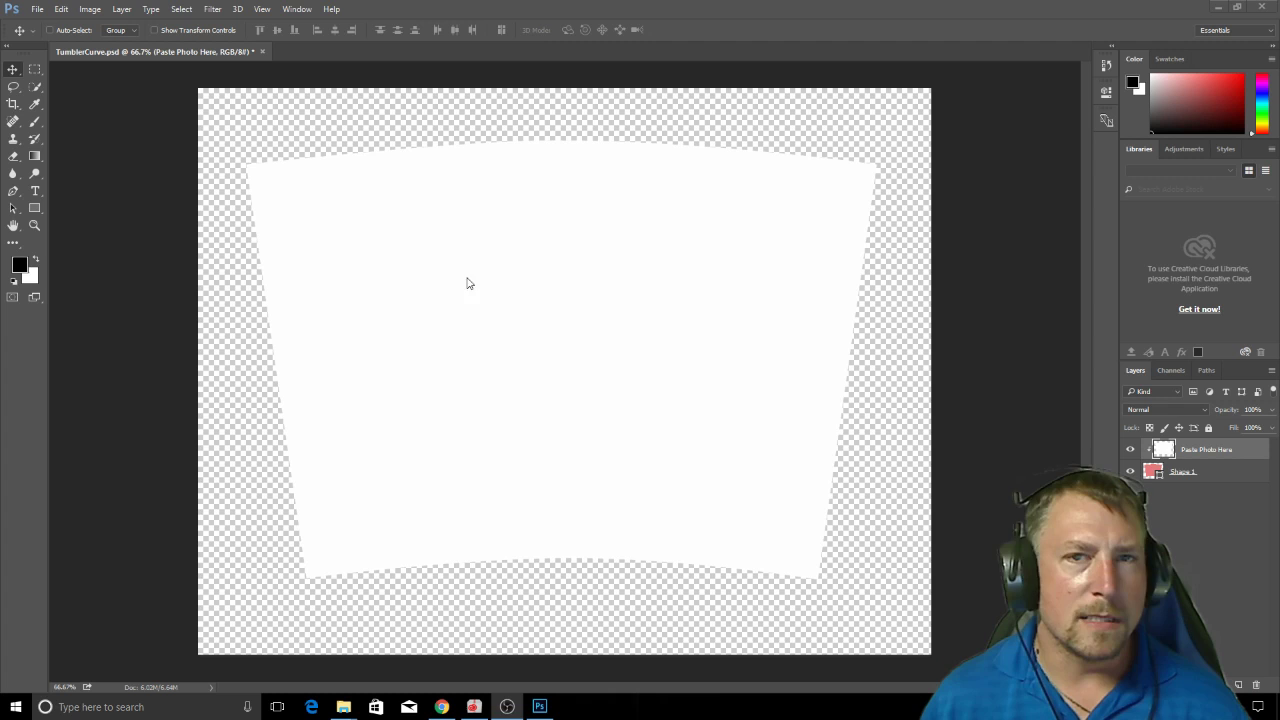
pyautogui.moveTo(417, 247)
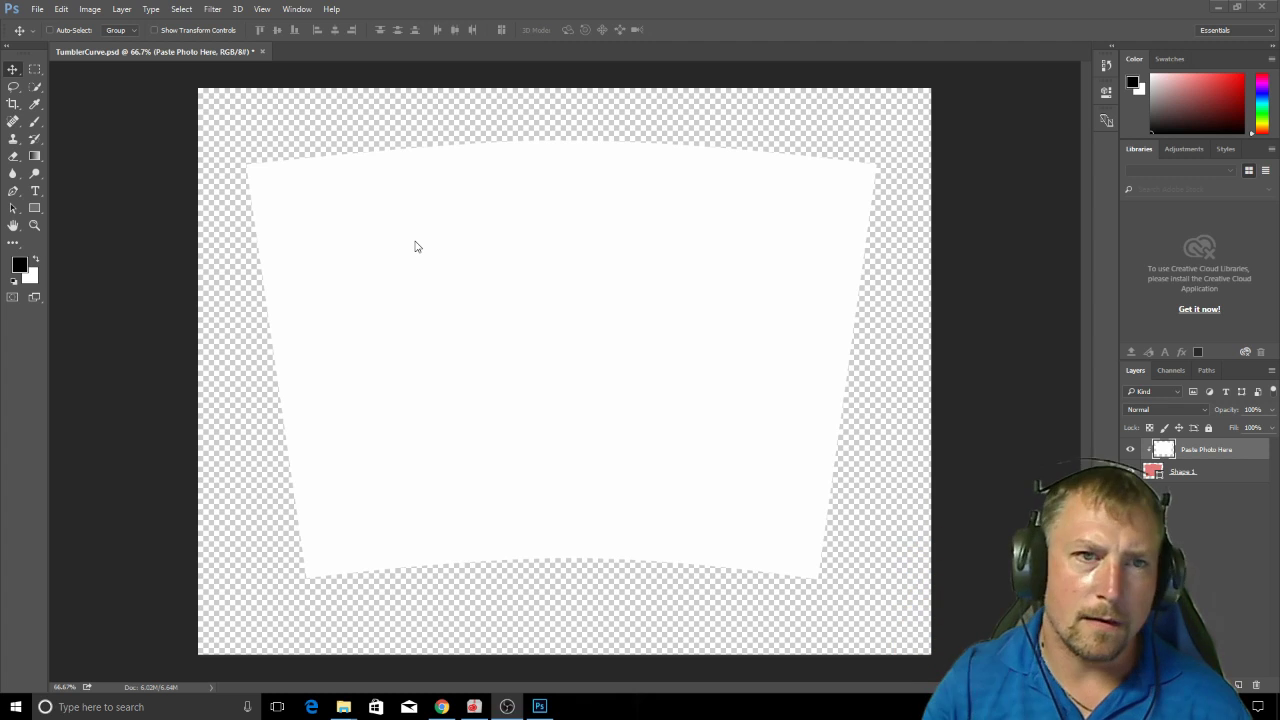
pyautogui.moveTo(434, 211)
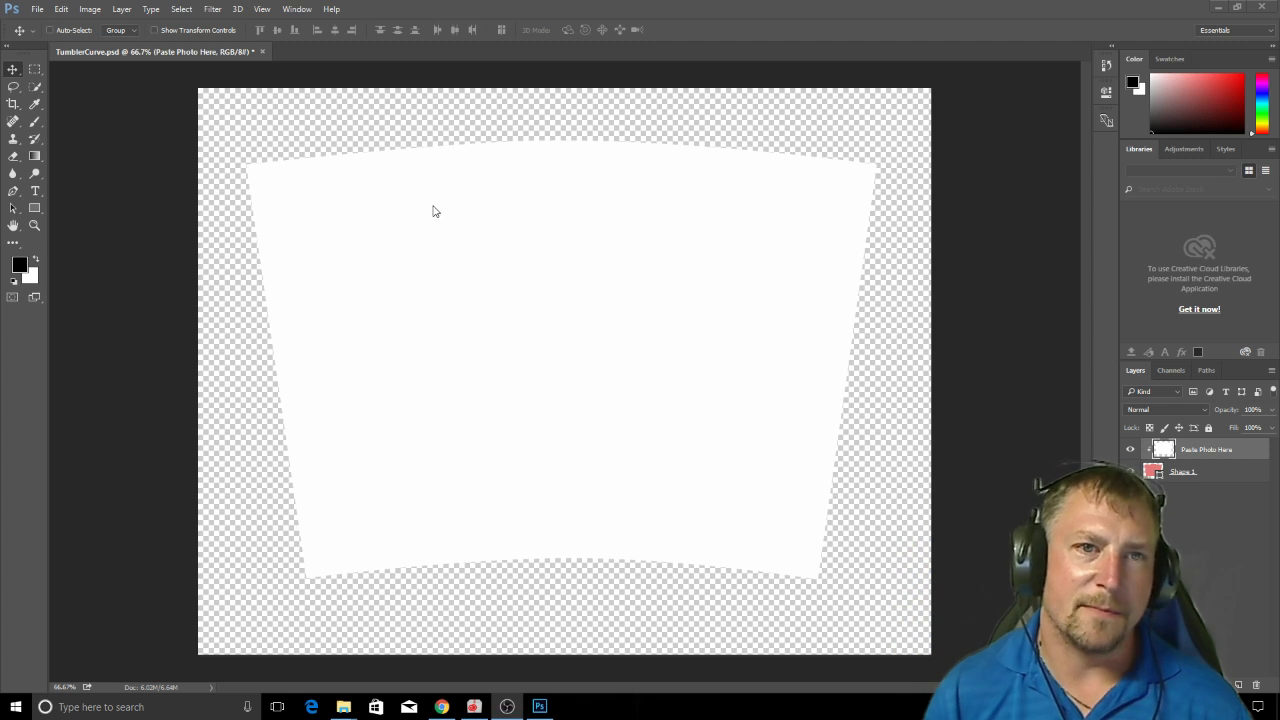
pyautogui.moveTo(340, 199)
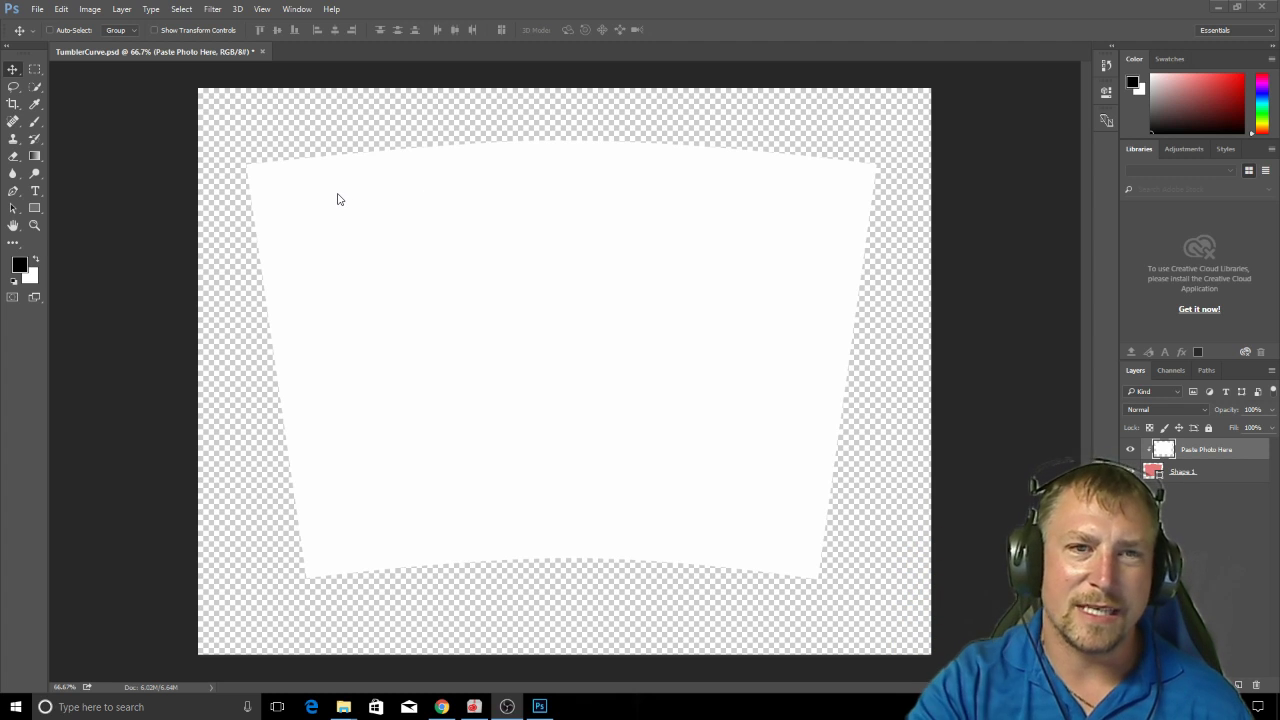
pyautogui.moveTo(429, 591)
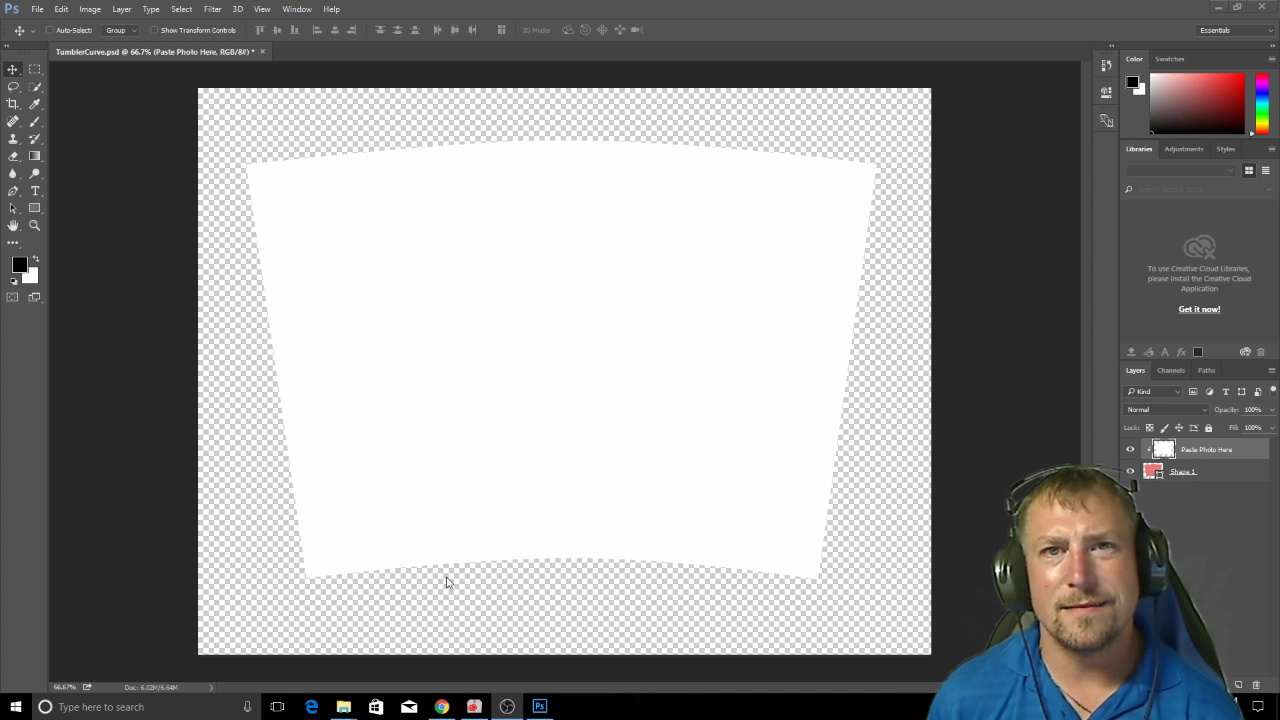
pyautogui.moveTo(353, 530)
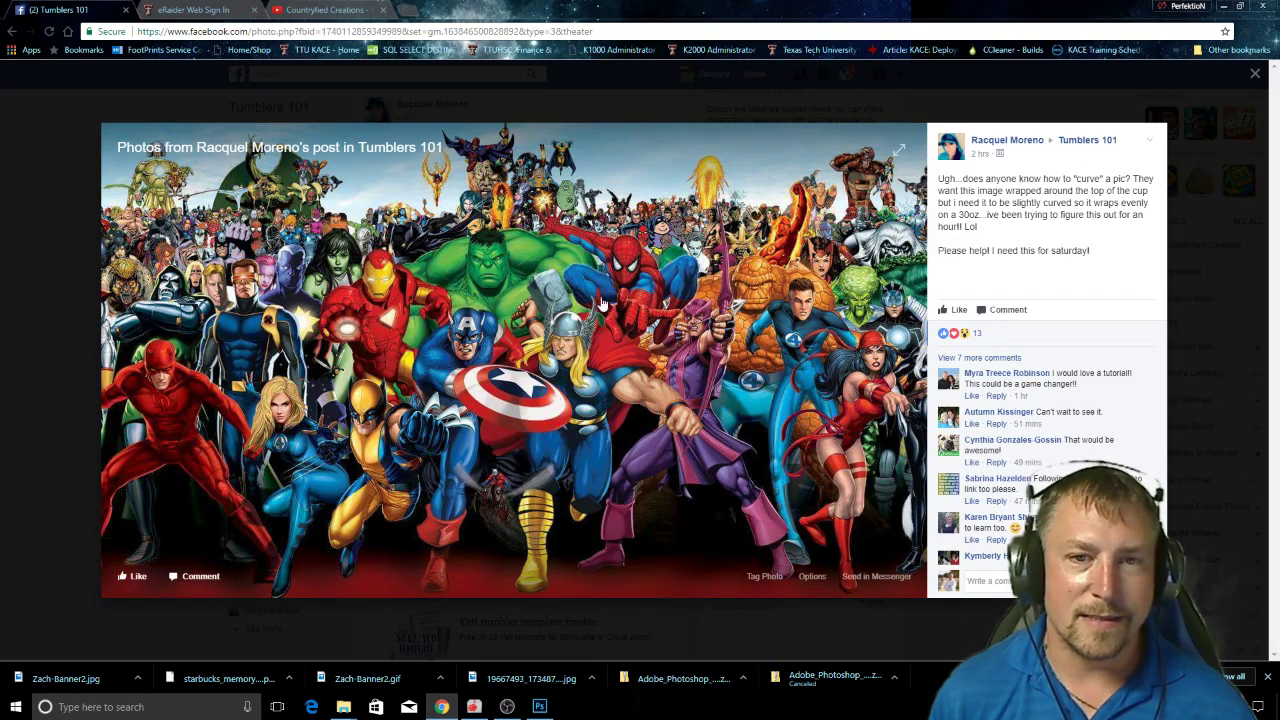
# - Copy the superhero group photo from the Tumblers 101 Facebook post
pyautogui.rightClick(595, 305)
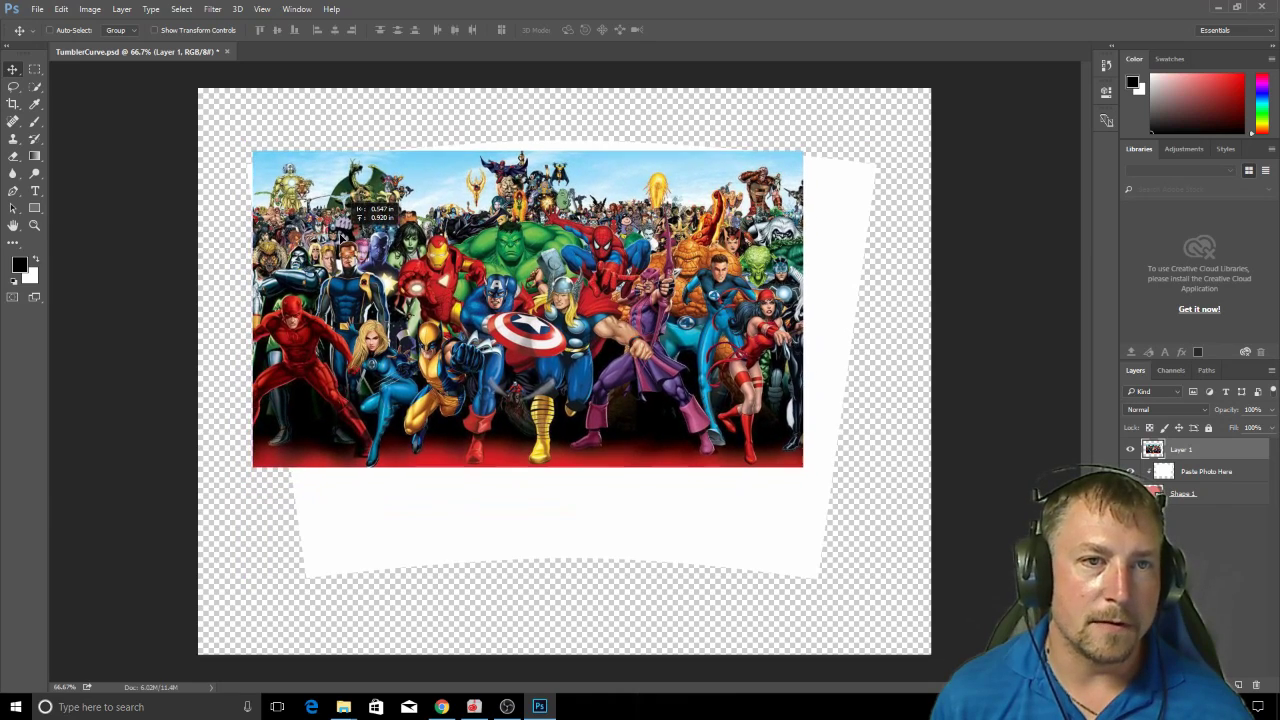
# - Paste the superhero picture as Layer 1 and nudge it toward the template's top-left
pyautogui.moveTo(525, 310); pyautogui.dragTo(518, 298)
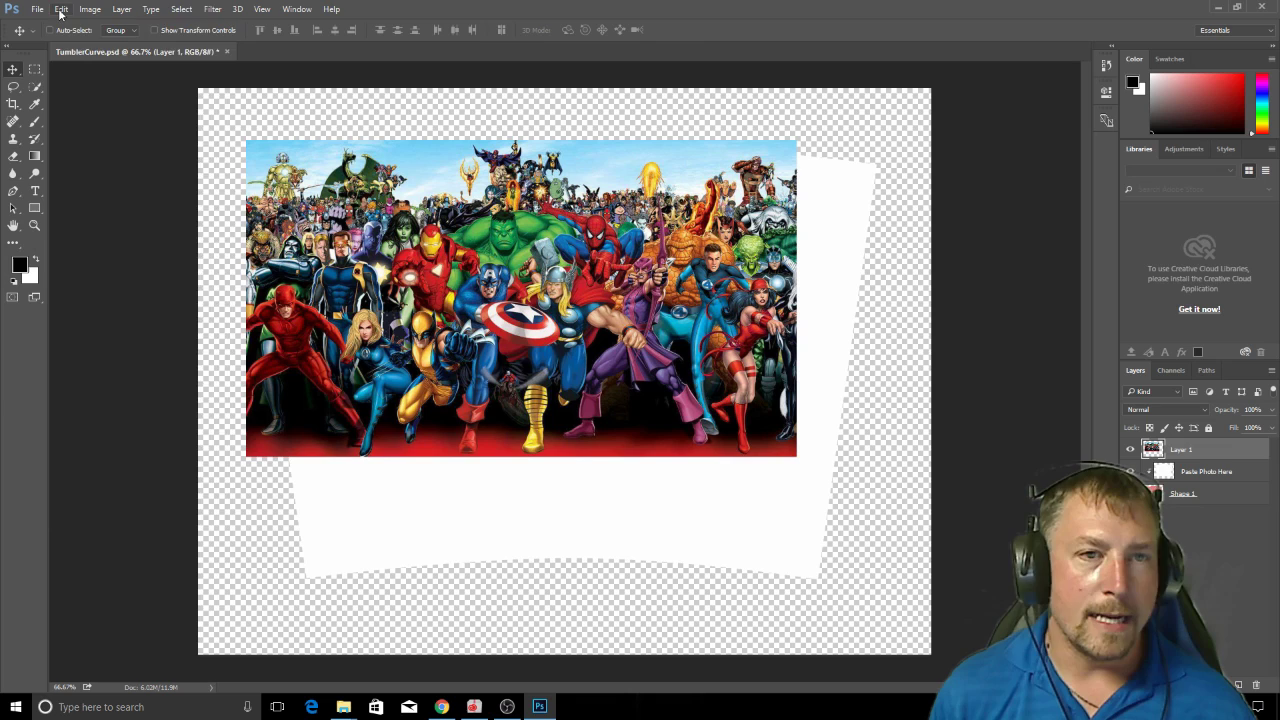
# - Free Transform the superhero layer, scaling it to span the tumbler's full width
pyautogui.click(61, 9)
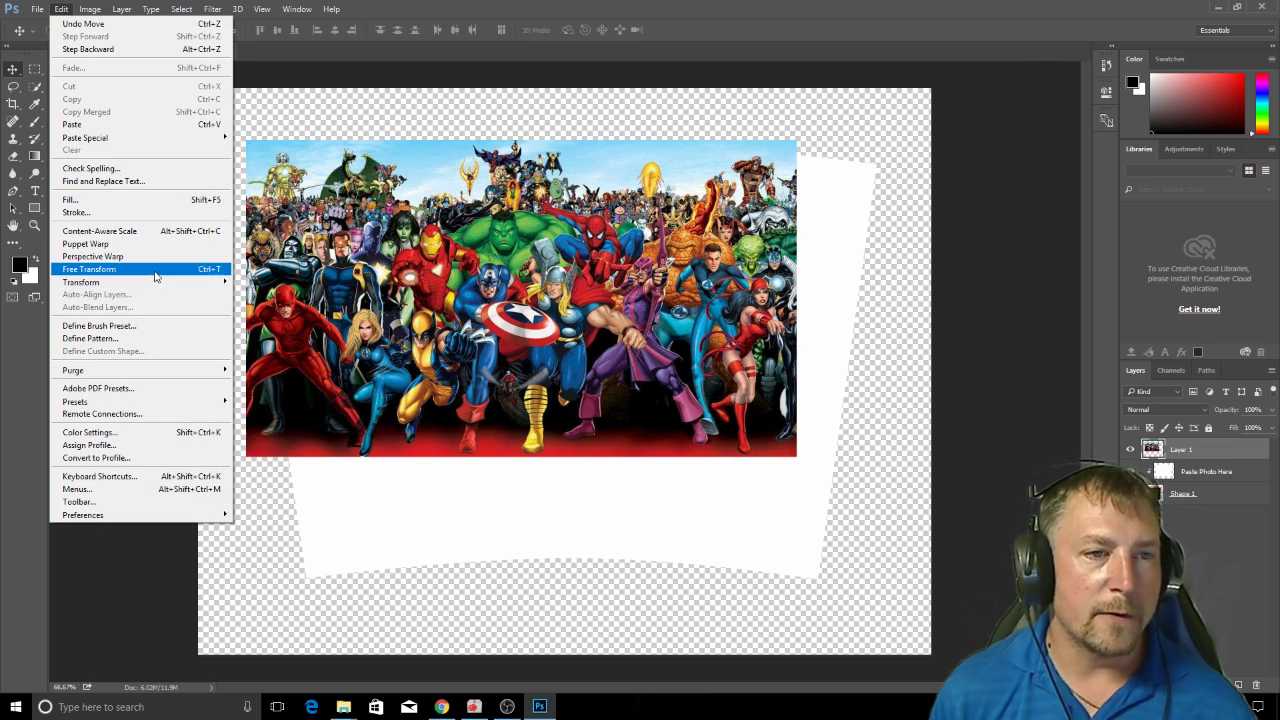
pyautogui.click(88, 268)
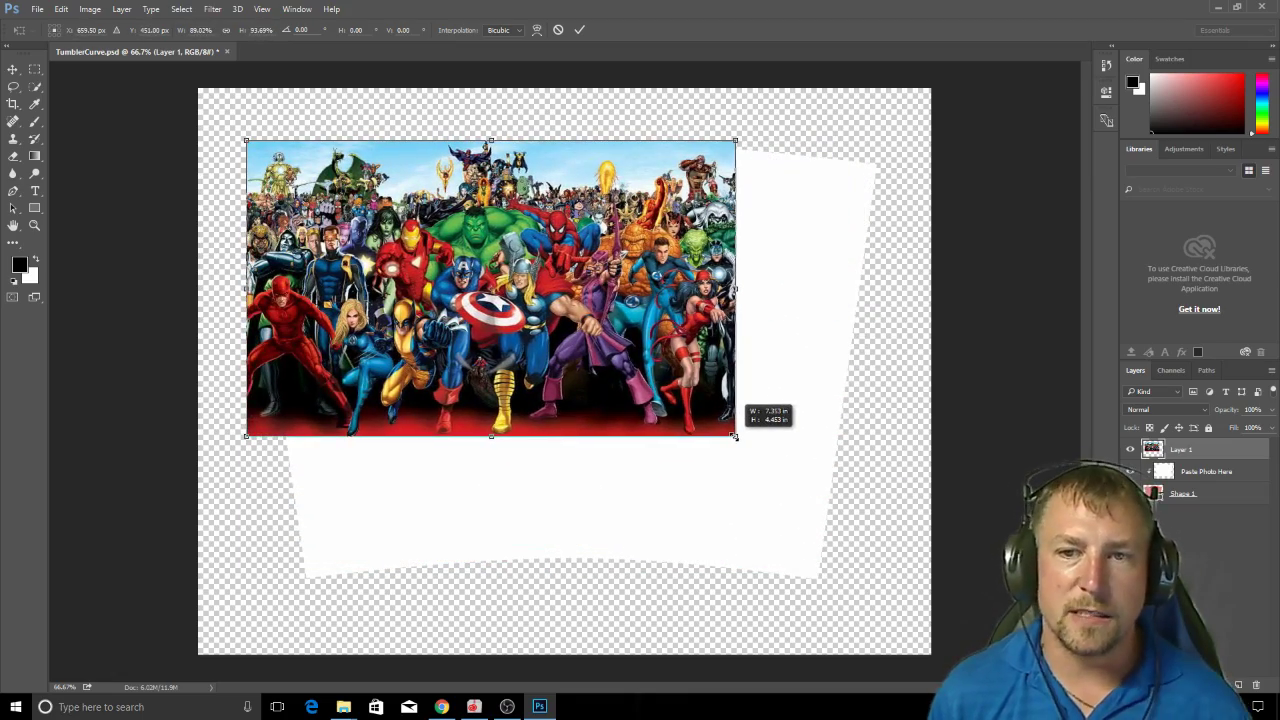
pyautogui.moveTo(737, 437); pyautogui.dragTo(828, 528)
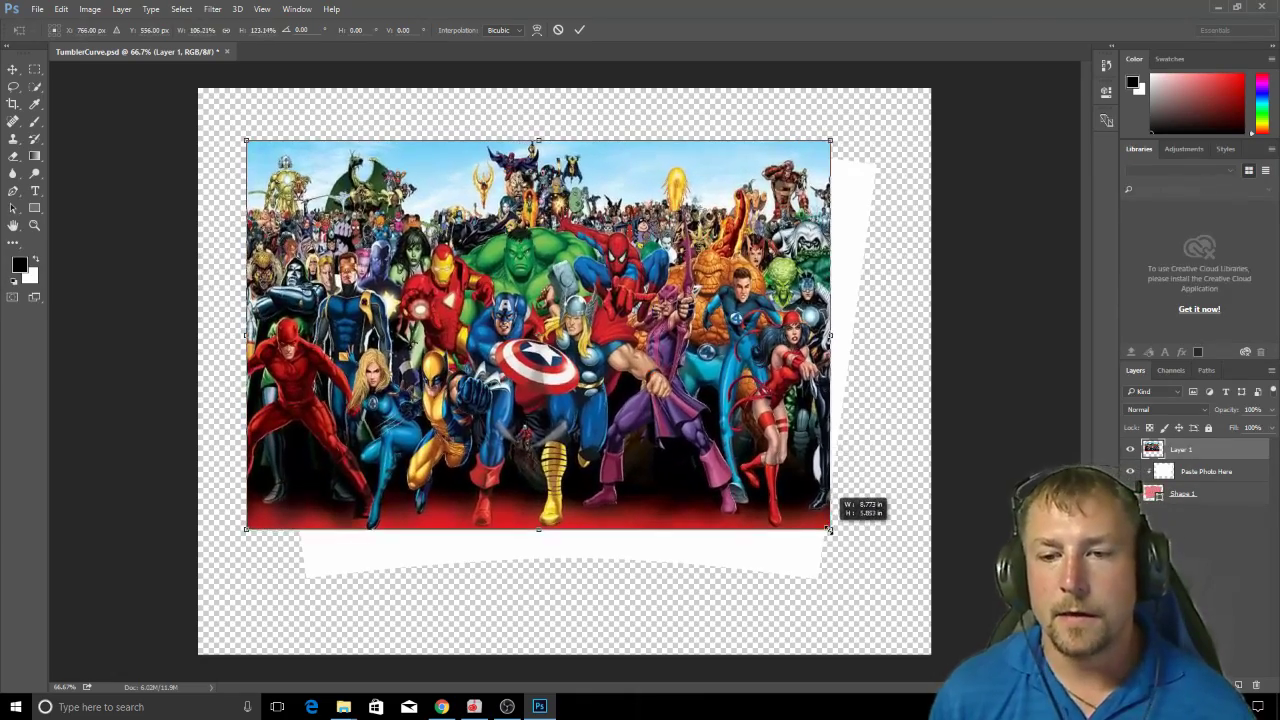
pyautogui.moveTo(830, 530); pyautogui.dragTo(858, 567)
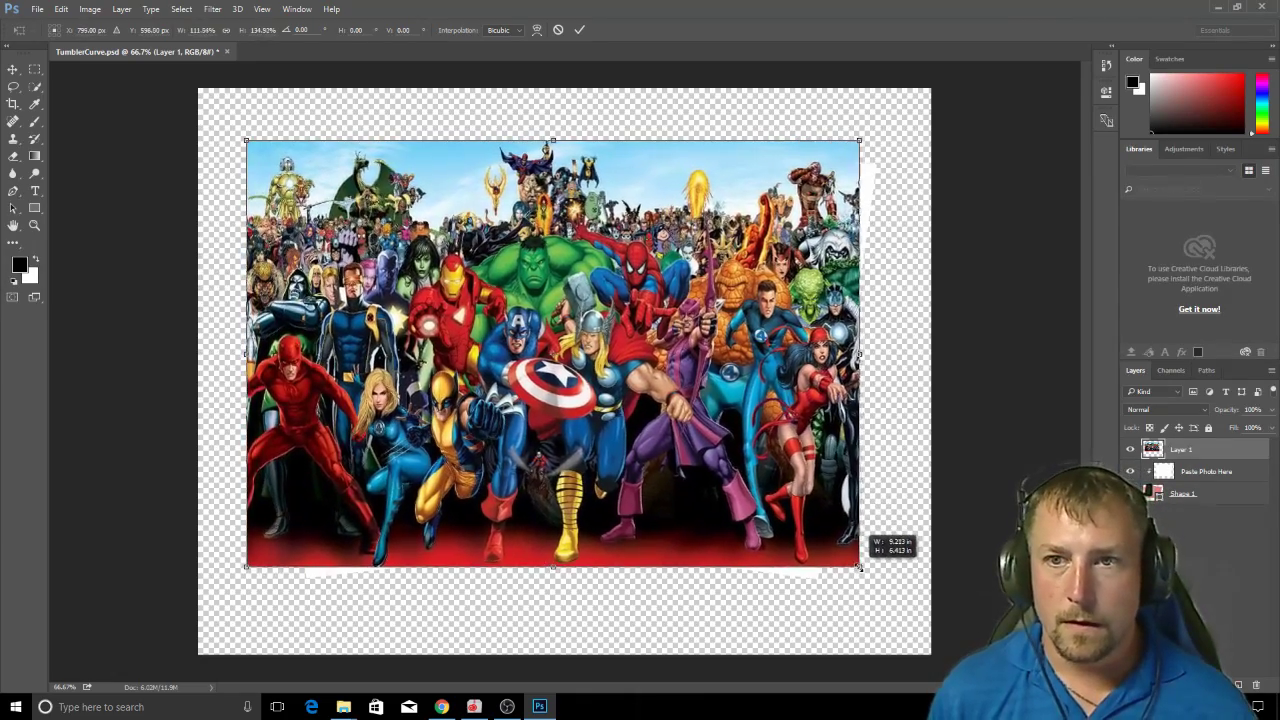
pyautogui.moveTo(858, 354); pyautogui.dragTo(878, 354)
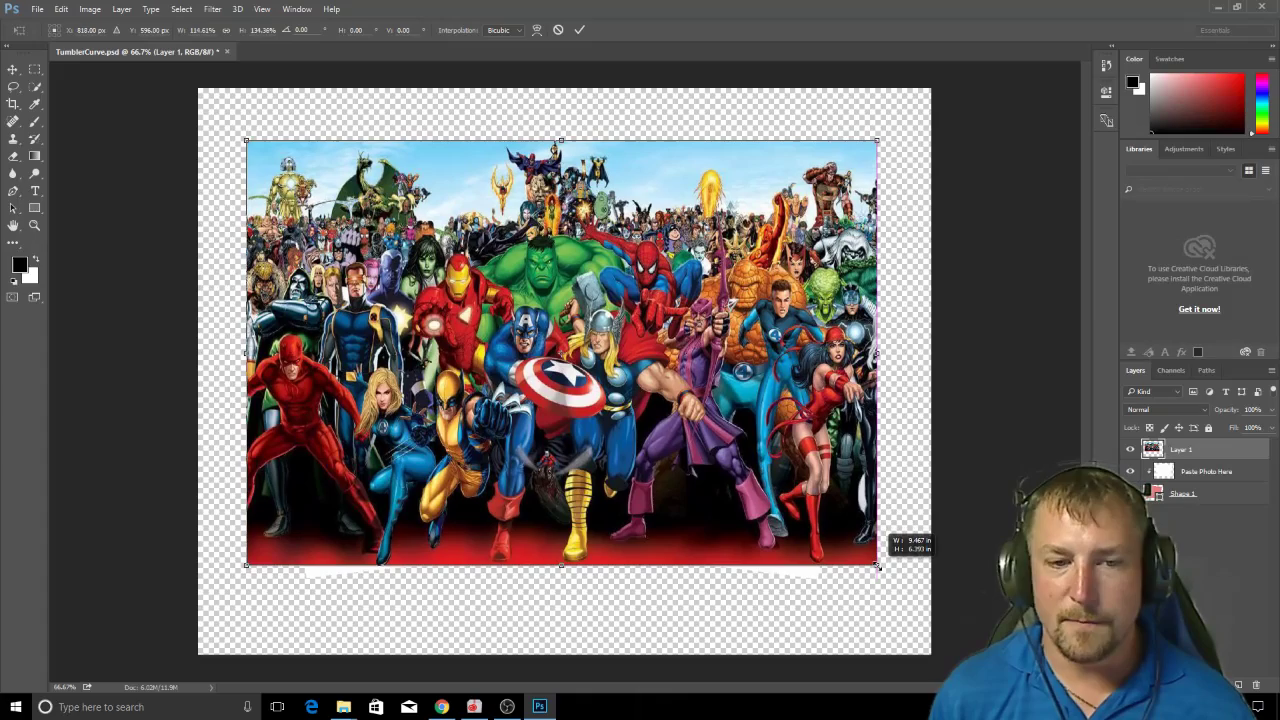
pyautogui.moveTo(877, 566); pyautogui.dragTo(867, 570)
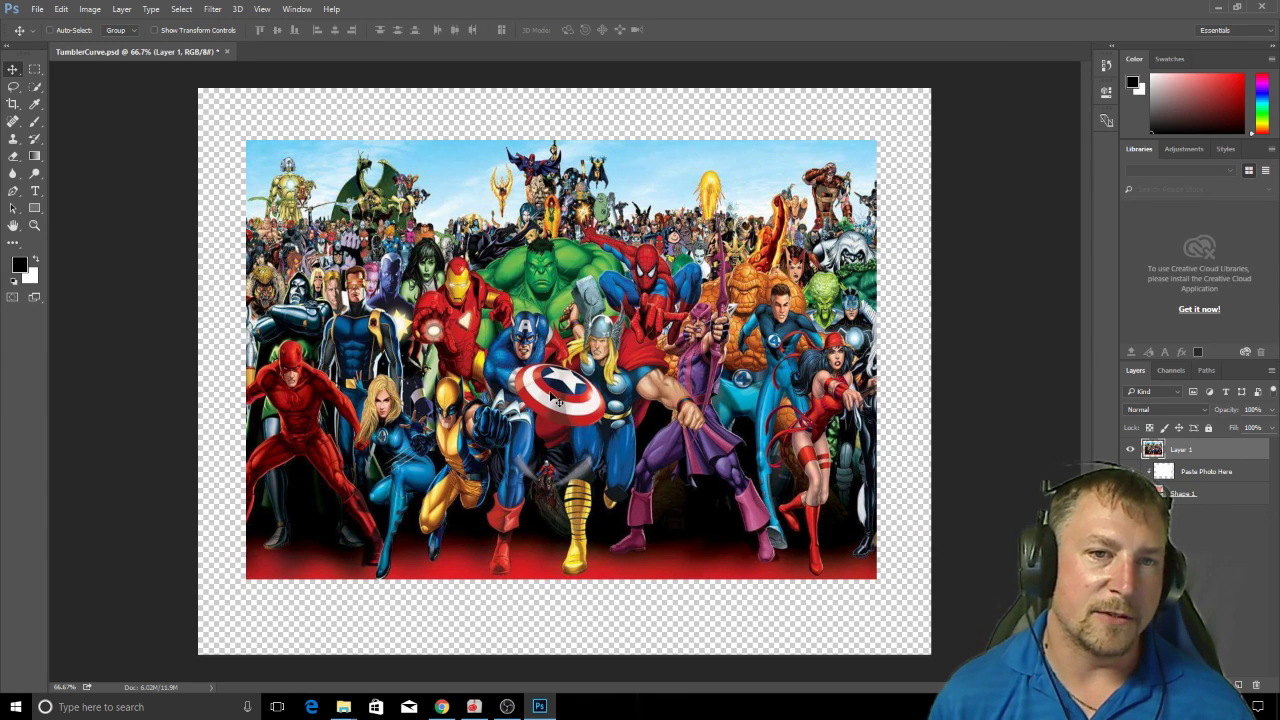
# - Warp the superhero layer, lowering its top-left corner onto the tumbler's curved top edge
pyautogui.click(62, 9)
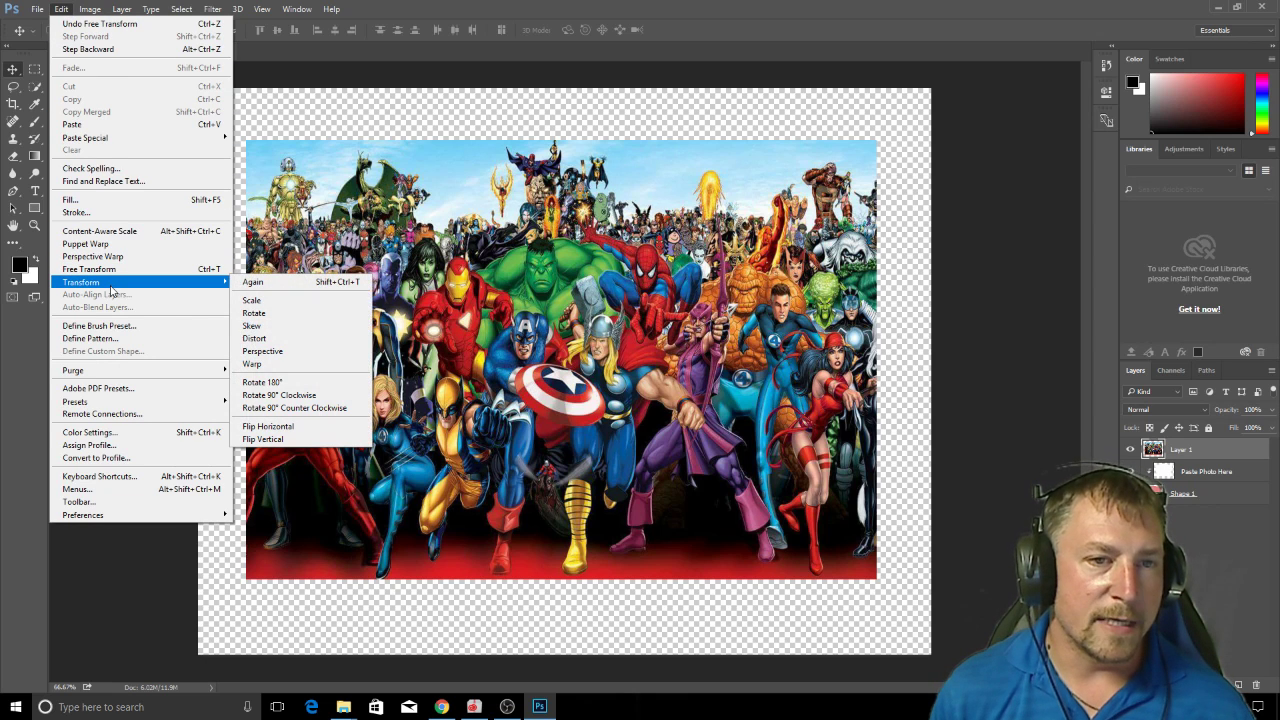
pyautogui.click(251, 363)
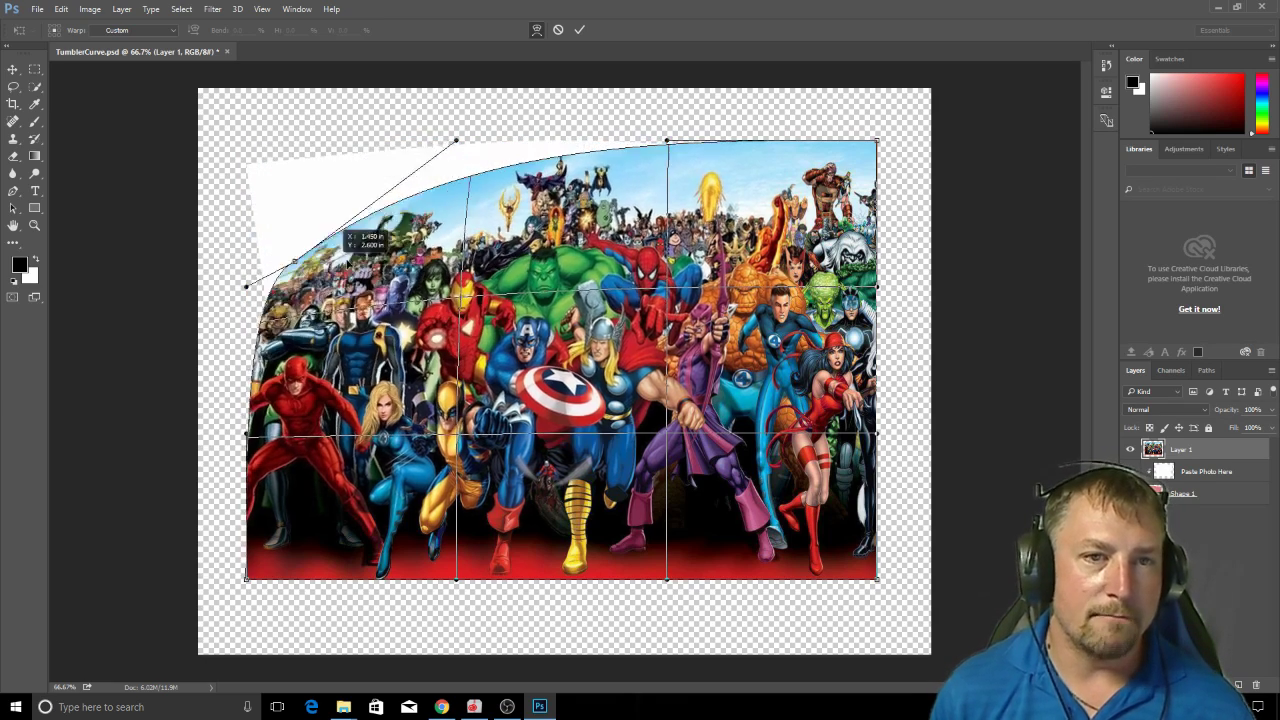
pyautogui.moveTo(245, 287); pyautogui.dragTo(253, 178)
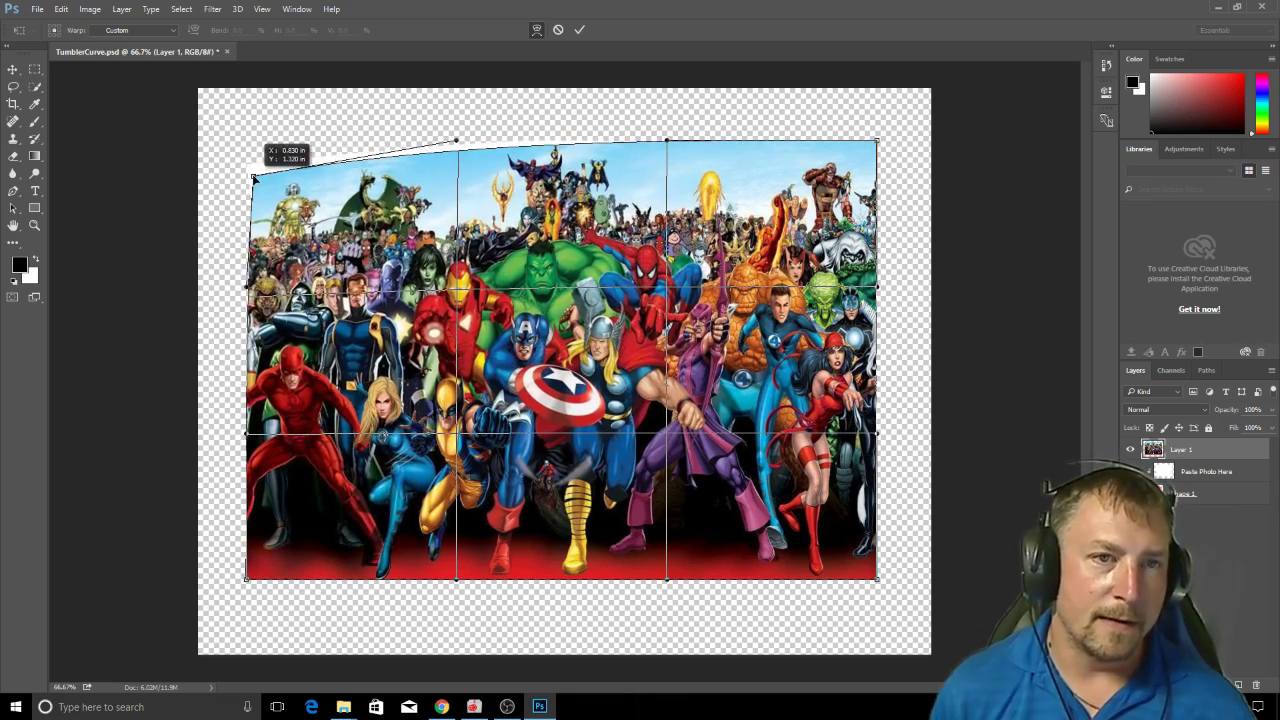
pyautogui.moveTo(255, 180); pyautogui.dragTo(245, 172)
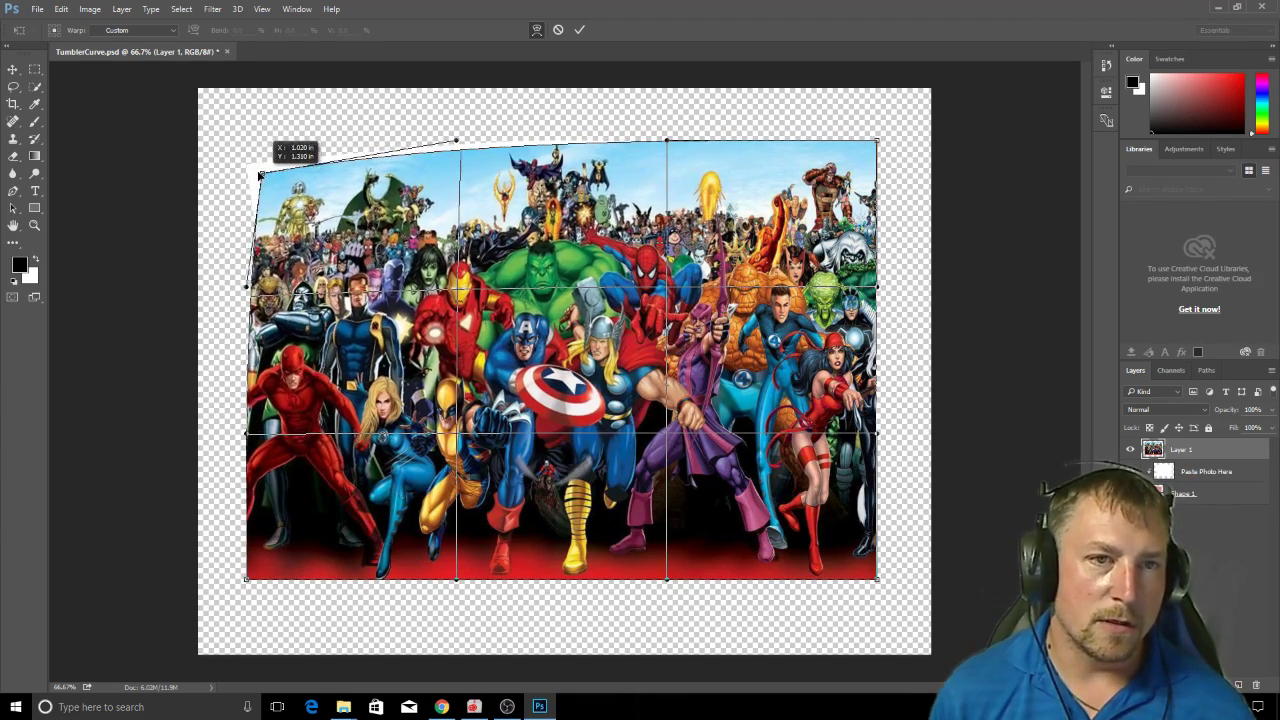
pyautogui.moveTo(258, 175); pyautogui.dragTo(258, 168)
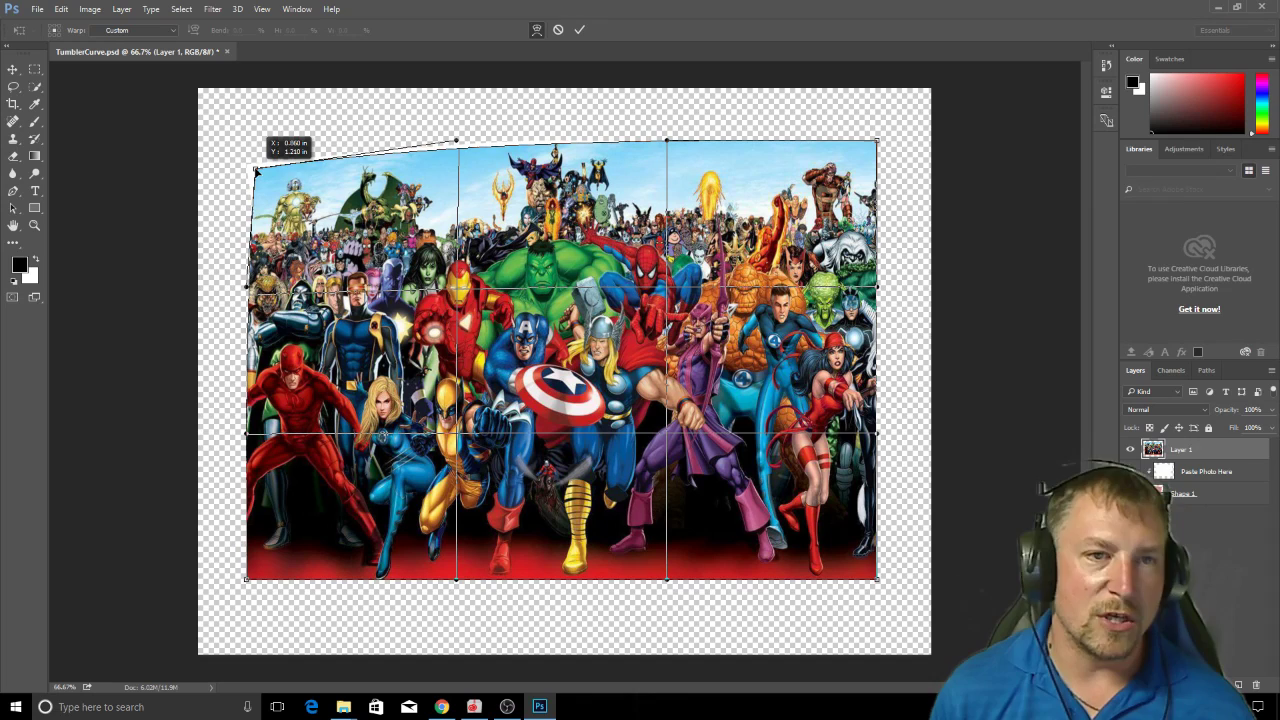
pyautogui.moveTo(257, 168); pyautogui.dragTo(250, 172)
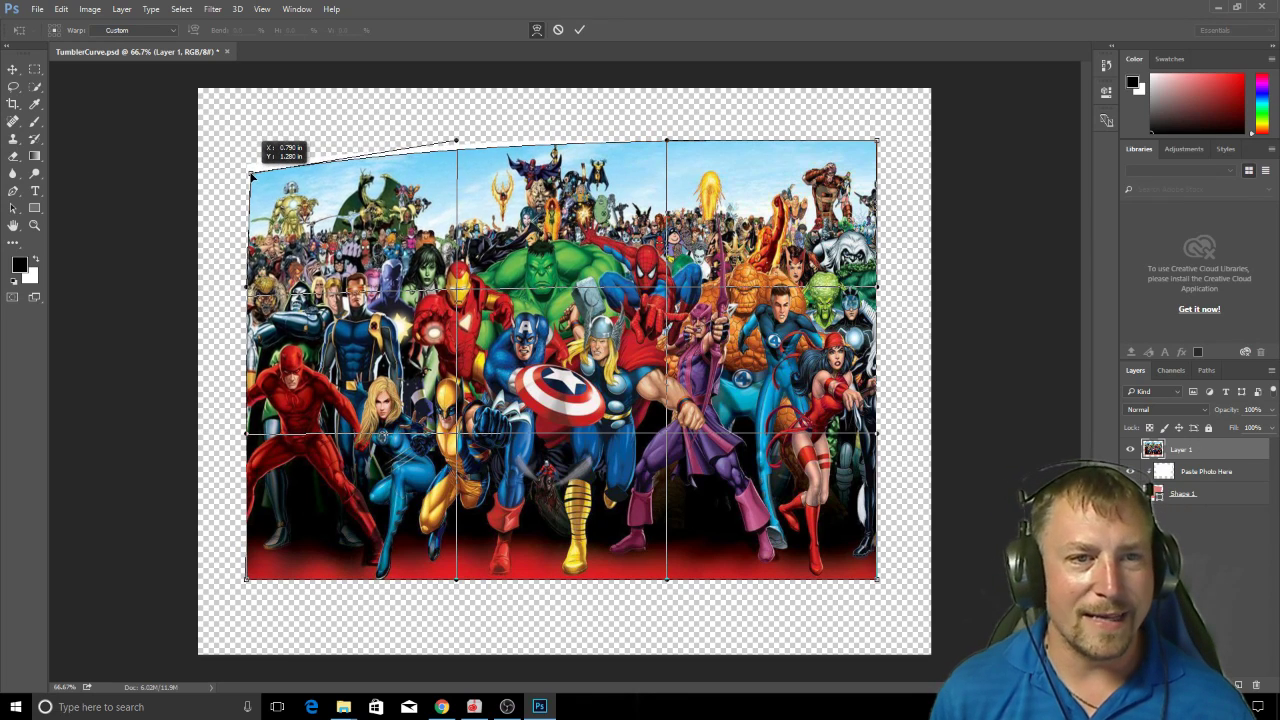
pyautogui.moveTo(253, 178); pyautogui.dragTo(248, 165)
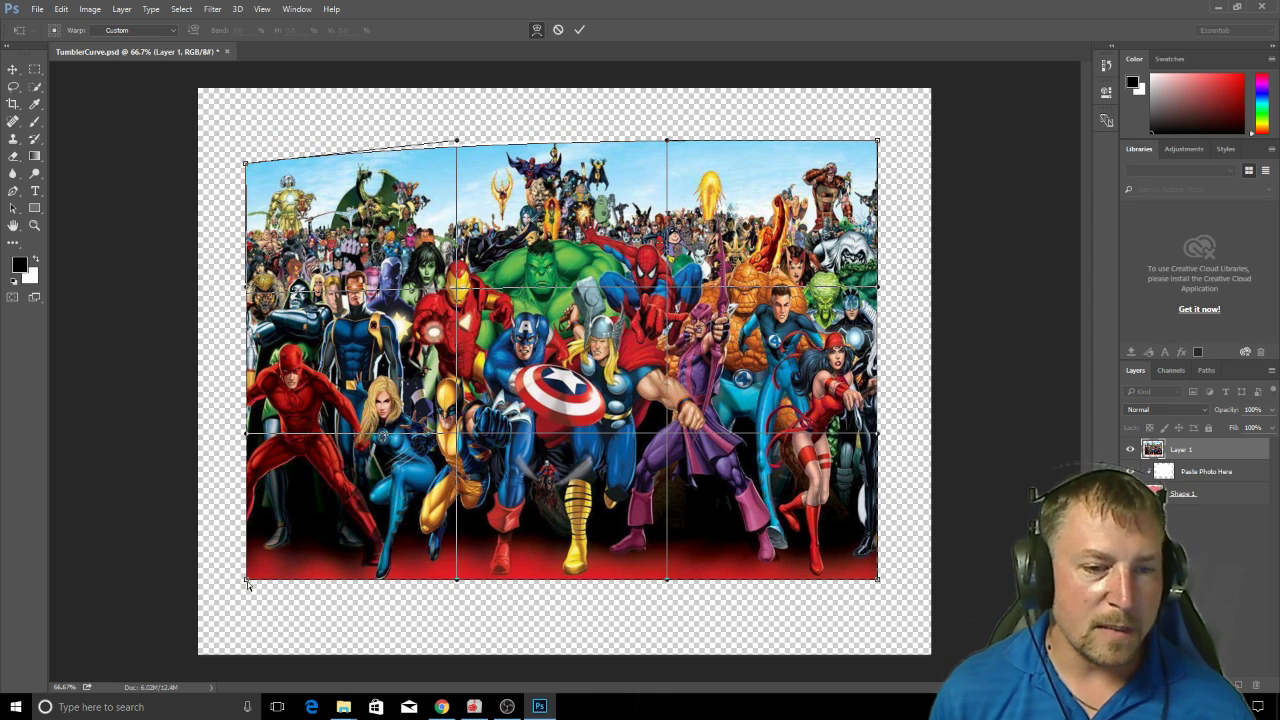
# - Pull the warp's bottom-left corner inward and drop the top-right corner onto the outline
pyautogui.moveTo(248, 583); pyautogui.dragTo(310, 583)
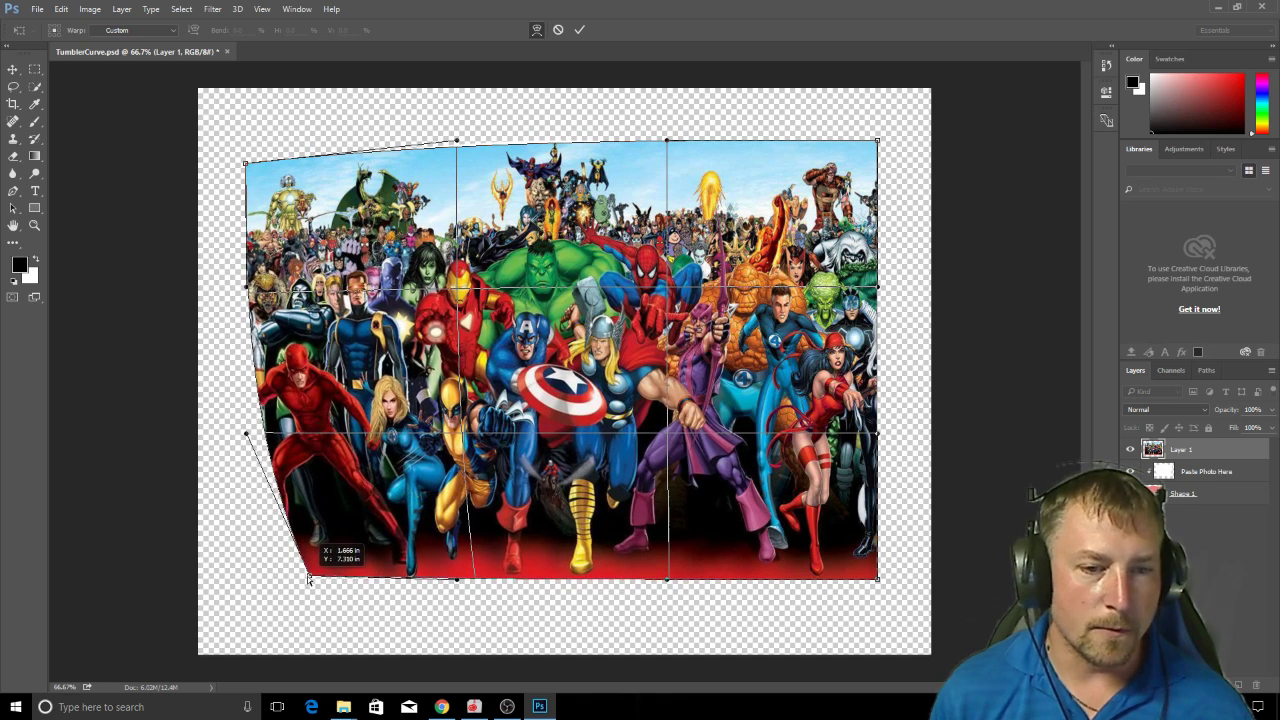
pyautogui.moveTo(308, 583); pyautogui.dragTo(308, 583)
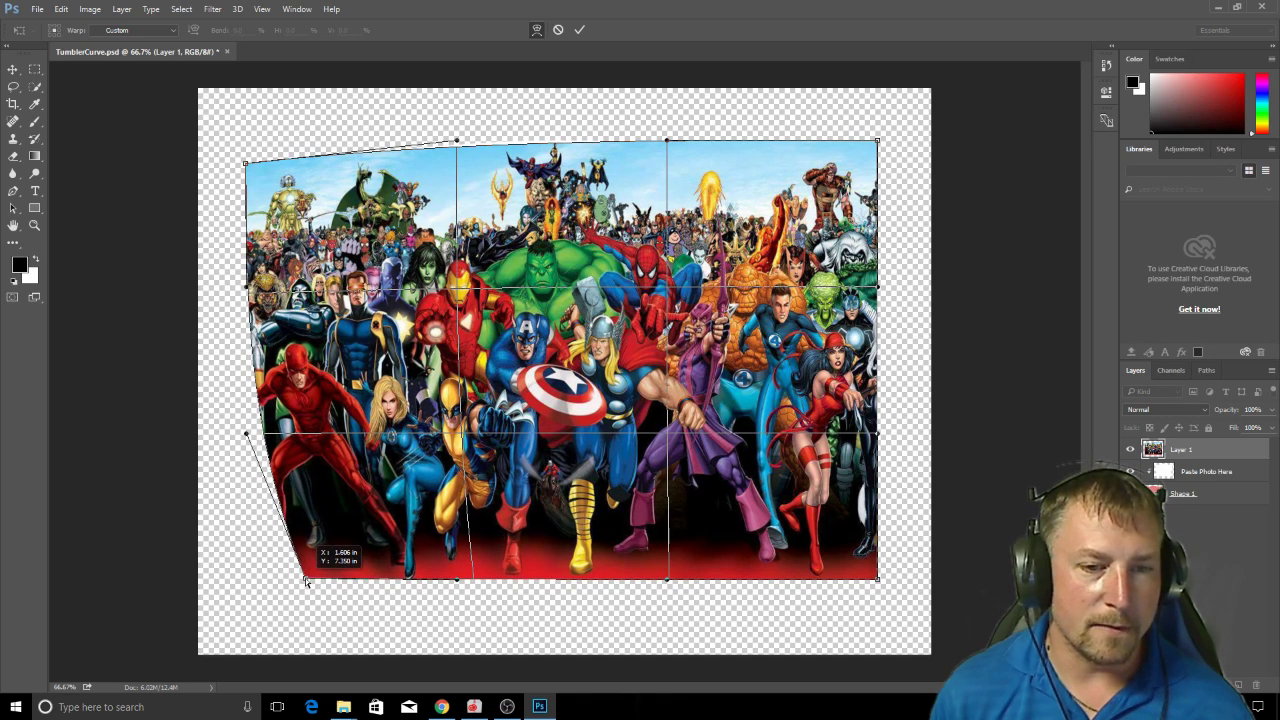
pyautogui.moveTo(306, 583); pyautogui.dragTo(308, 578)
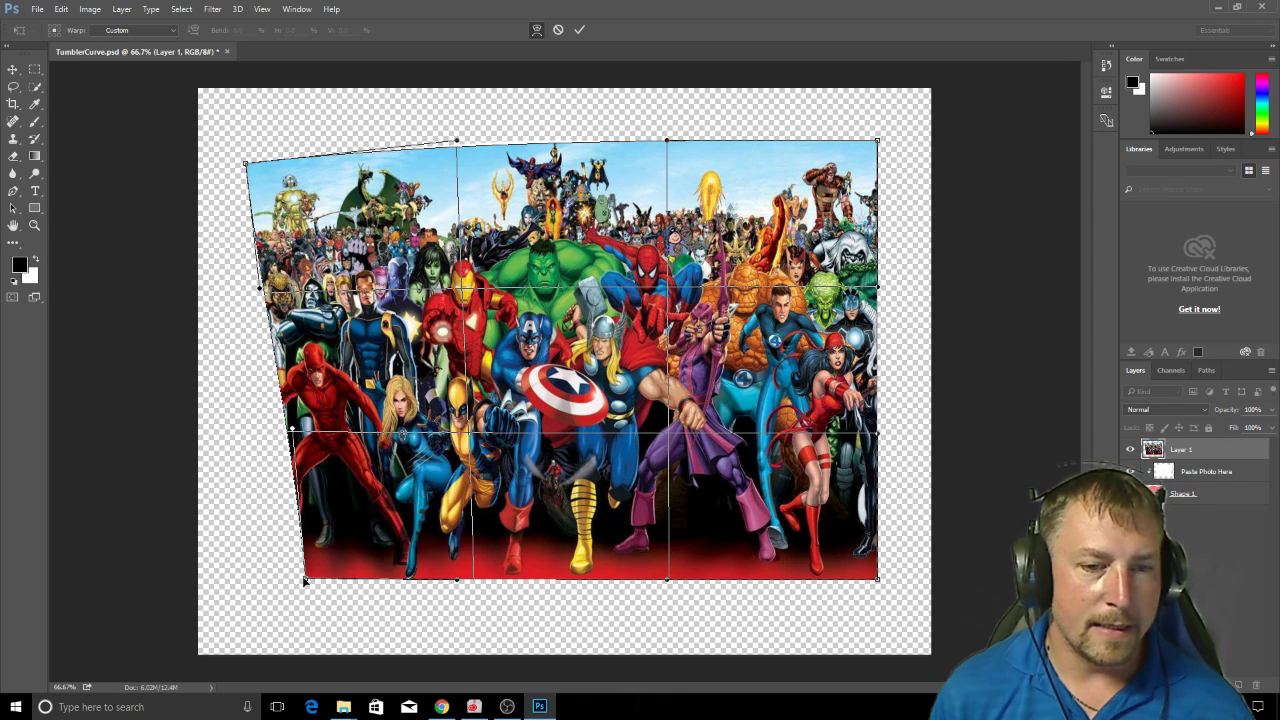
pyautogui.moveTo(305, 583); pyautogui.dragTo(315, 577)
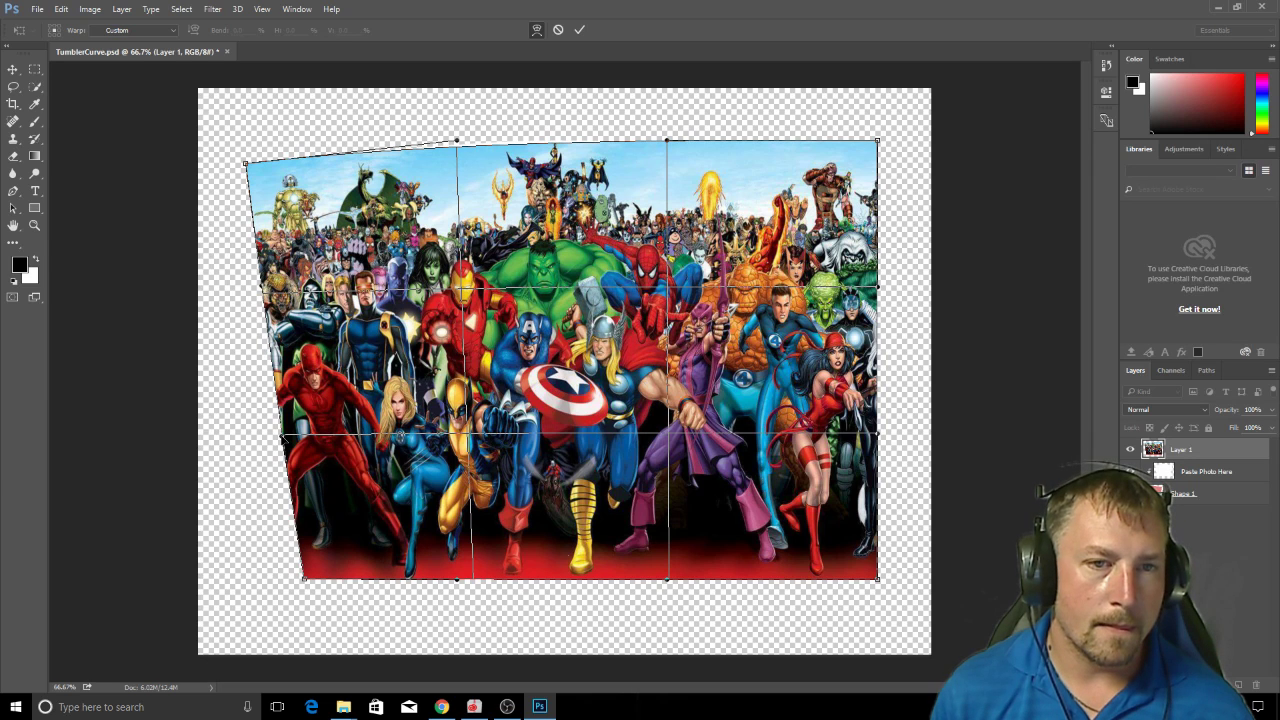
pyautogui.moveTo(293, 560)
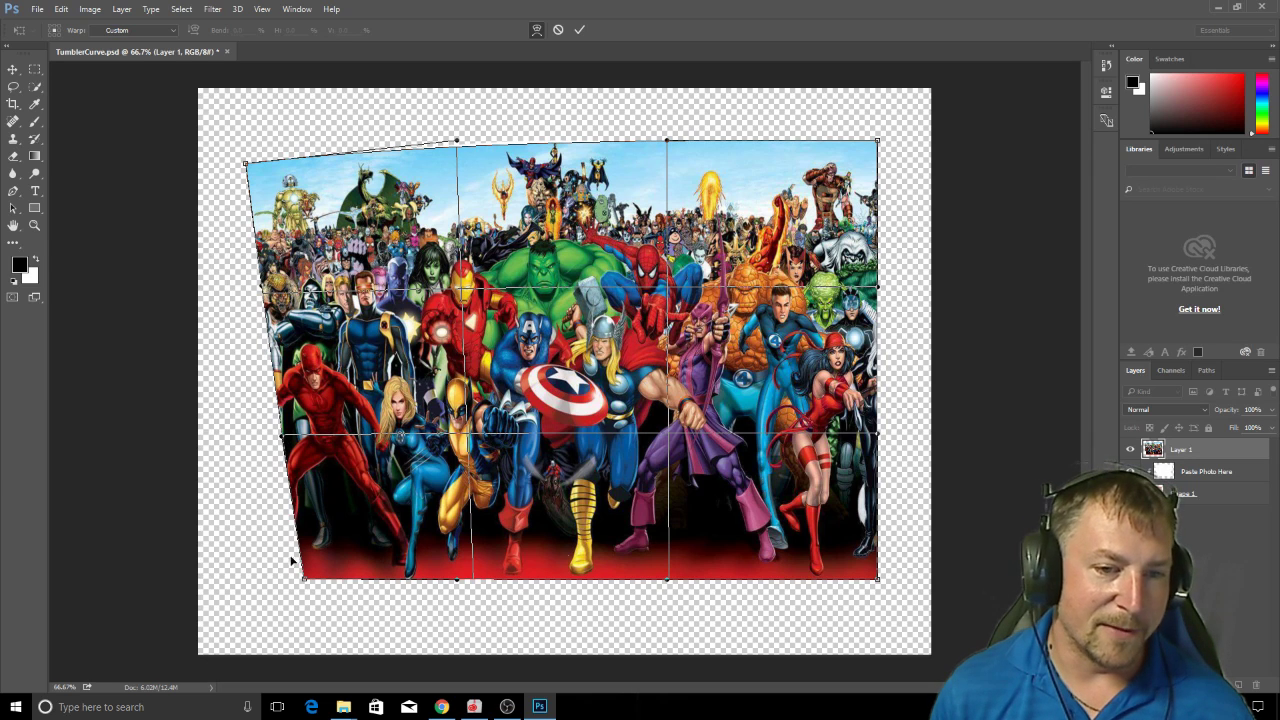
pyautogui.moveTo(292, 560); pyautogui.dragTo(307, 585)
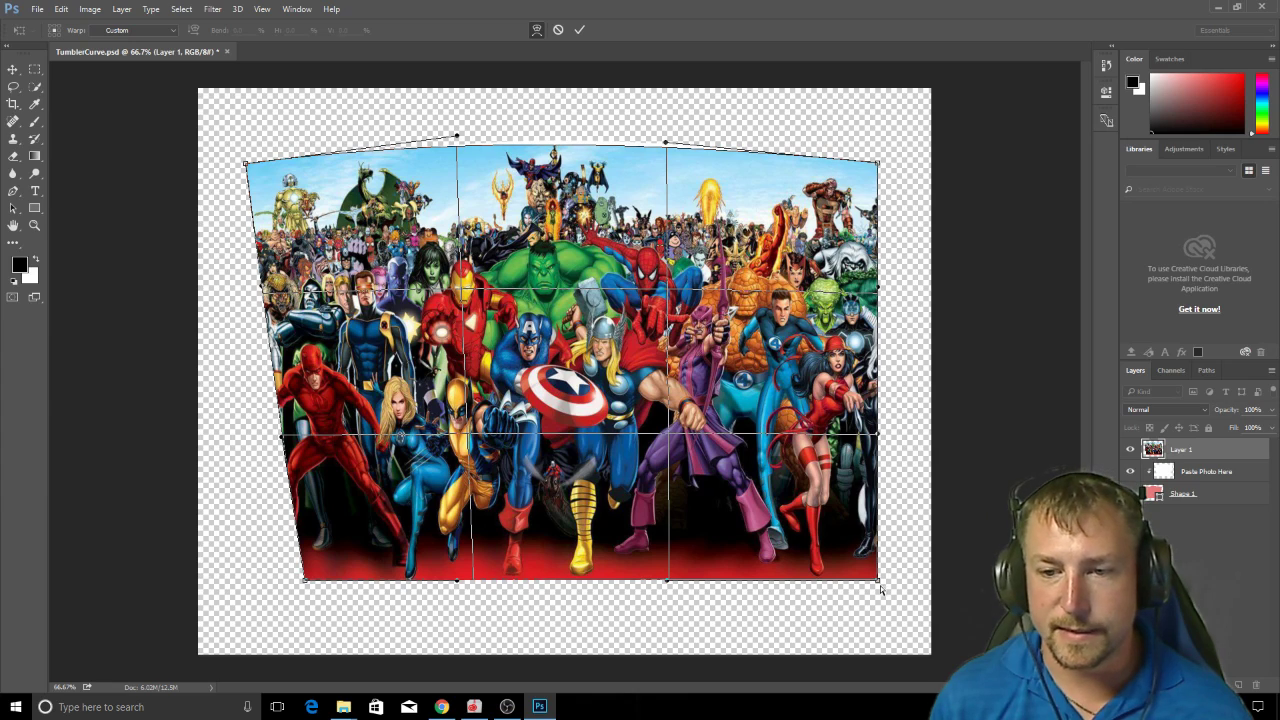
# - Taper the warp's bottom-right corner inward and bend the bottom edge into a curve
pyautogui.moveTo(878, 580); pyautogui.dragTo(818, 580)
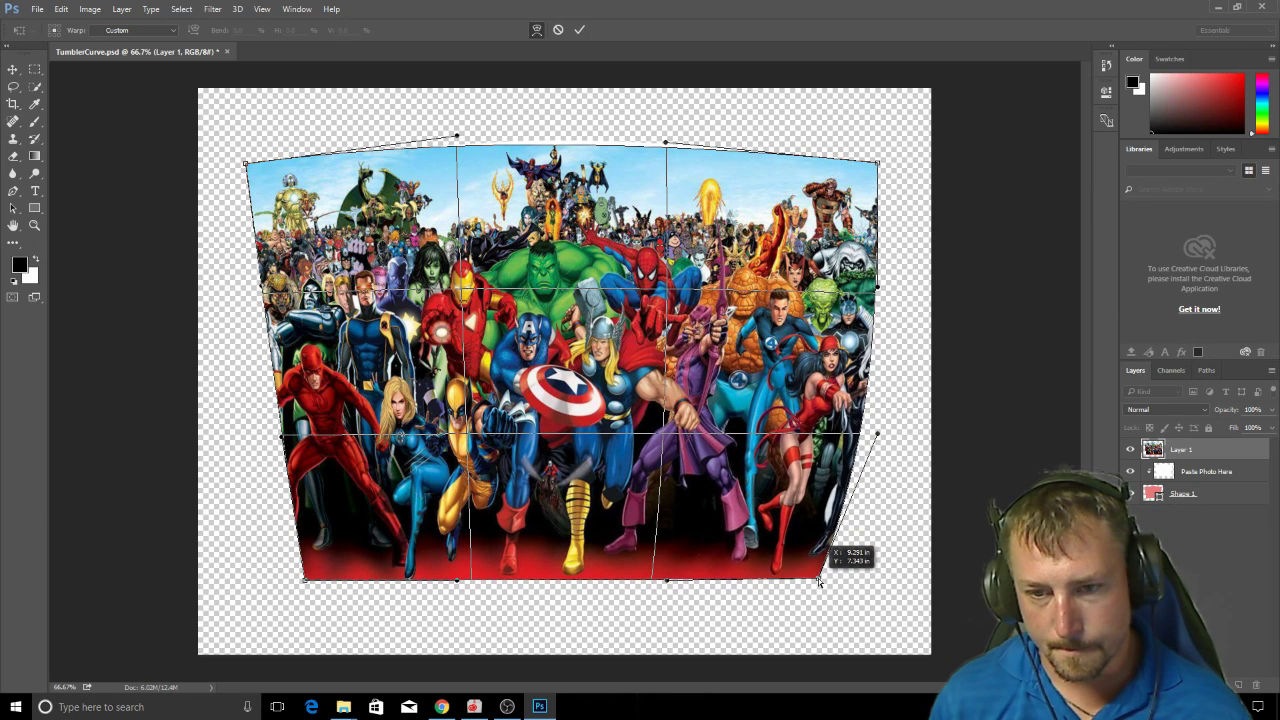
pyautogui.moveTo(820, 583); pyautogui.dragTo(818, 574)
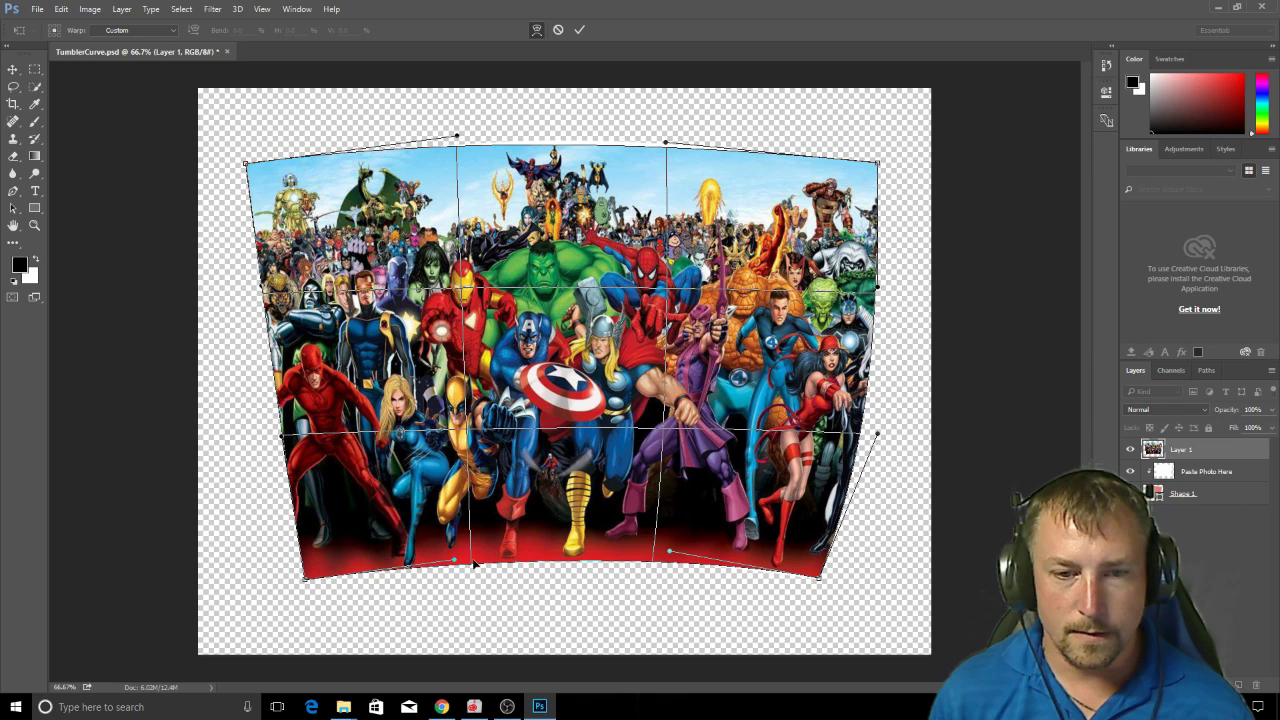
pyautogui.moveTo(475, 565); pyautogui.dragTo(460, 551)
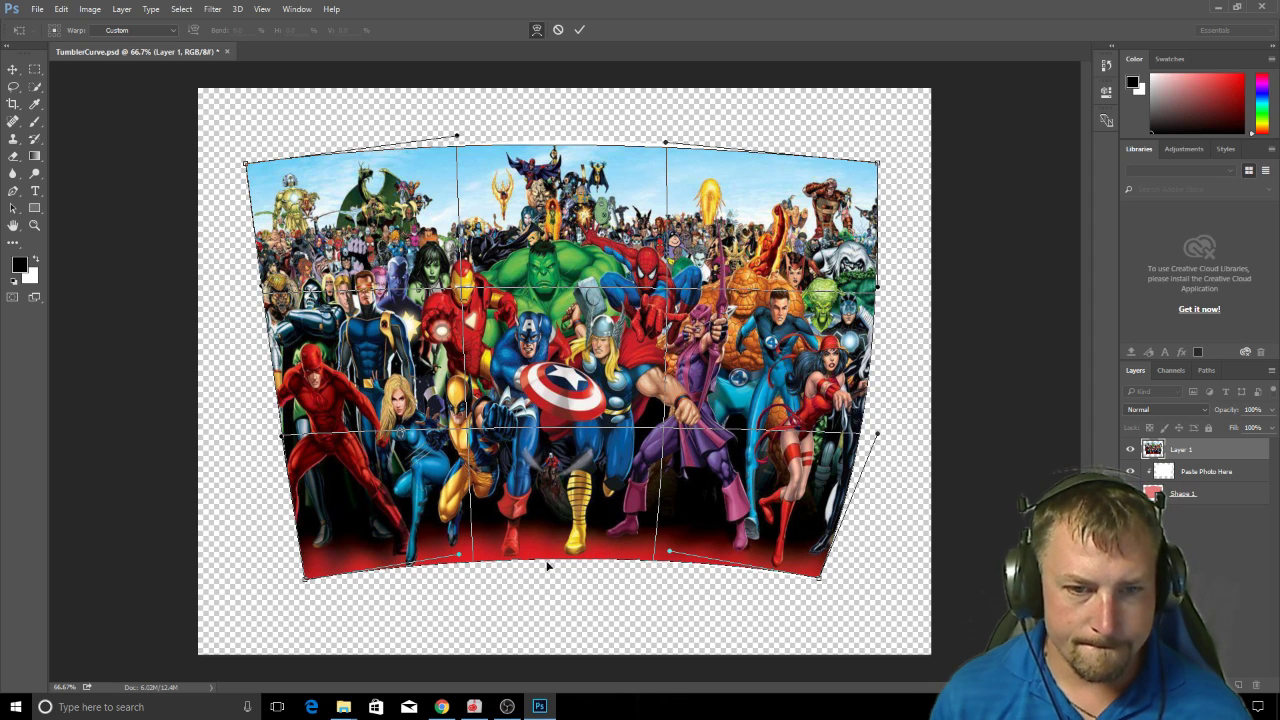
pyautogui.moveTo(878, 438)
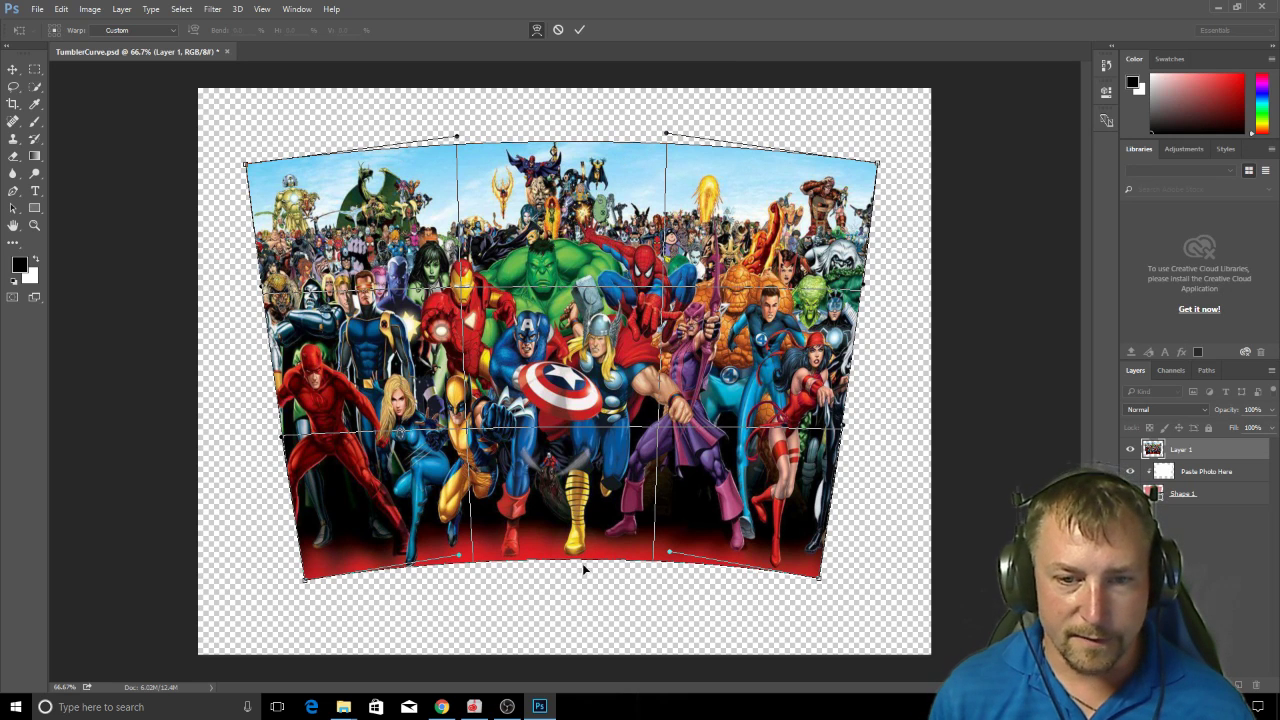
pyautogui.moveTo(567, 127)
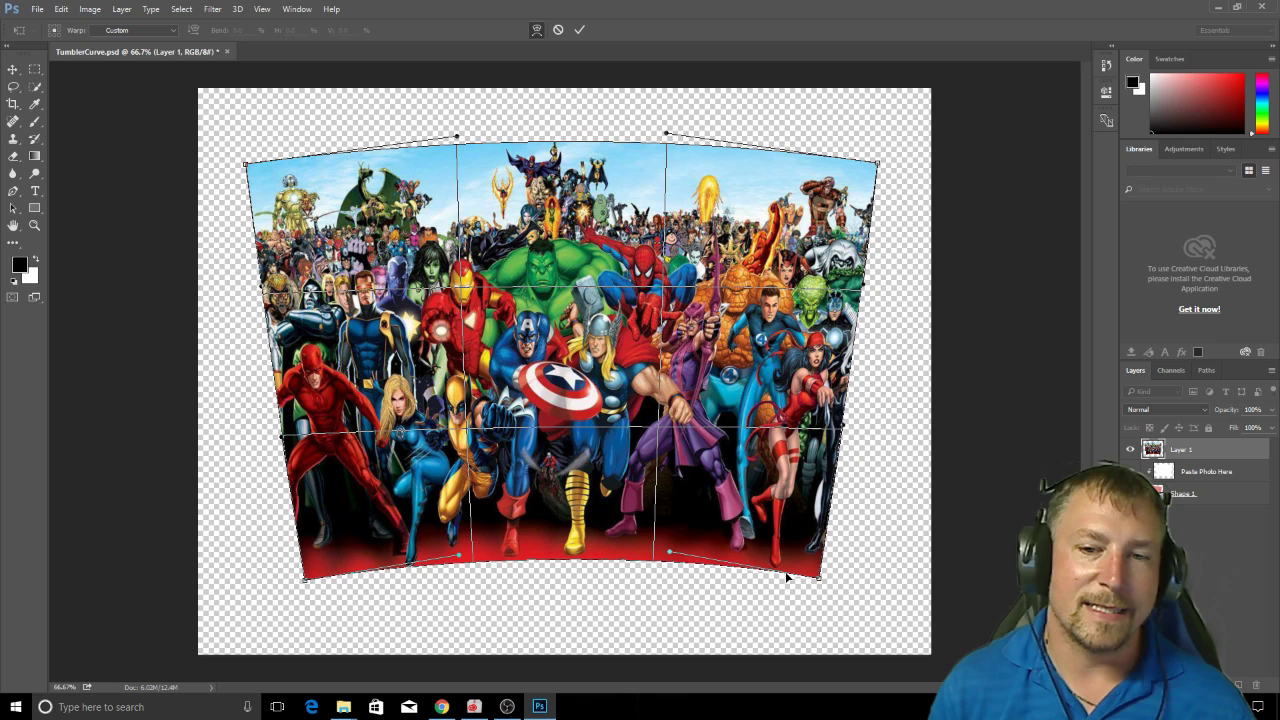
pyautogui.moveTo(510, 283)
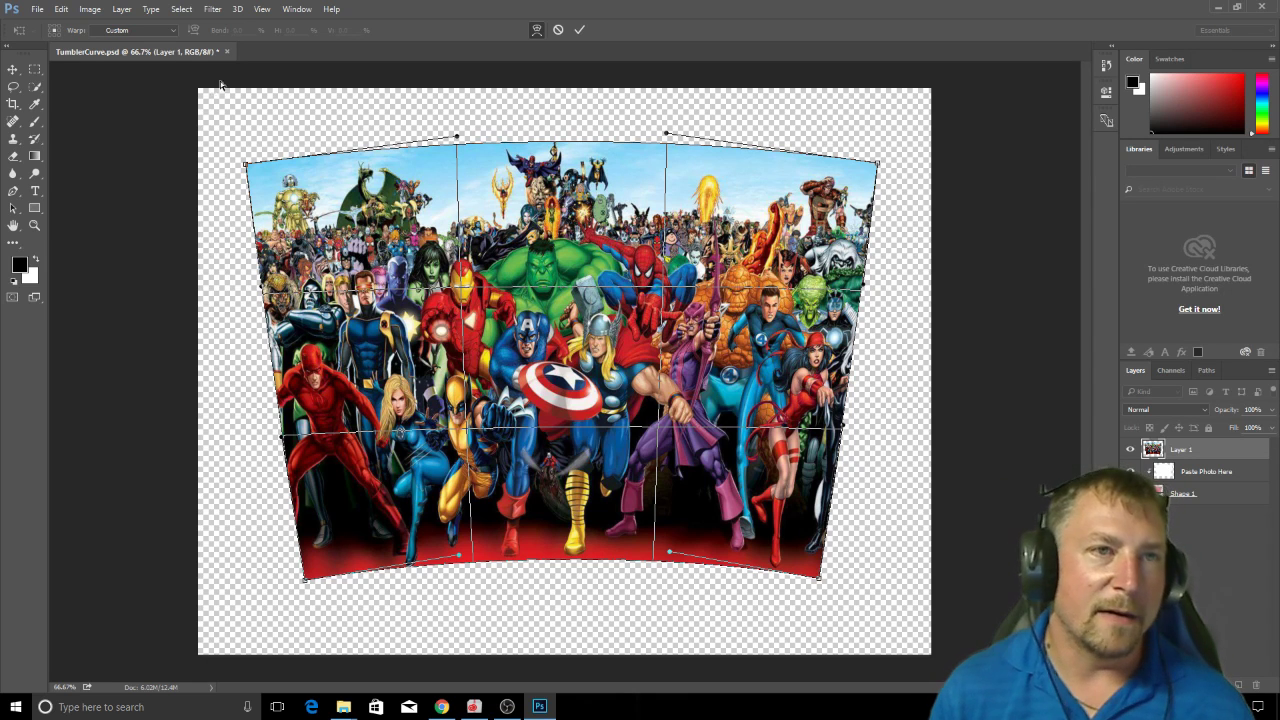
# - Apply the warp and save TumblerCurve.psd
pyautogui.click(37, 9)
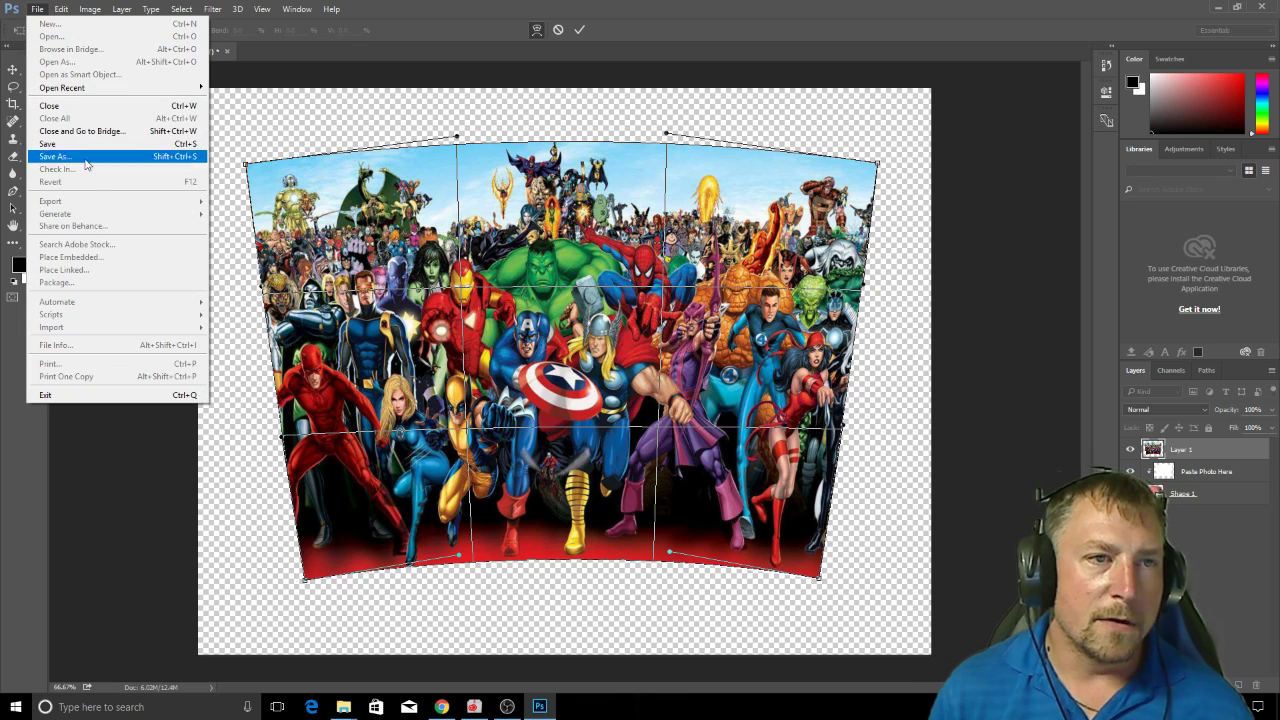
pyautogui.moveTo(145, 214)
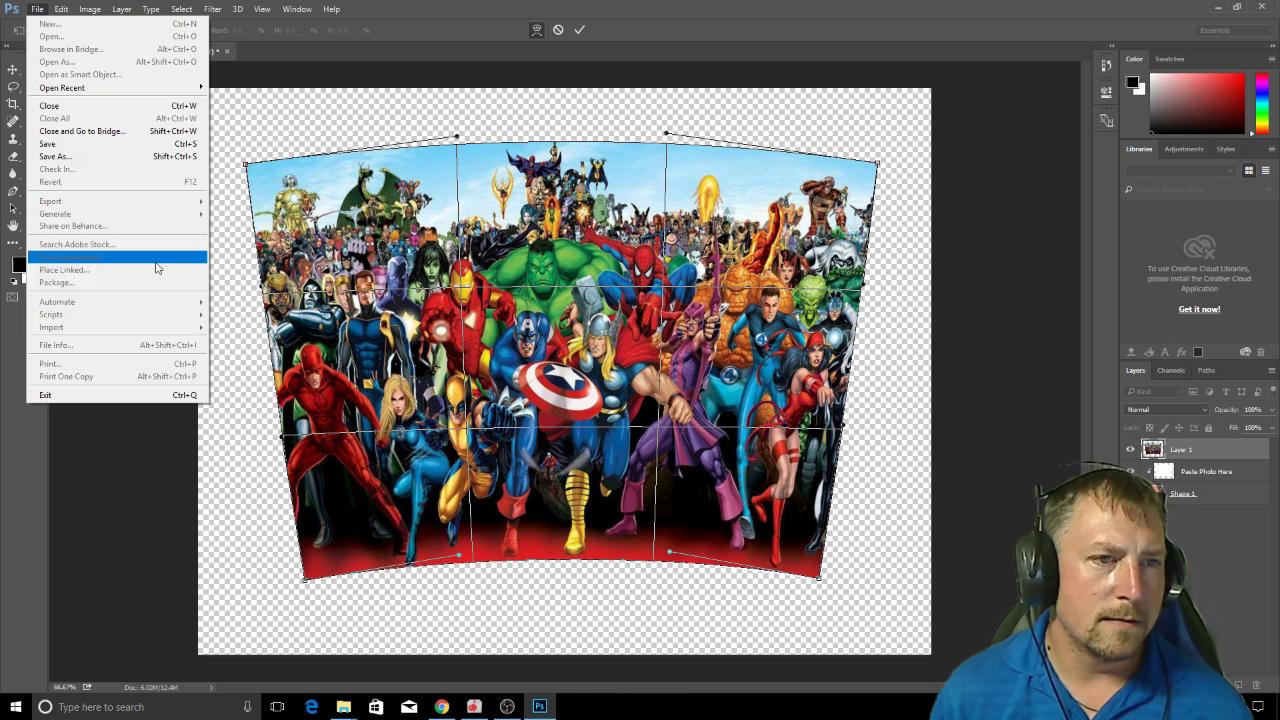
pyautogui.moveTo(115, 214)
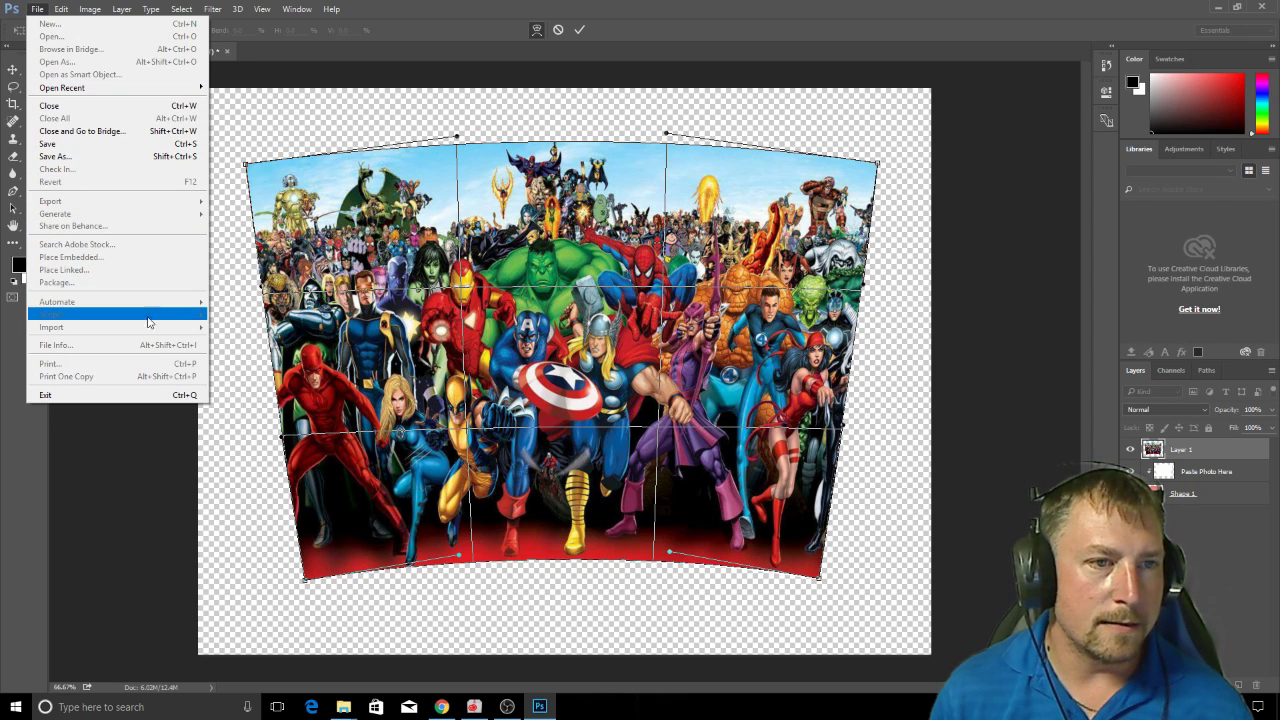
pyautogui.moveTo(150, 326)
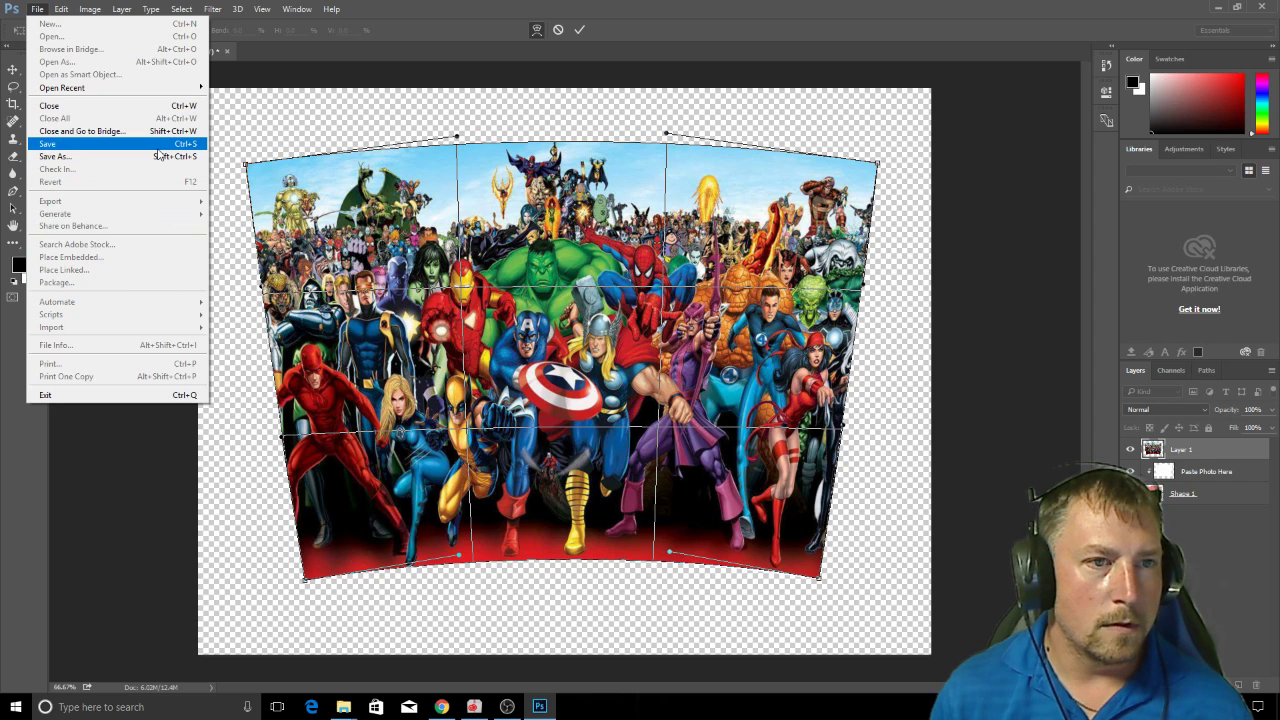
pyautogui.moveTo(54, 156)
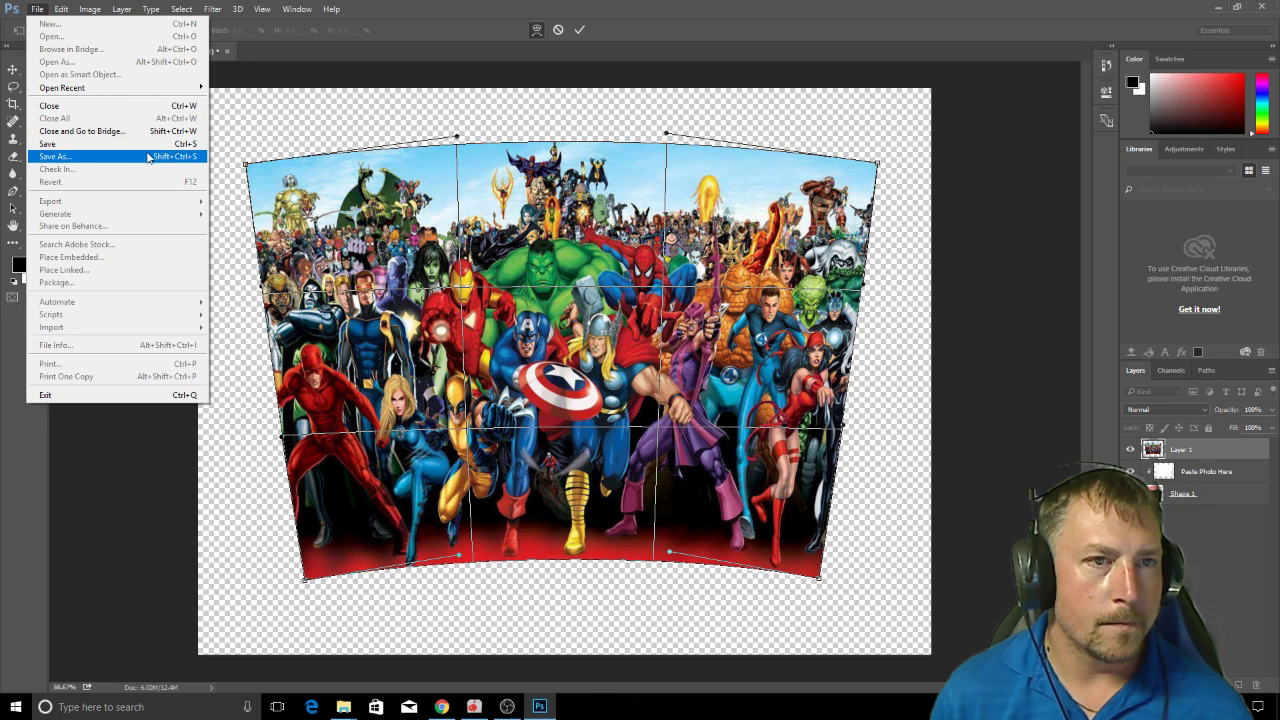
pyautogui.moveTo(48, 143)
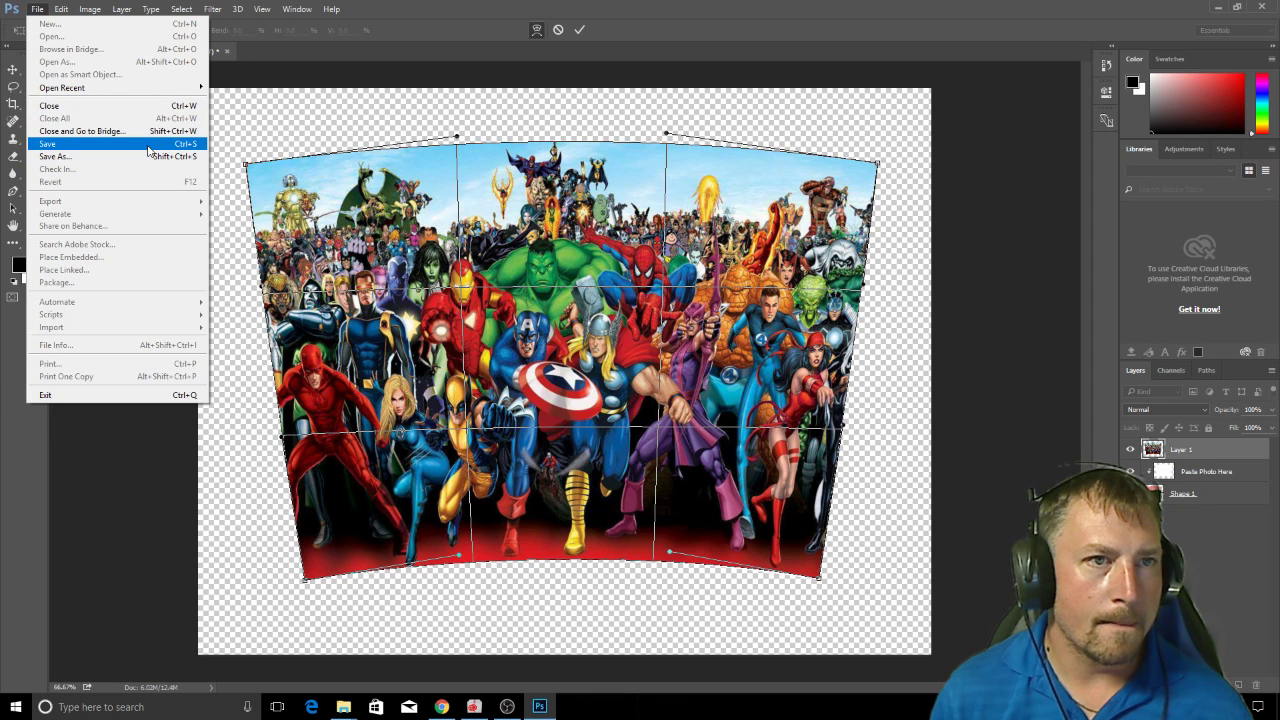
pyautogui.click(47, 143)
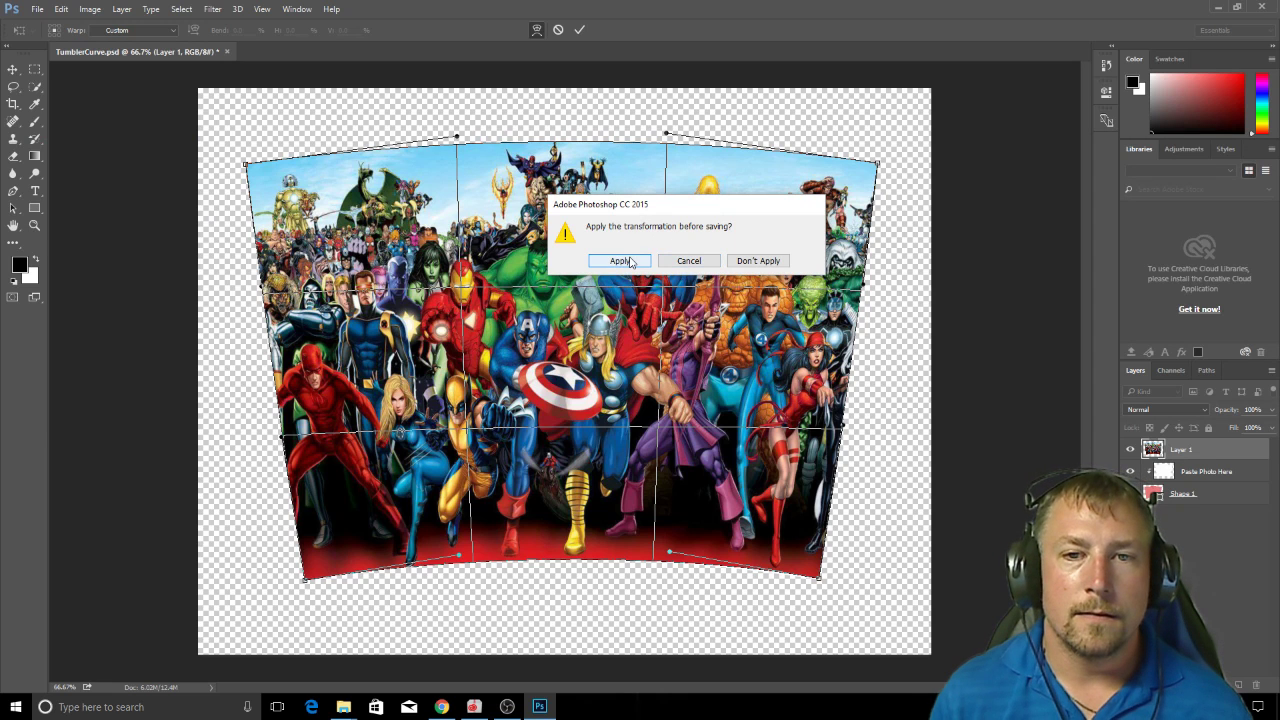
pyautogui.click(620, 260)
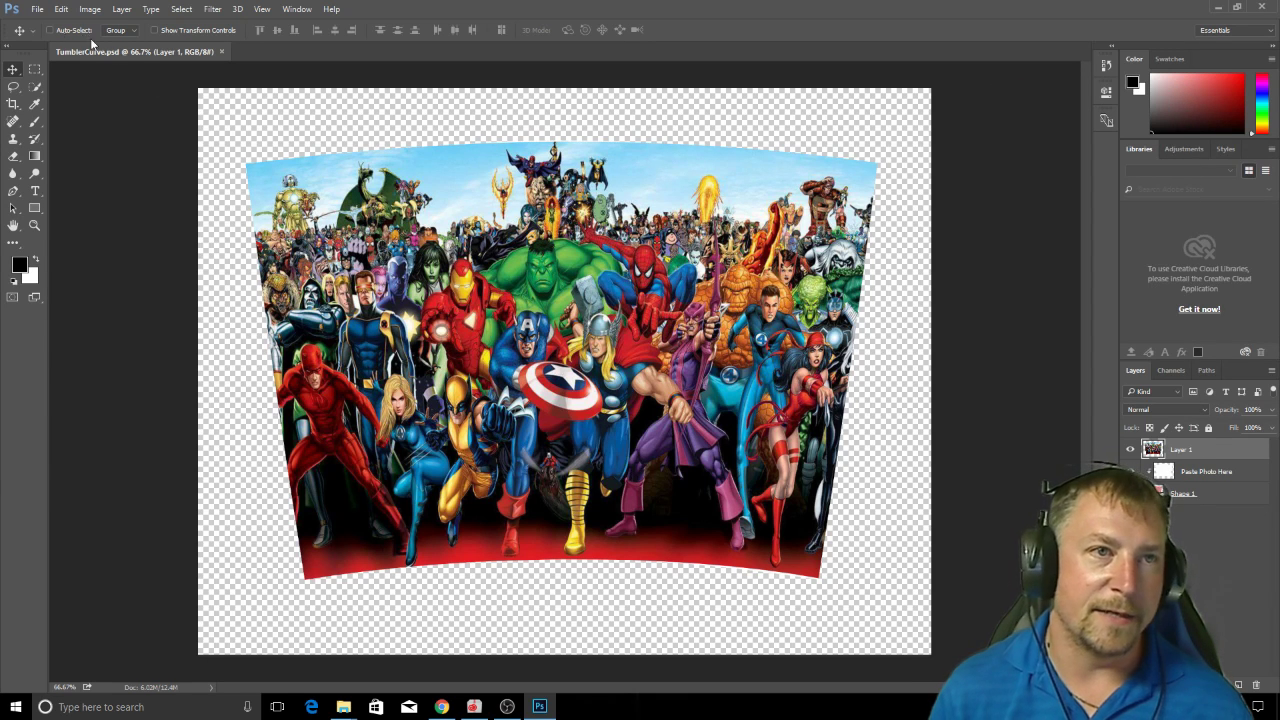
pyautogui.click(37, 9)
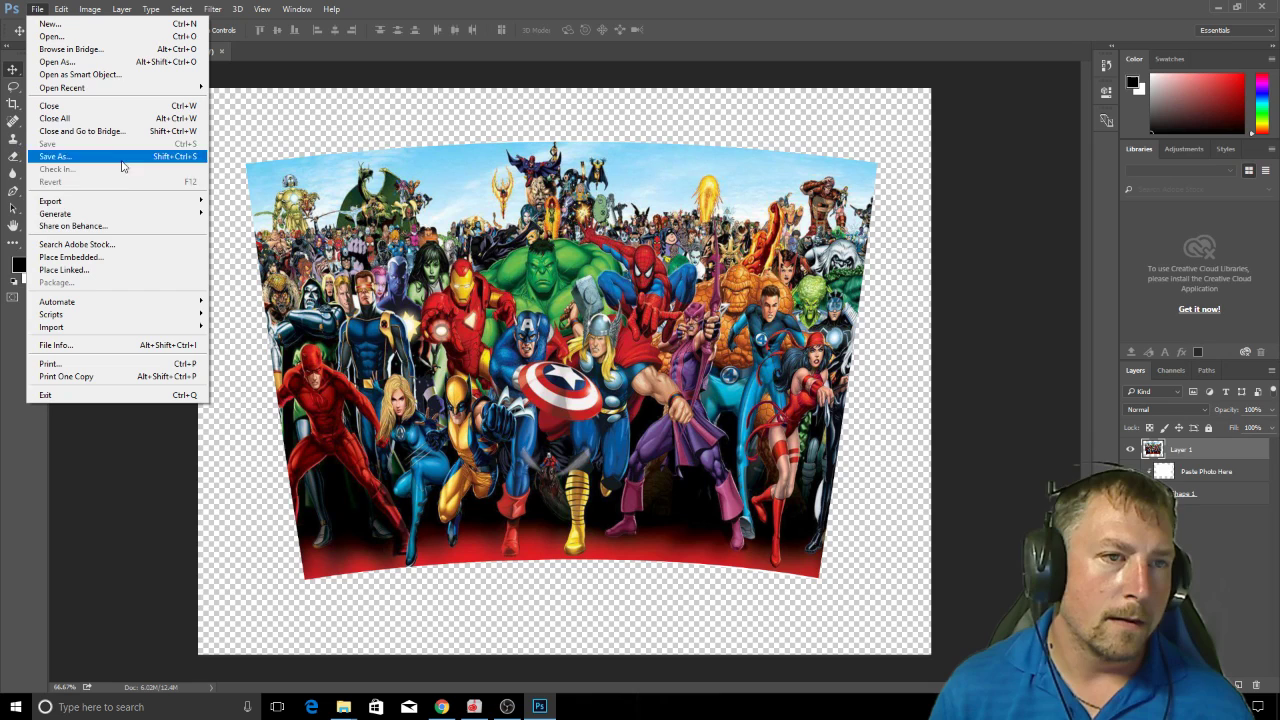
pyautogui.moveTo(55, 144)
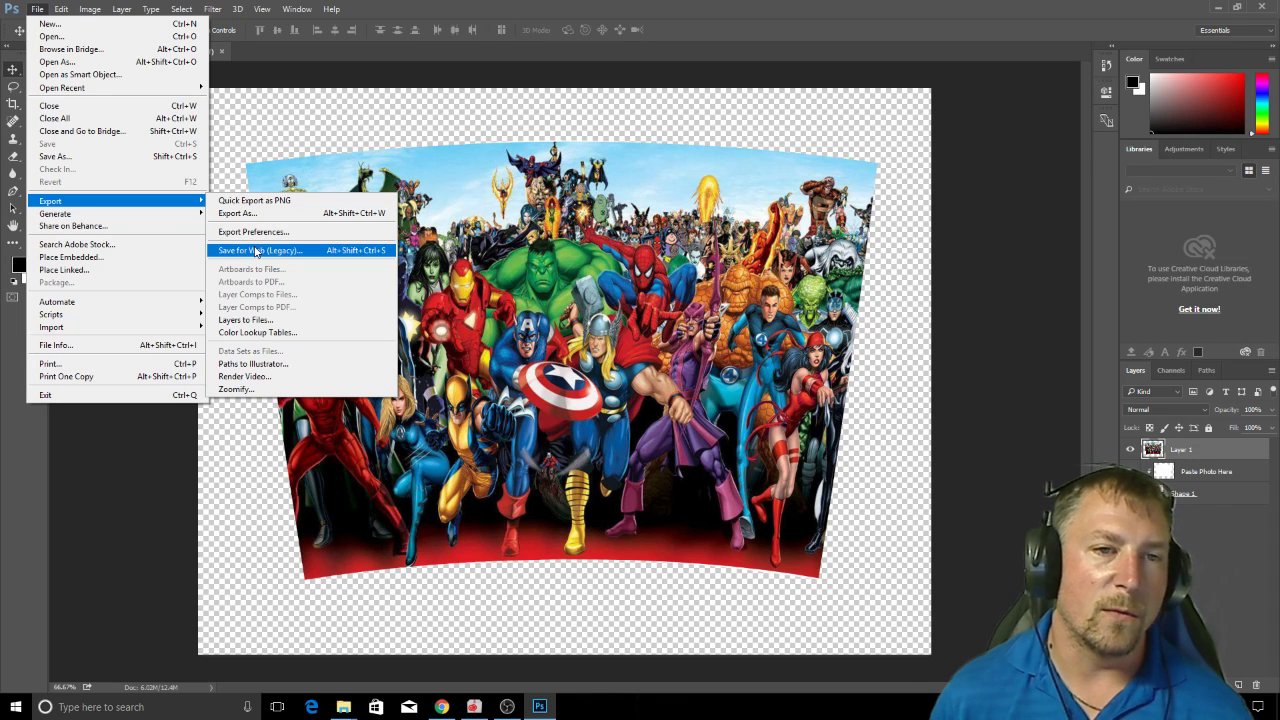
pyautogui.moveTo(163, 204)
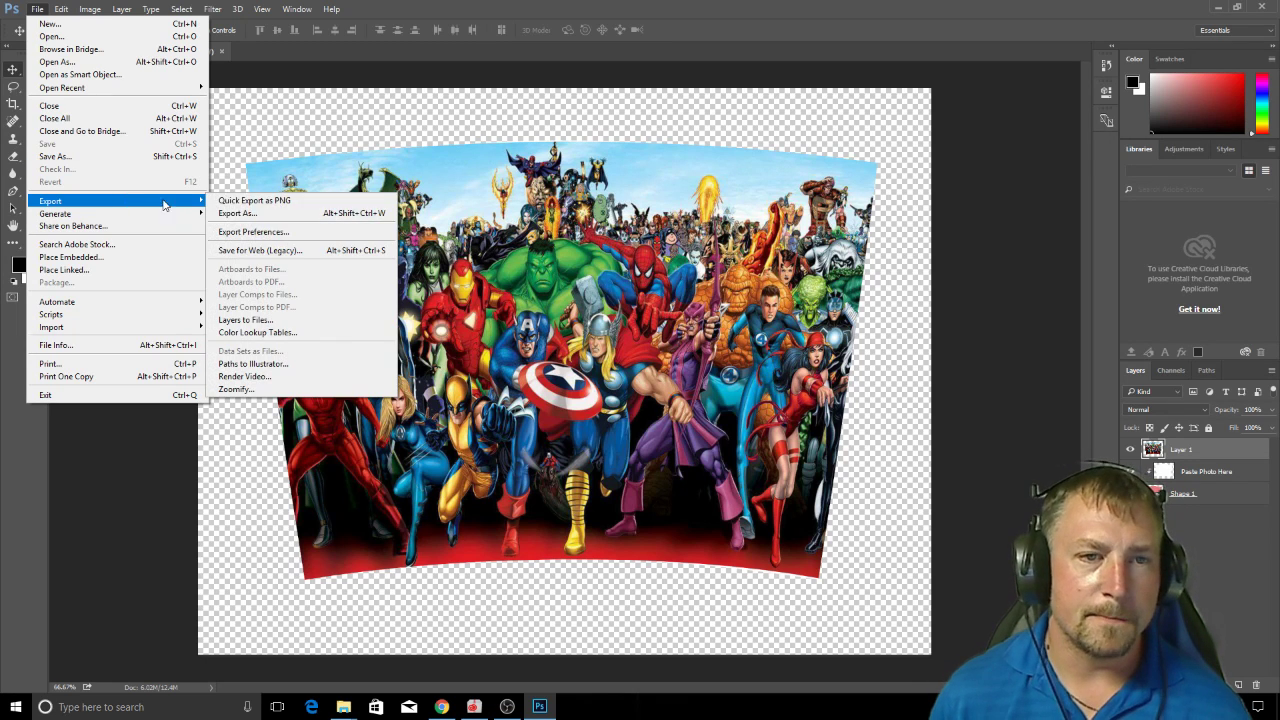
# - Set PNG-24 in Save for Web (Legacy), then cancel that export window
pyautogui.click(260, 250)
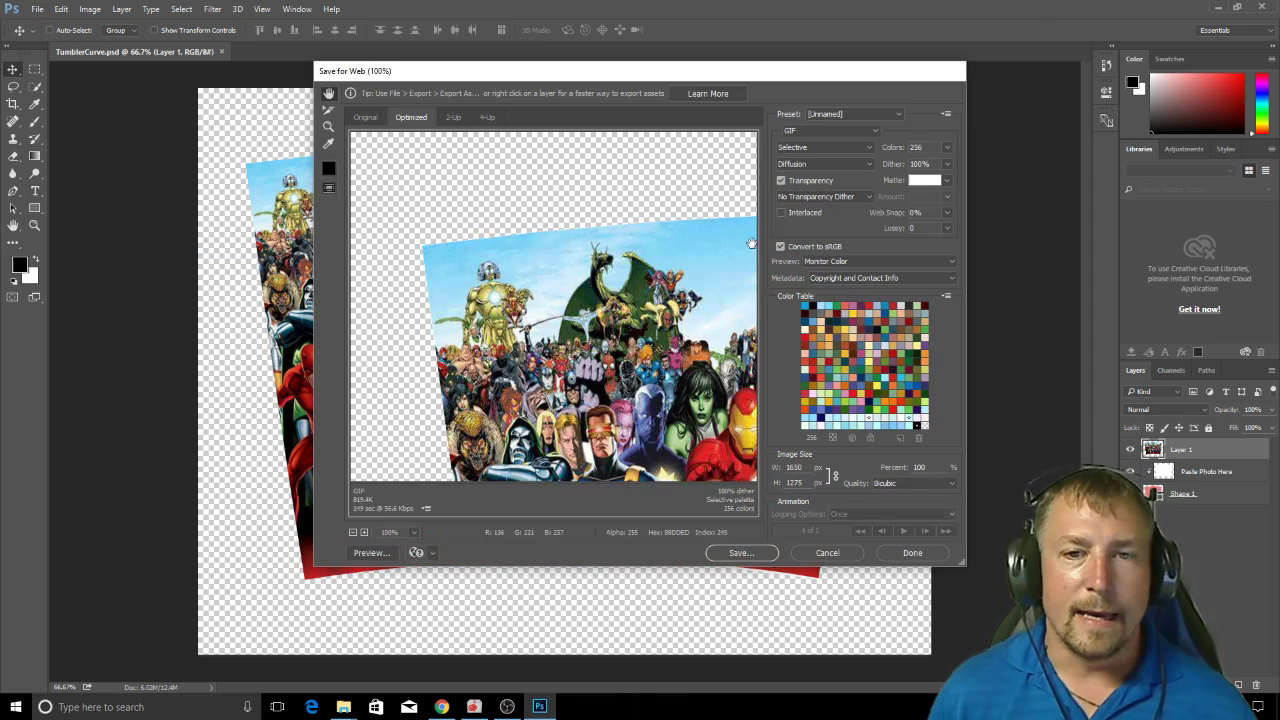
pyautogui.moveTo(595, 372)
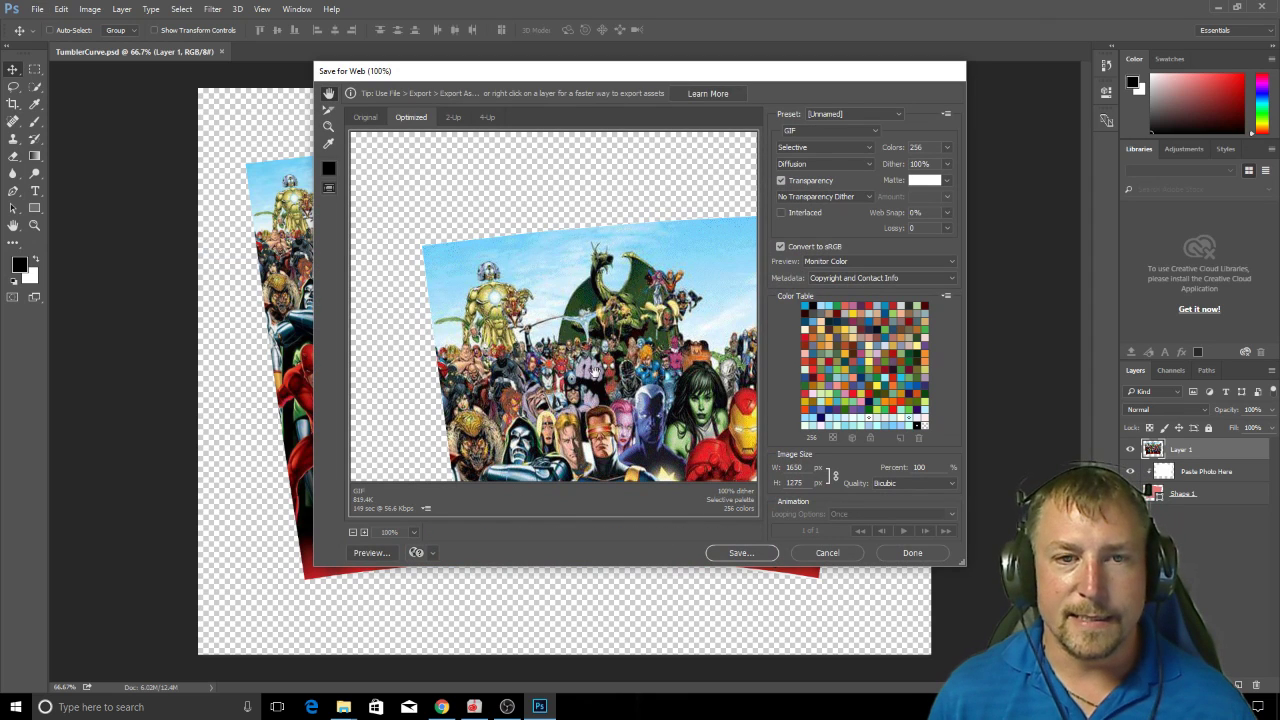
pyautogui.click(831, 131)
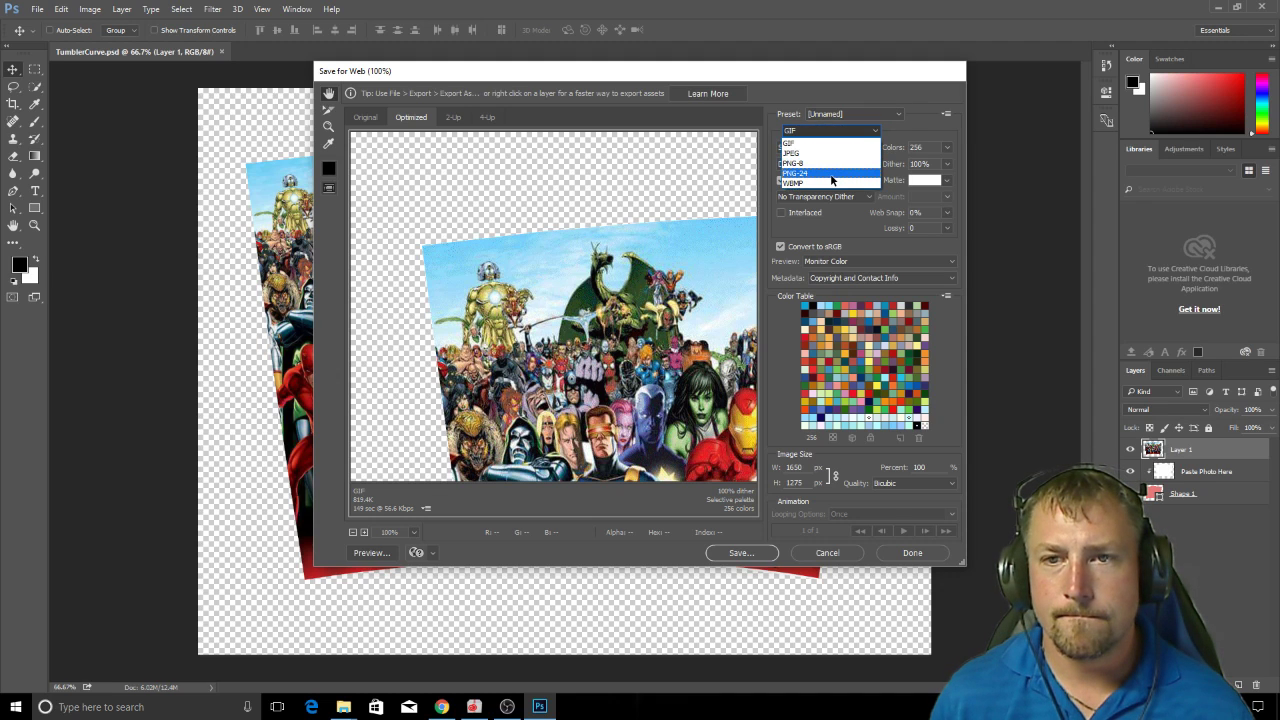
pyautogui.click(795, 173)
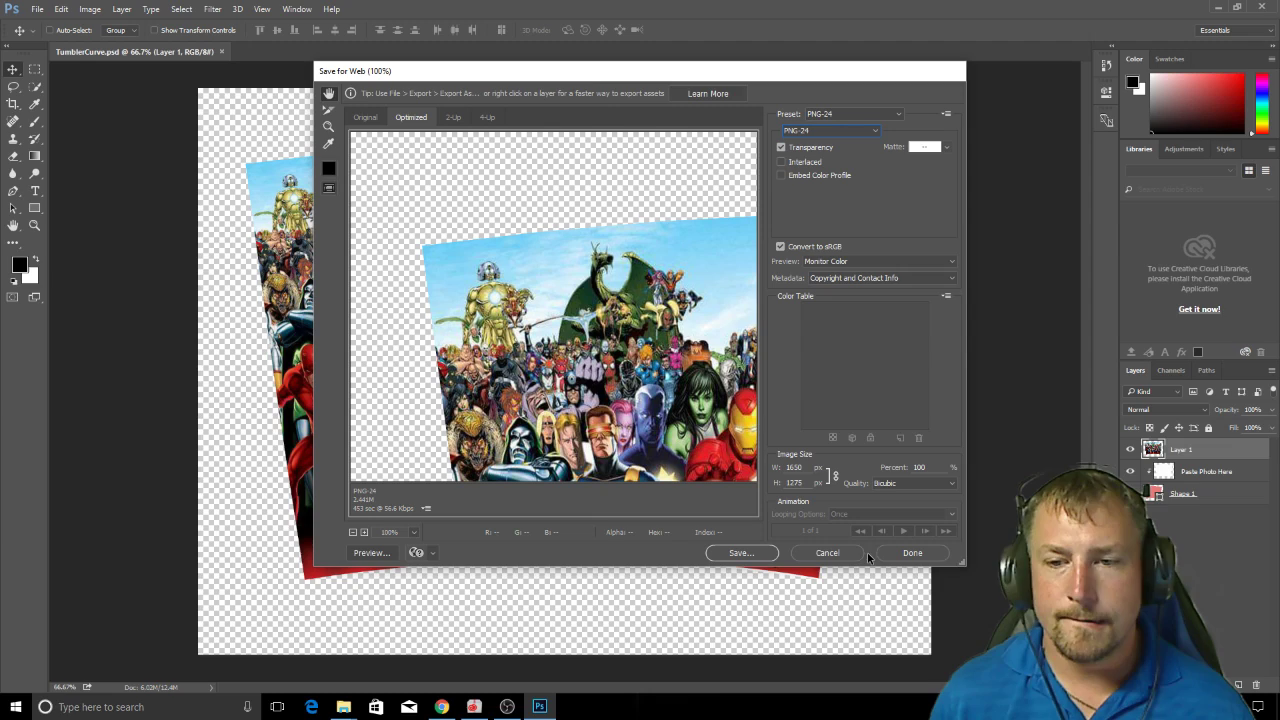
pyautogui.click(827, 552)
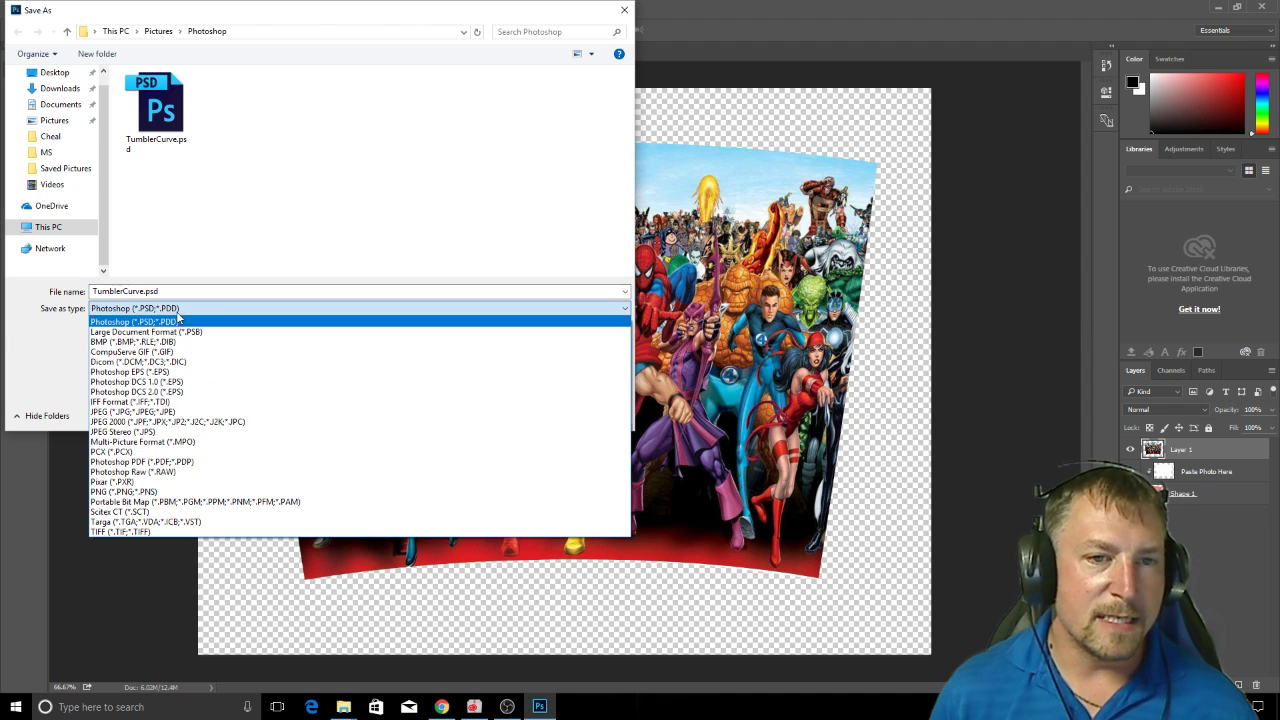
# - Save the image as marvelcurve with PNG as the file type
pyautogui.click(134, 321)
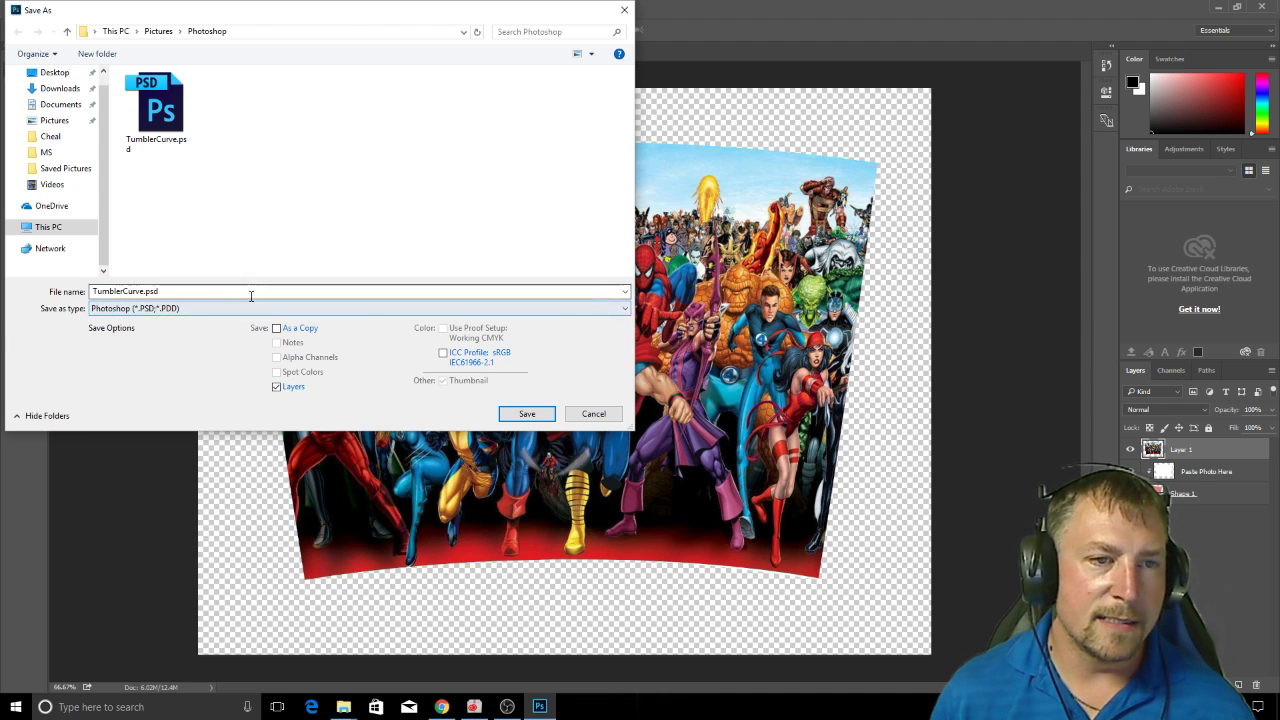
pyautogui.doubleClick(125, 291)
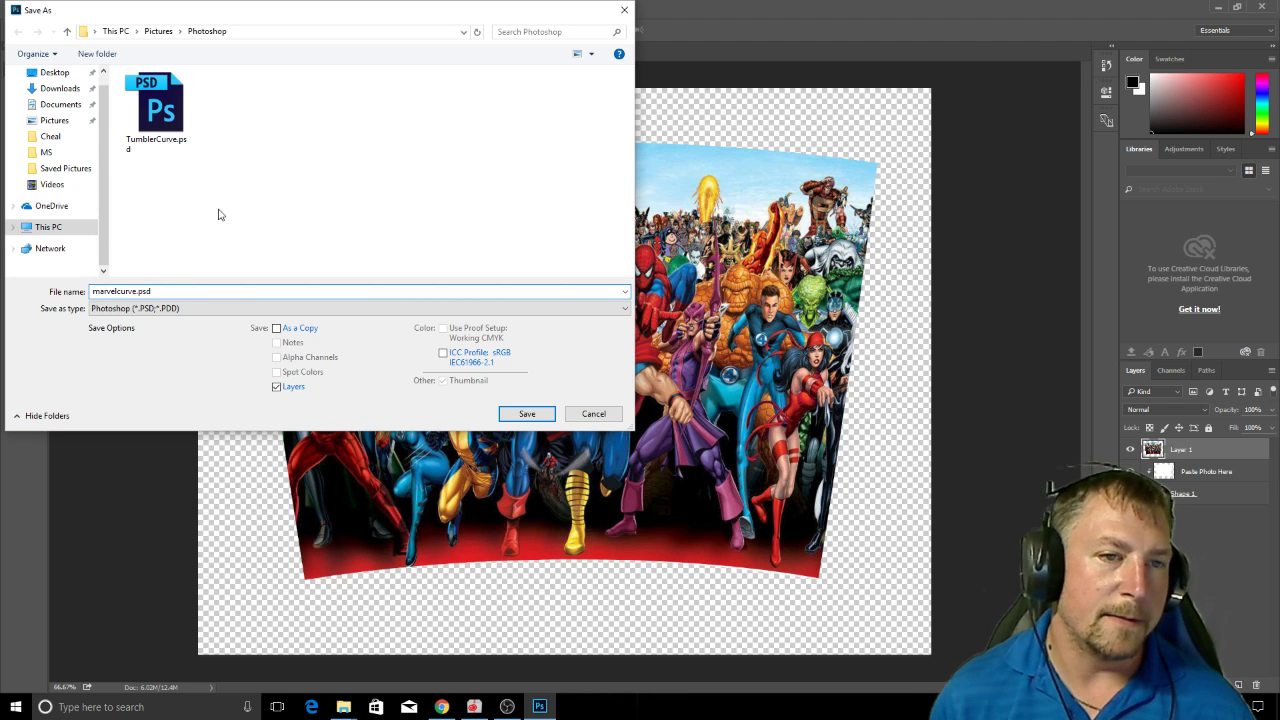
pyautogui.click(358, 308)
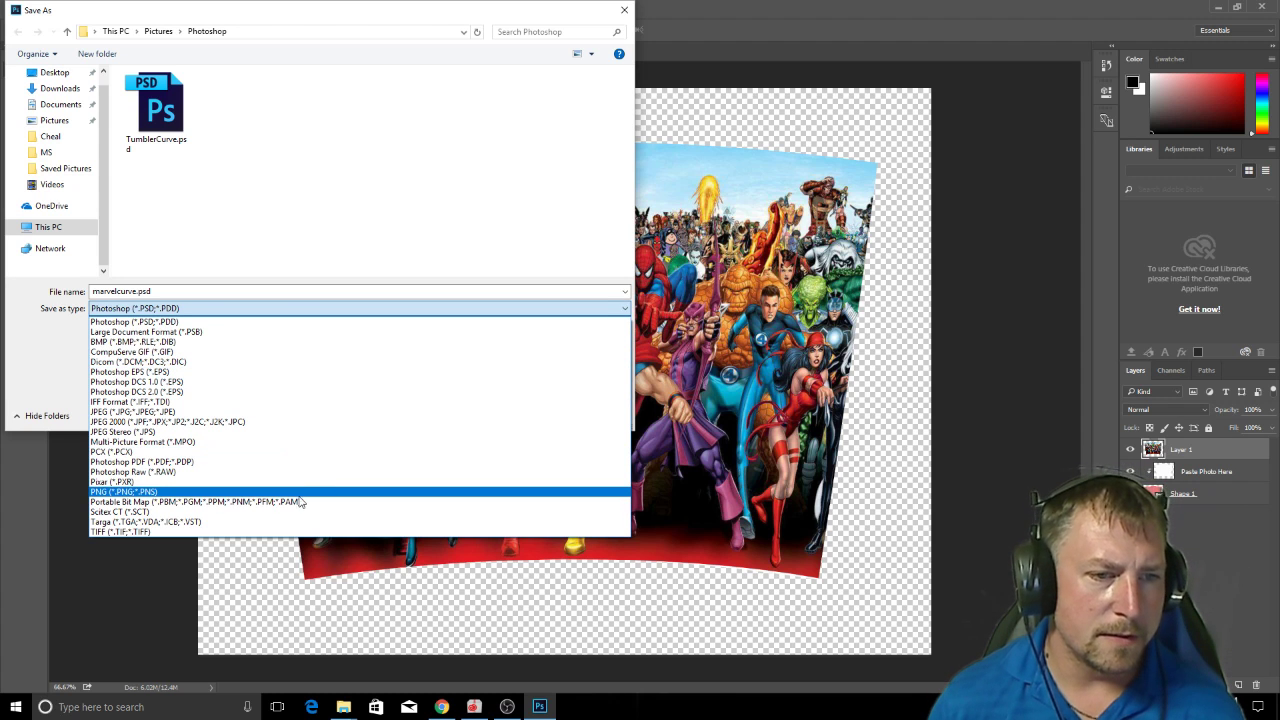
pyautogui.click(124, 491)
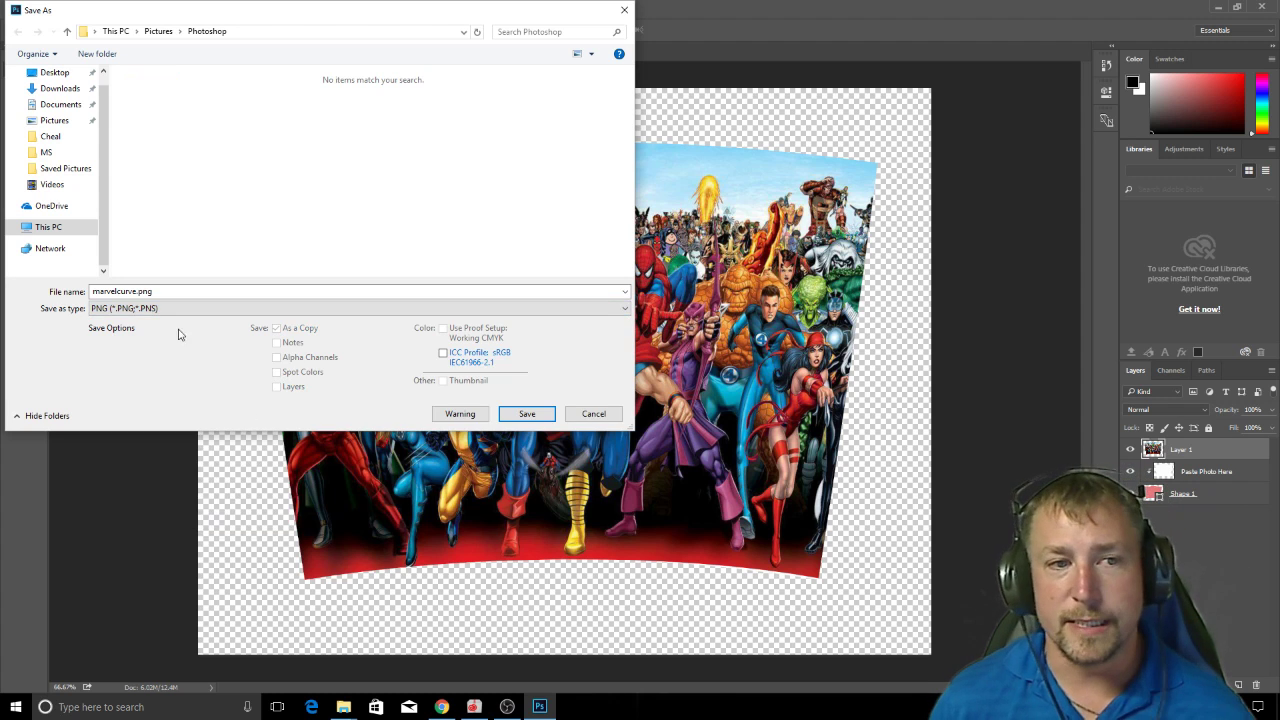
pyautogui.click(527, 413)
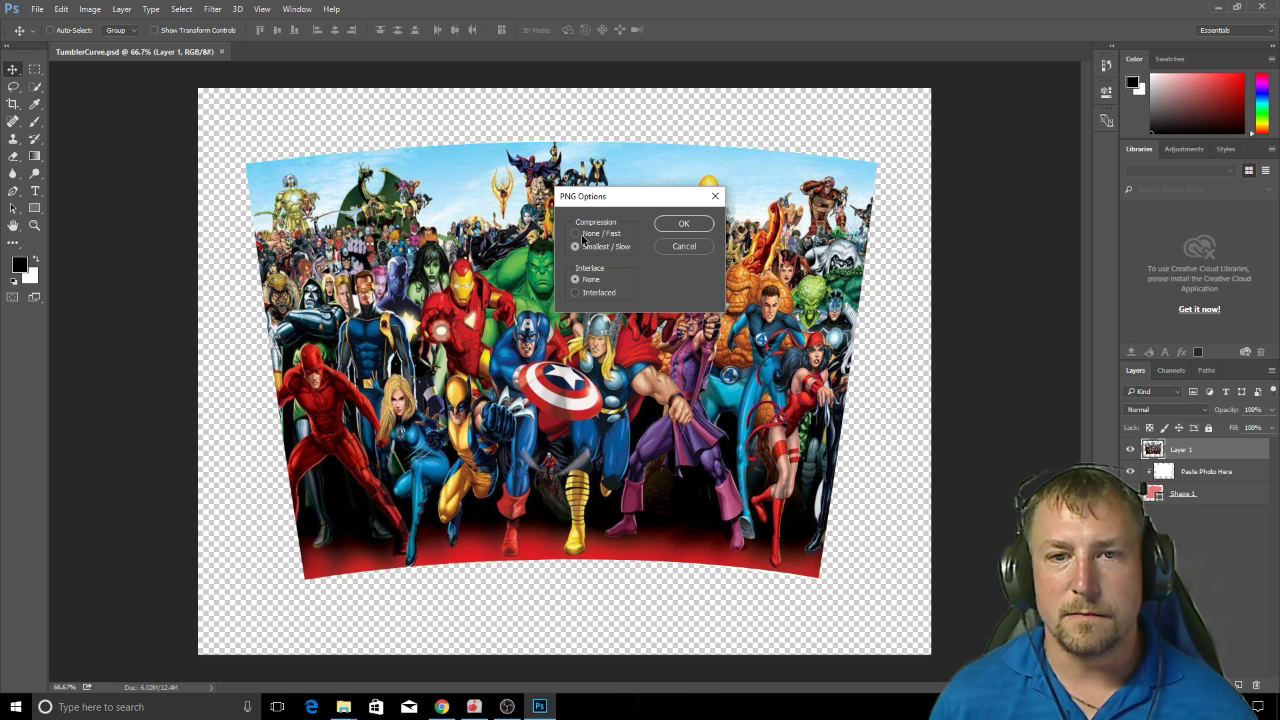
# - Confirm PNG Options with None / Fast compression to finish saving marvelcurve.png
pyautogui.click(575, 233)
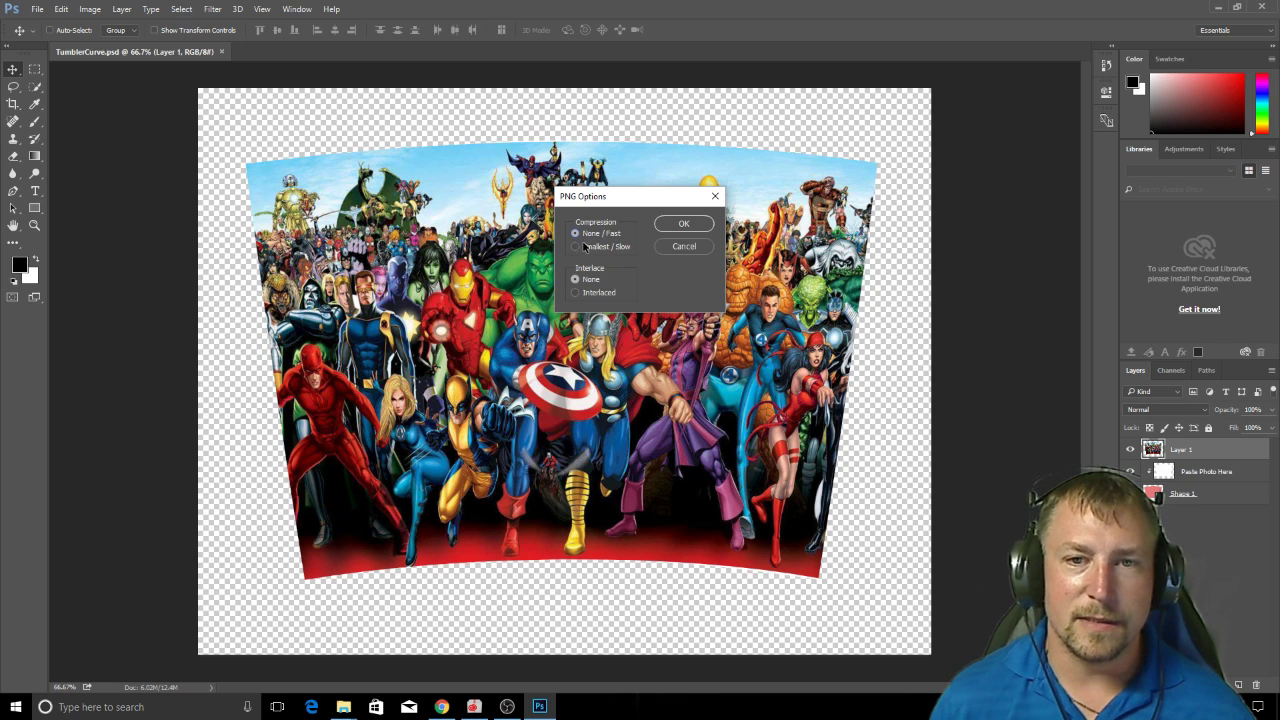
pyautogui.click(576, 247)
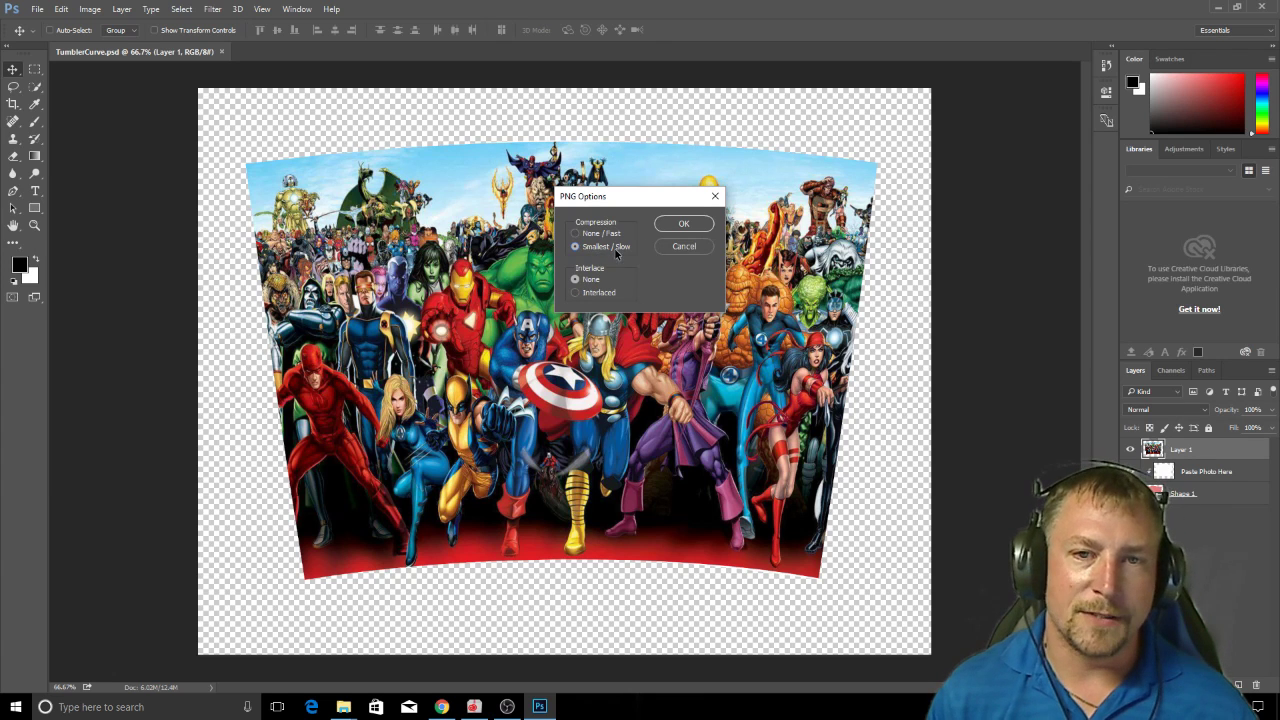
pyautogui.click(575, 233)
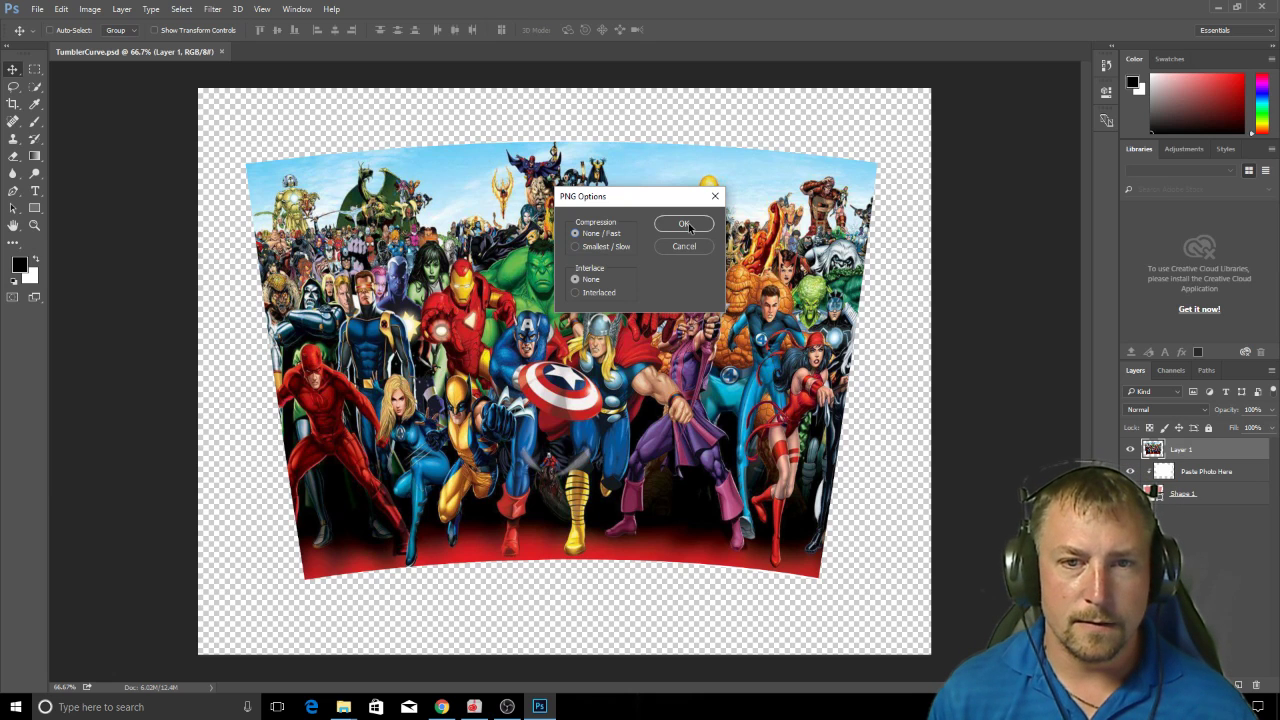
pyautogui.click(684, 223)
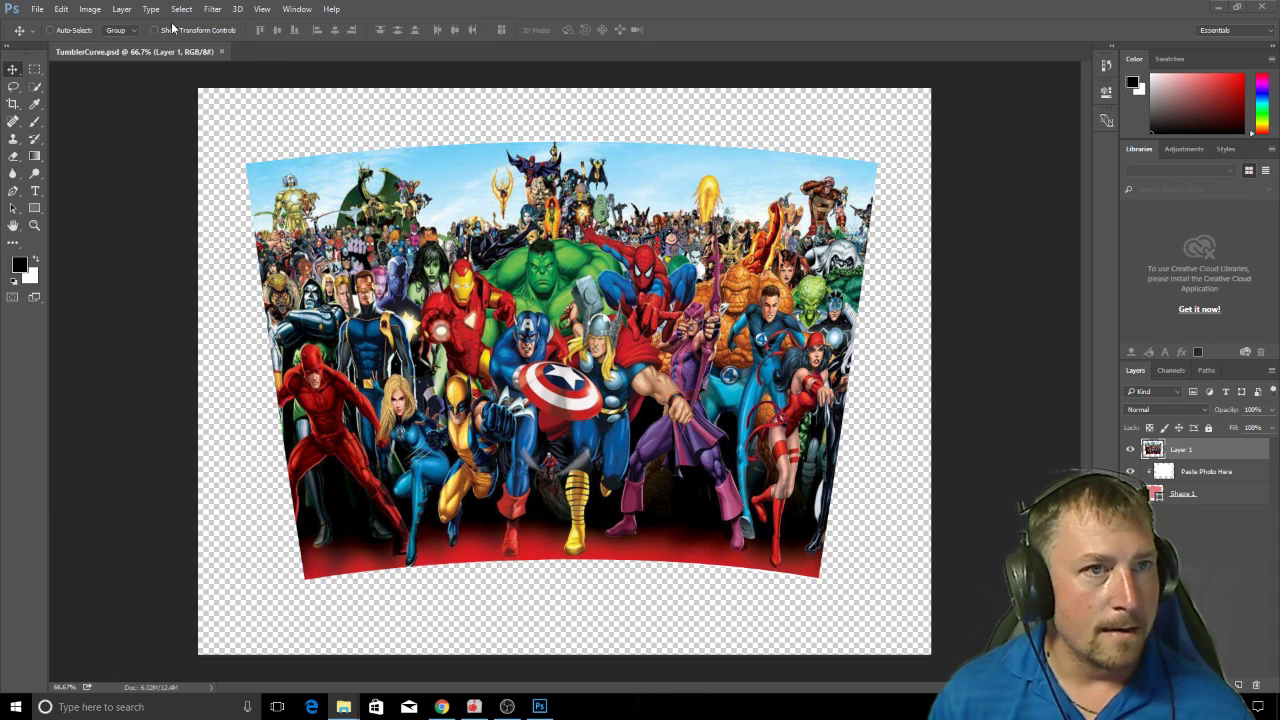
pyautogui.click(37, 9)
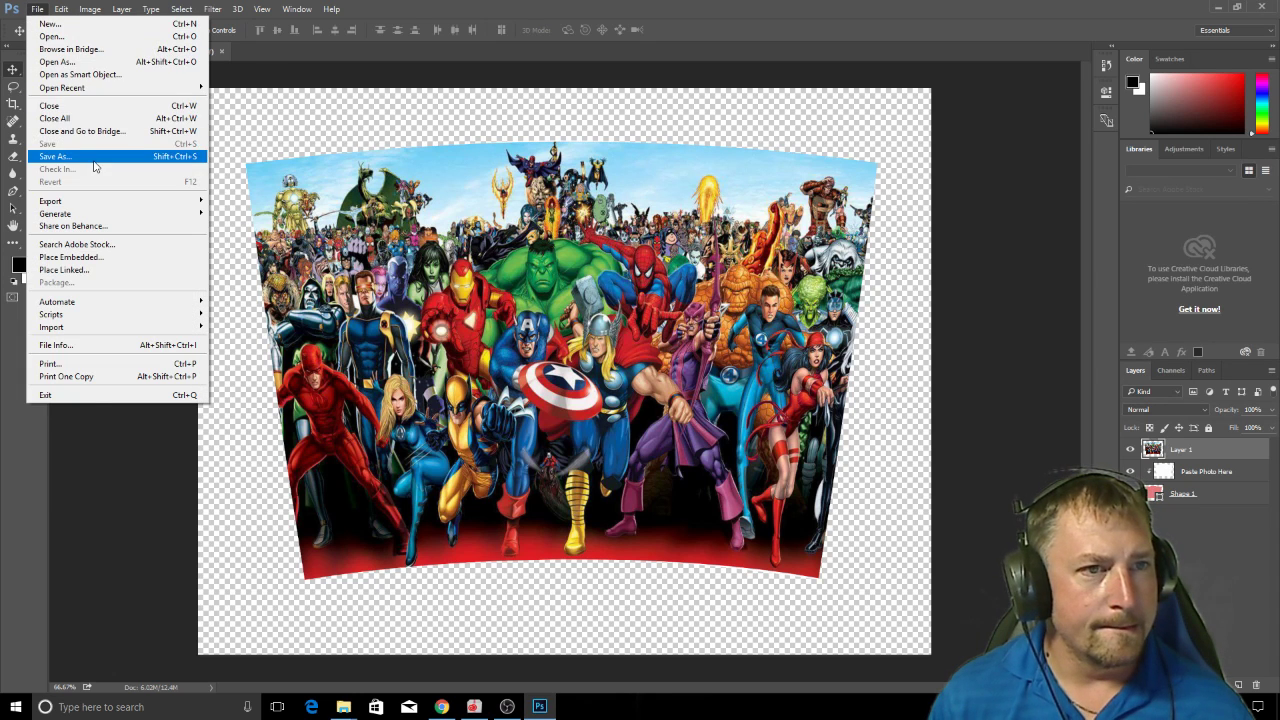
# - Export marvelcurve.png via Save As, then close its Photos preview
pyautogui.click(55, 156)
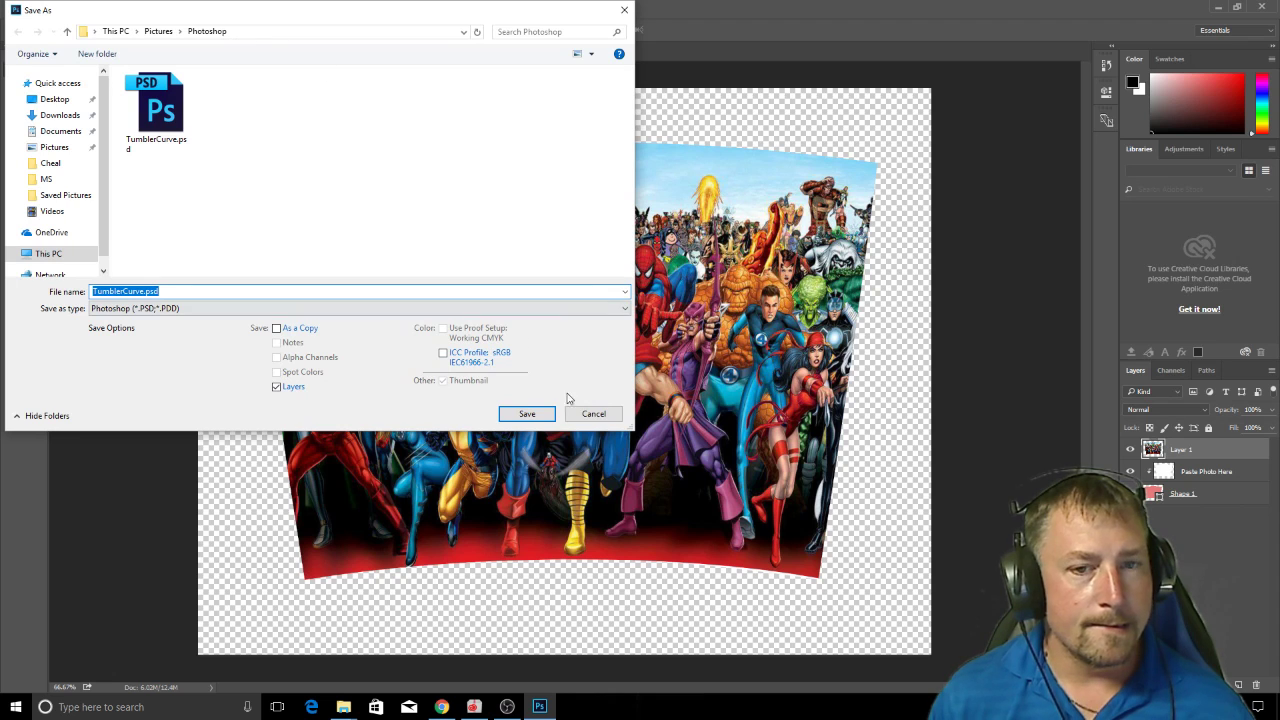
pyautogui.click(527, 414)
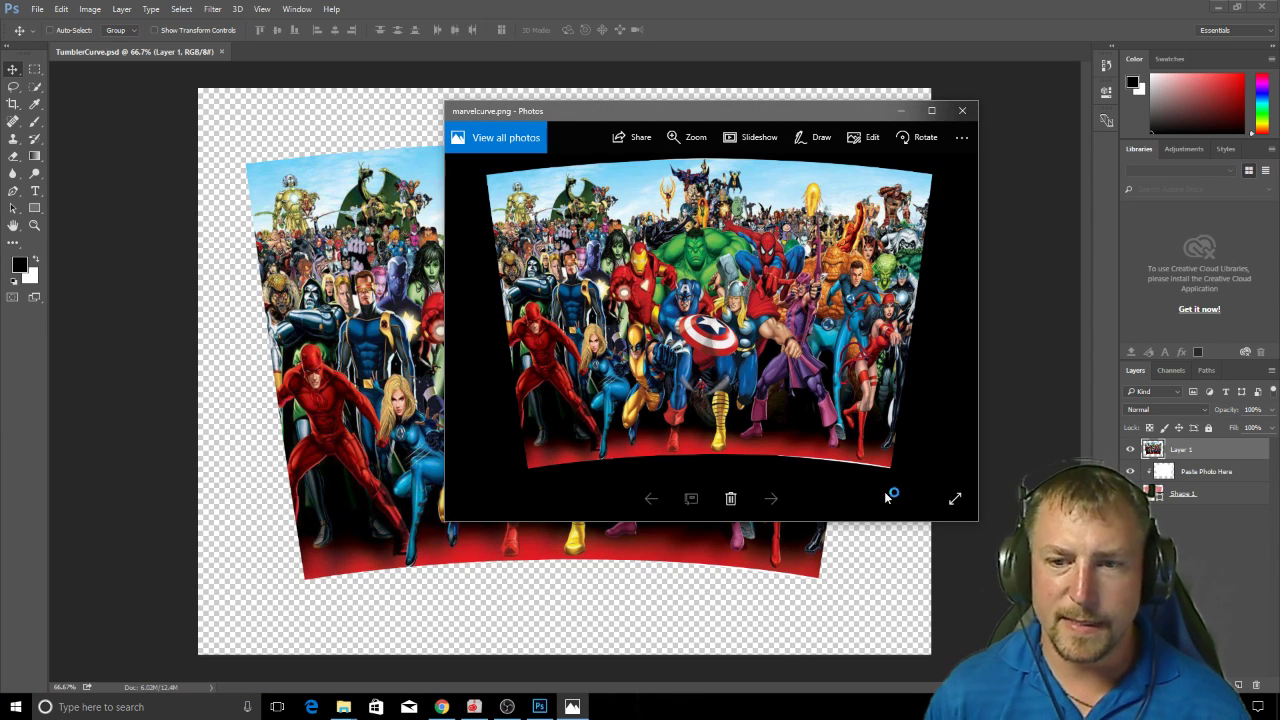
pyautogui.moveTo(820, 465)
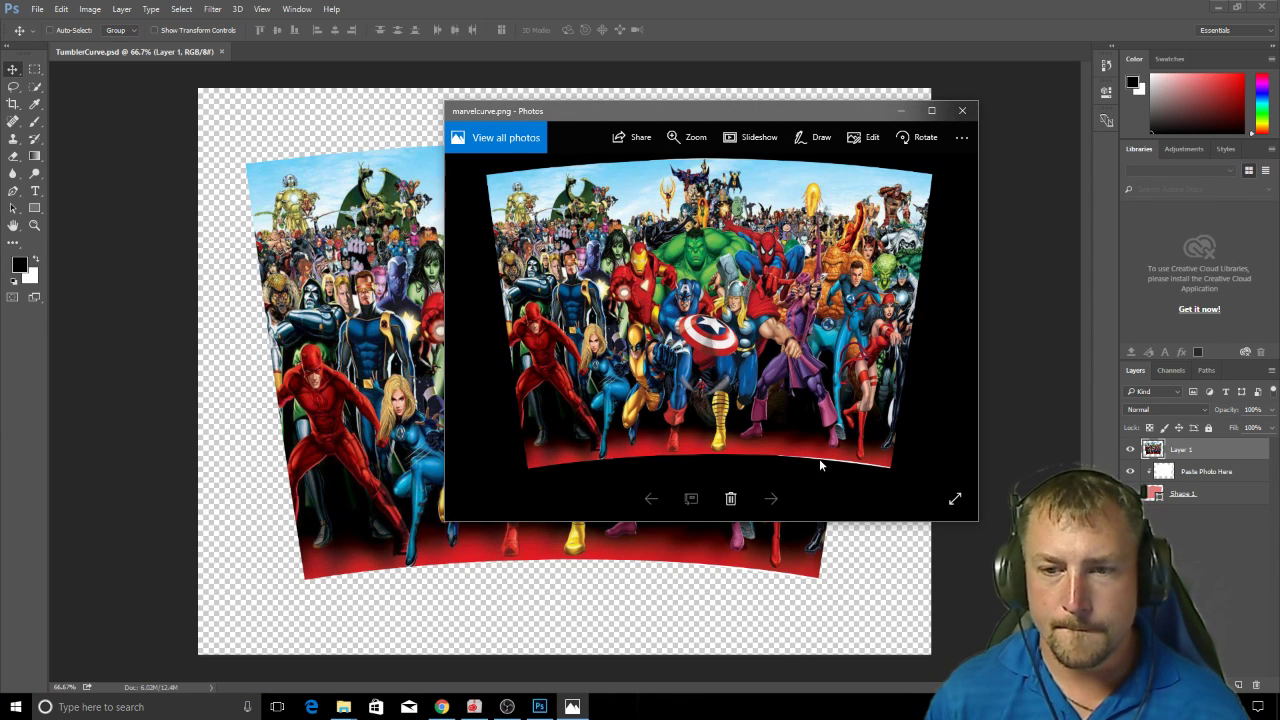
pyautogui.moveTo(963, 110)
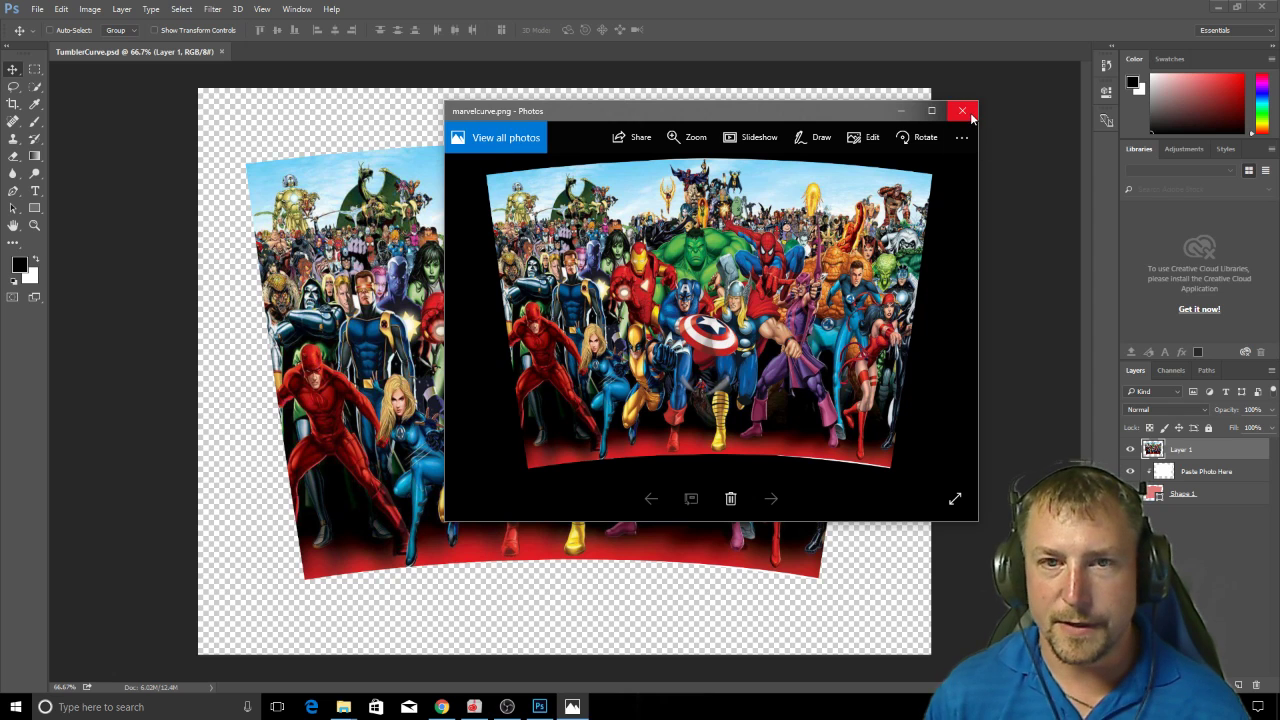
pyautogui.click(963, 110)
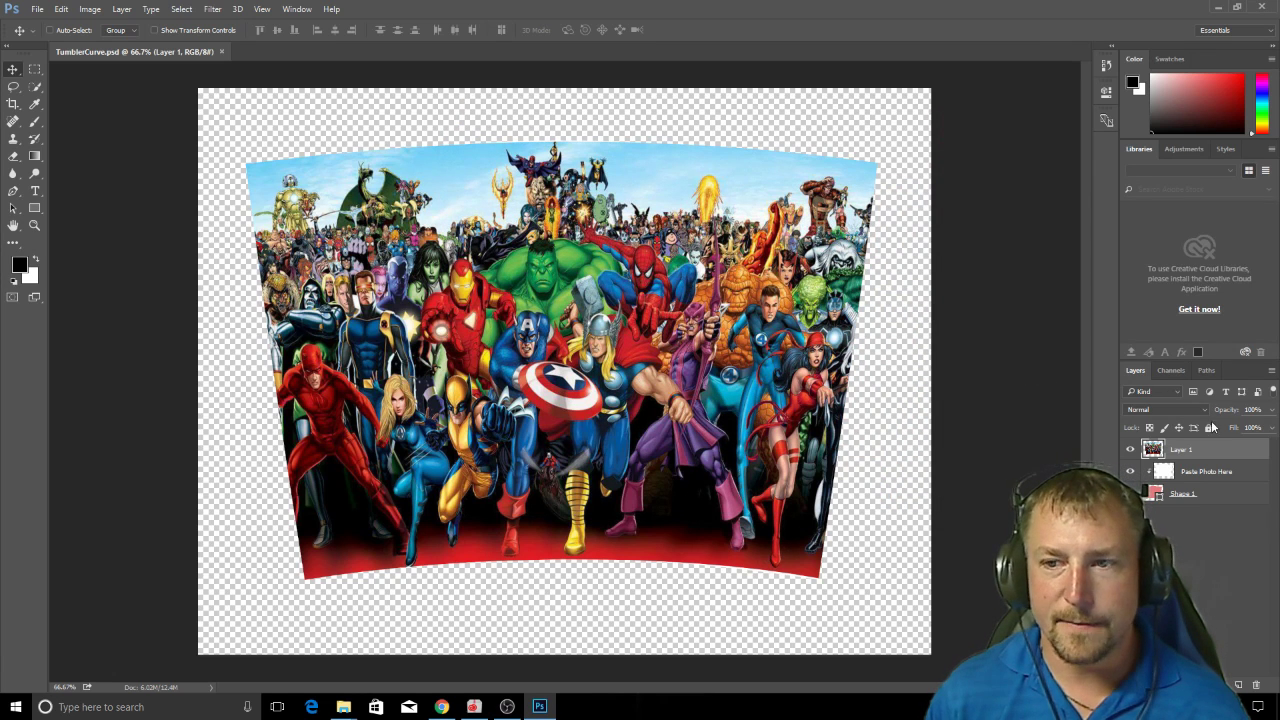
pyautogui.click(62, 9)
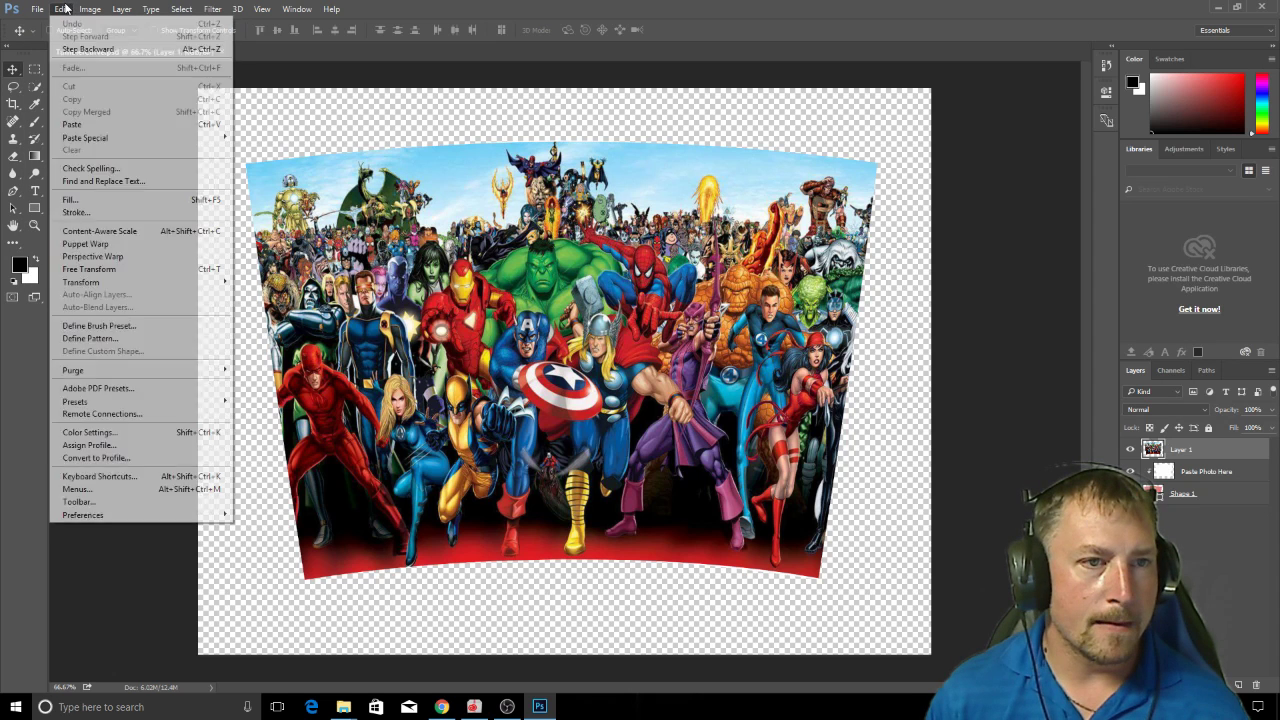
pyautogui.moveTo(81, 282)
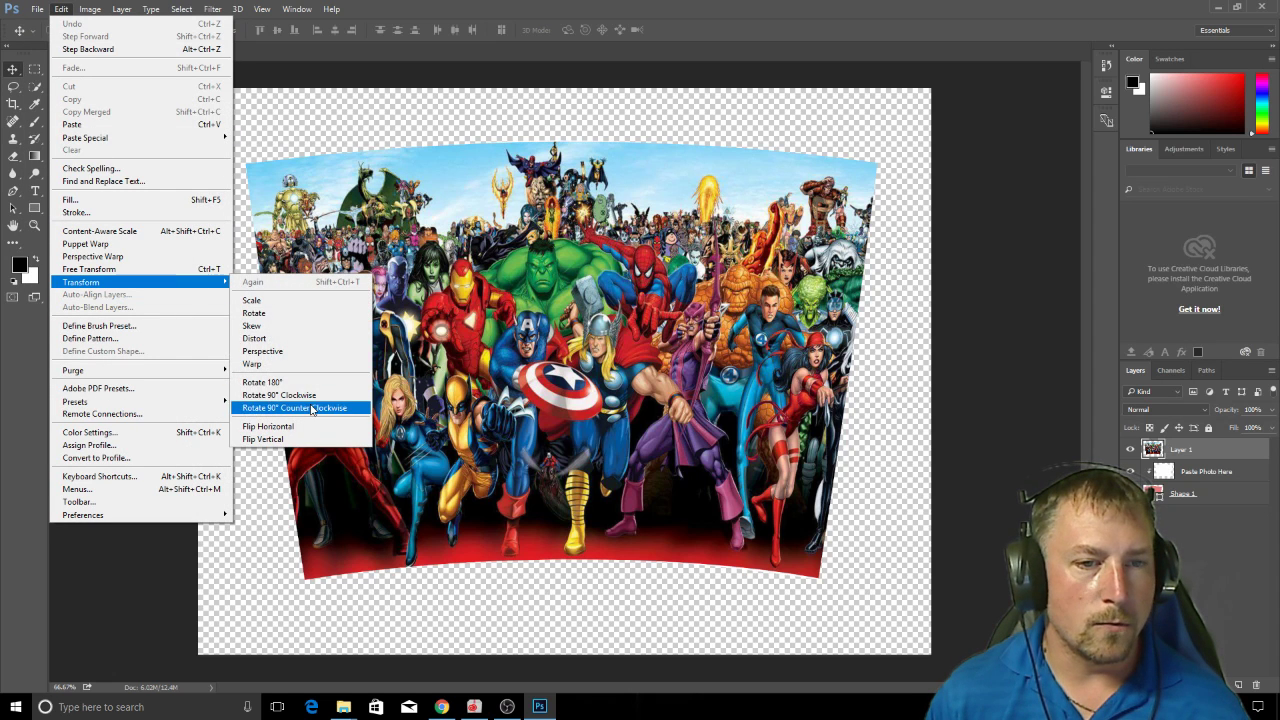
# - Nudge the superhero layer's bottom warp edge, commit, and put it back under Warp
pyautogui.click(251, 363)
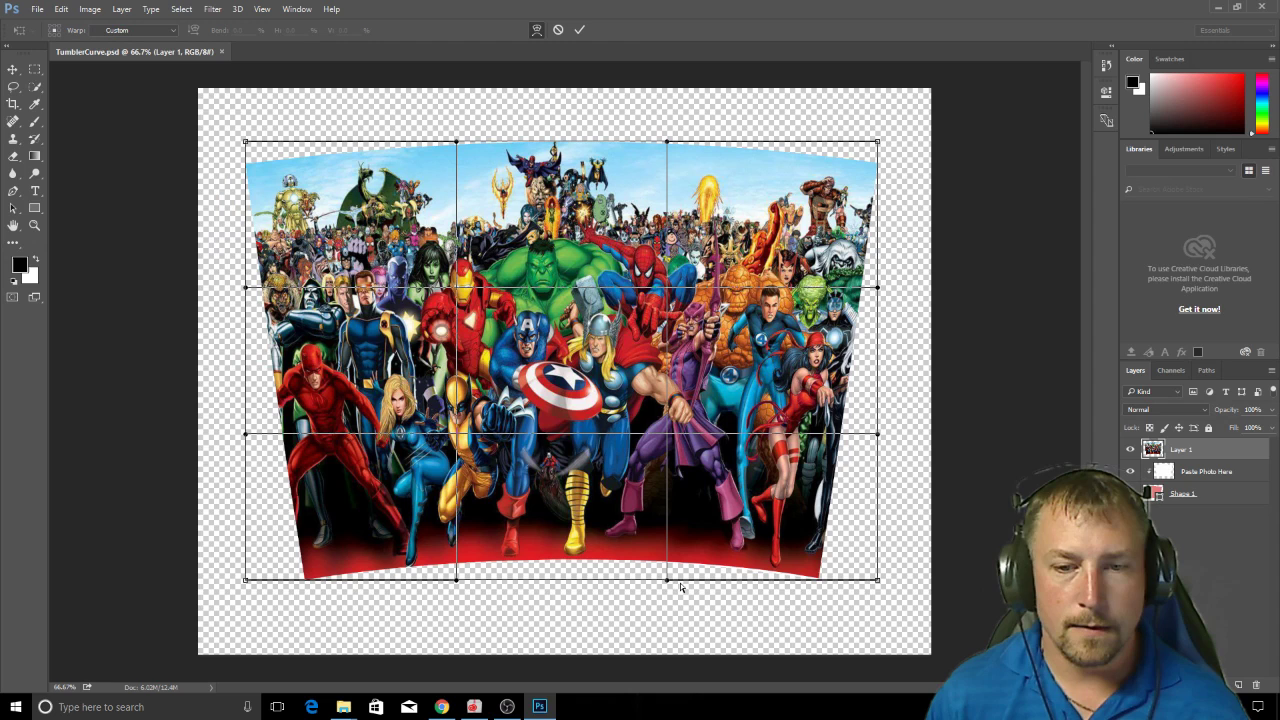
pyautogui.moveTo(668, 580); pyautogui.dragTo(668, 583)
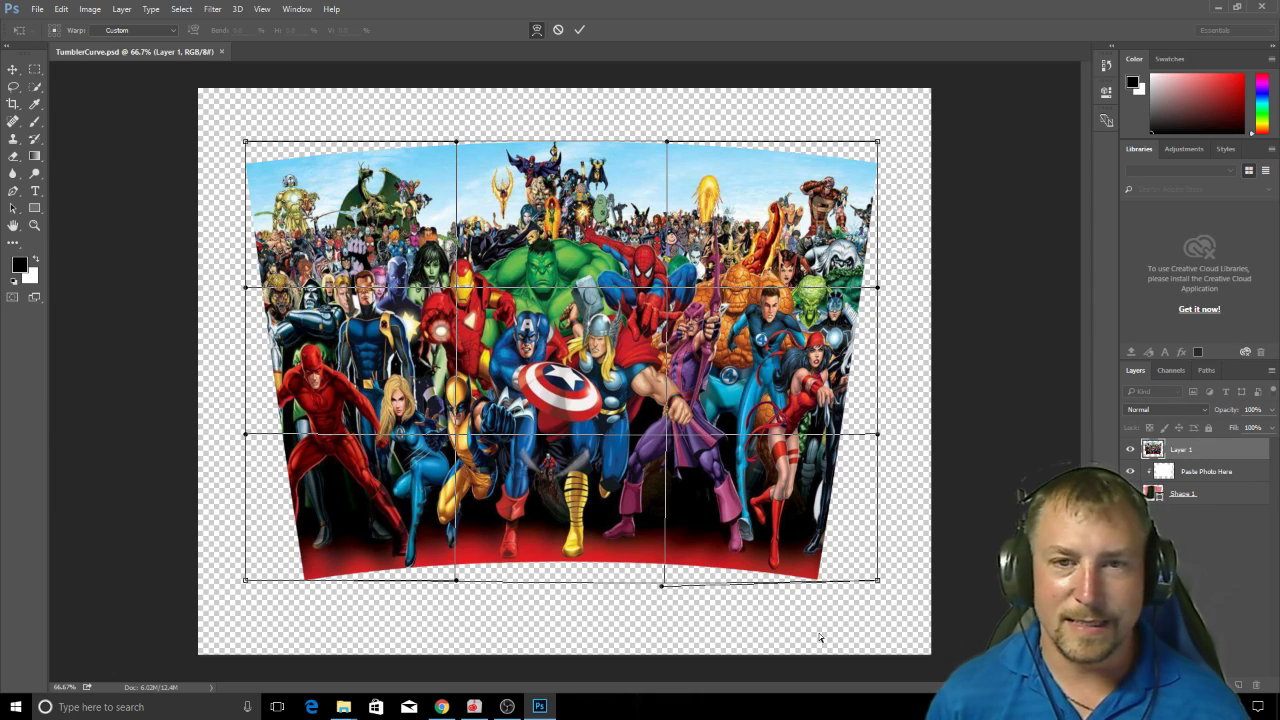
pyautogui.click(579, 29)
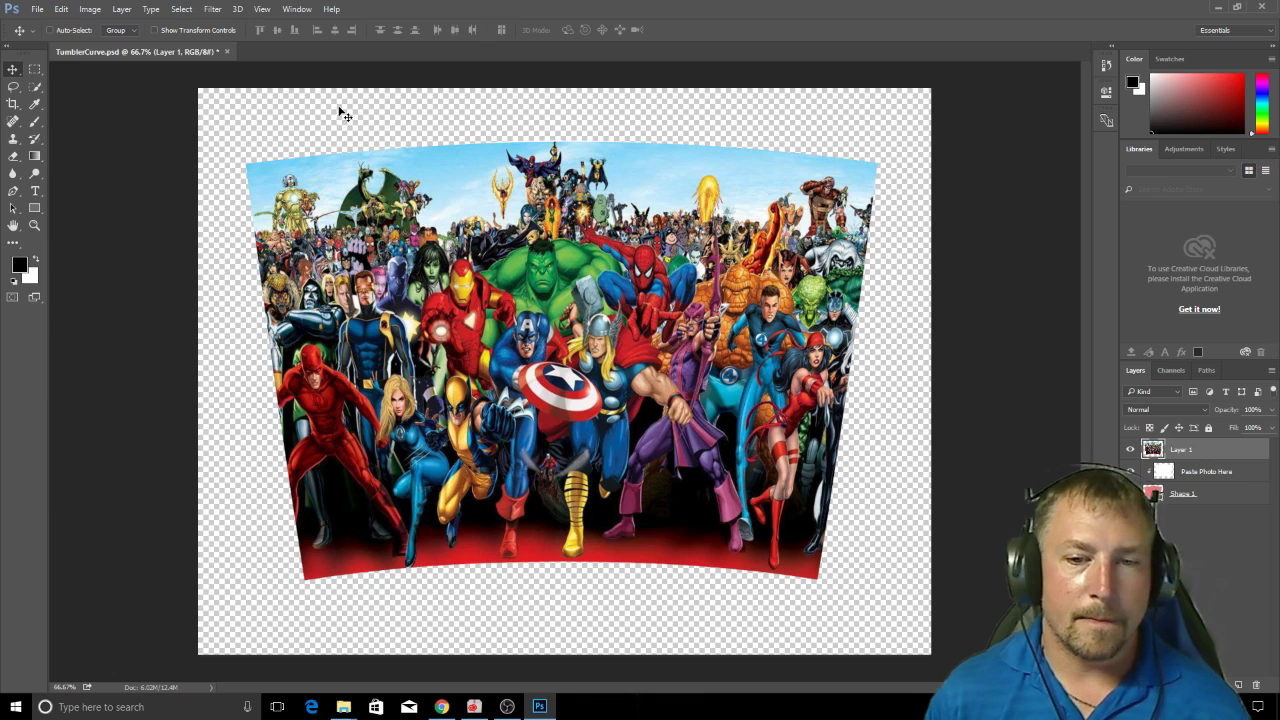
pyautogui.moveTo(688, 413)
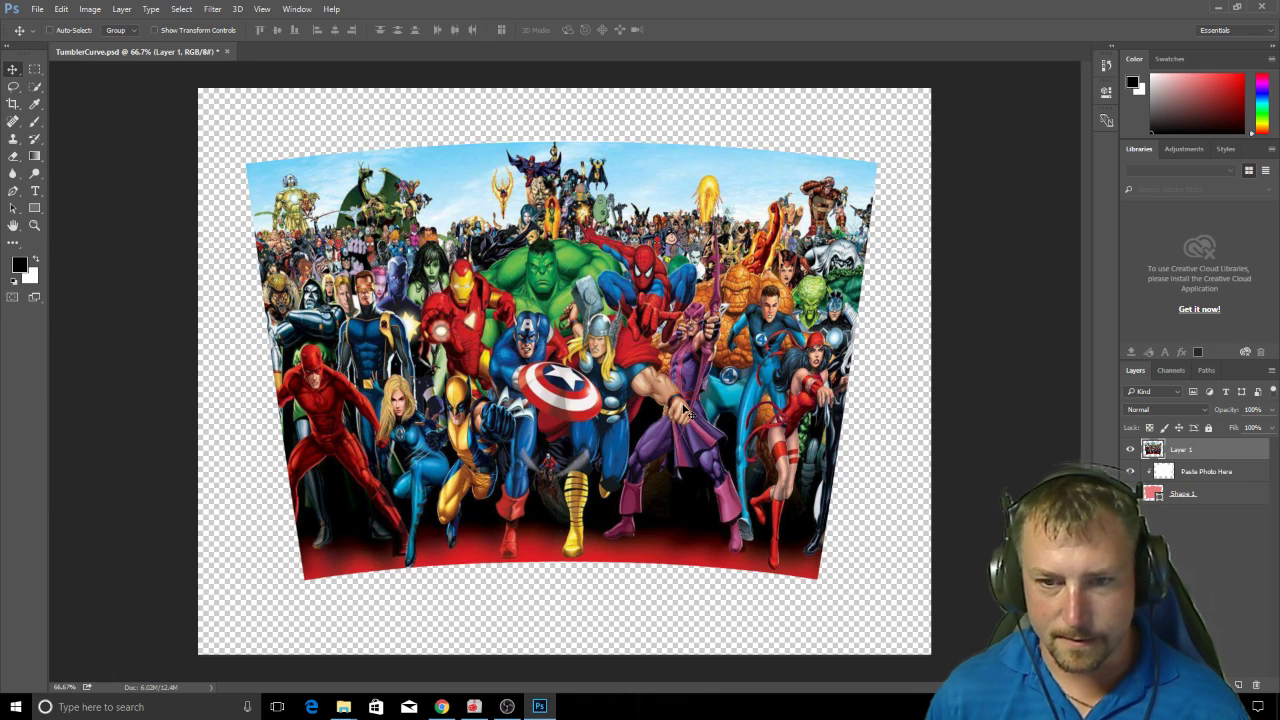
pyautogui.moveTo(735, 560)
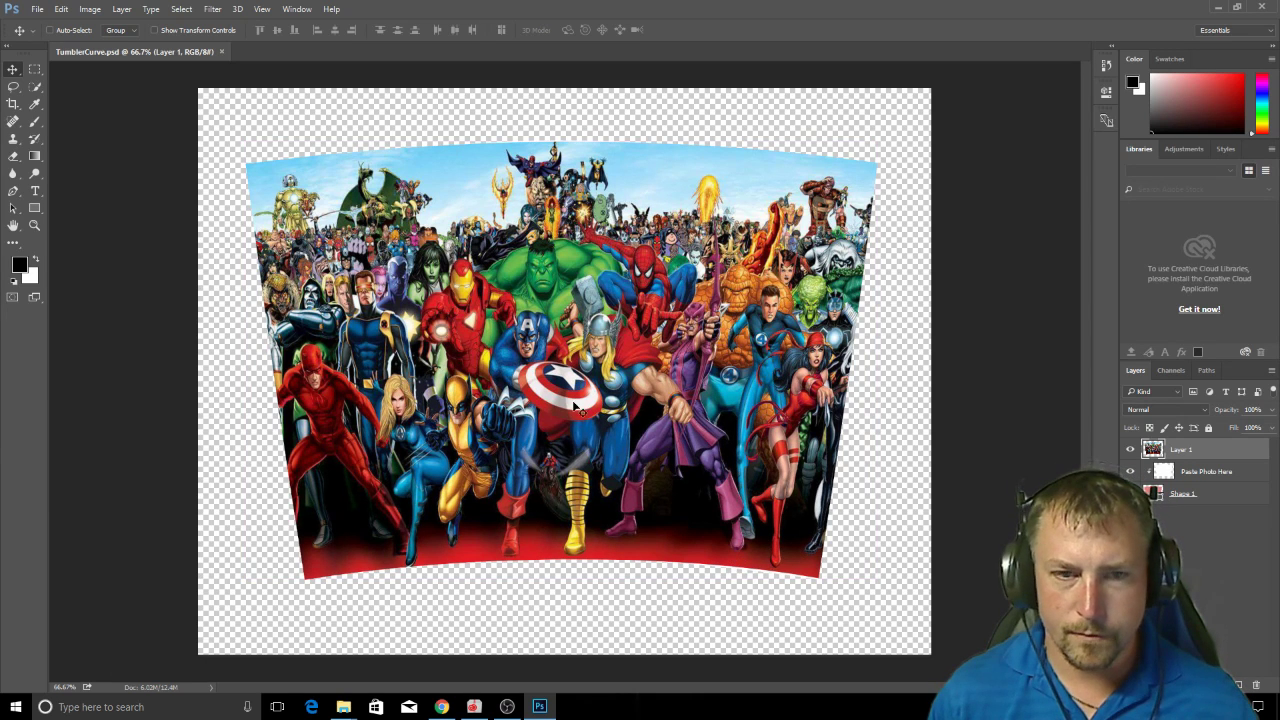
pyautogui.click(61, 9)
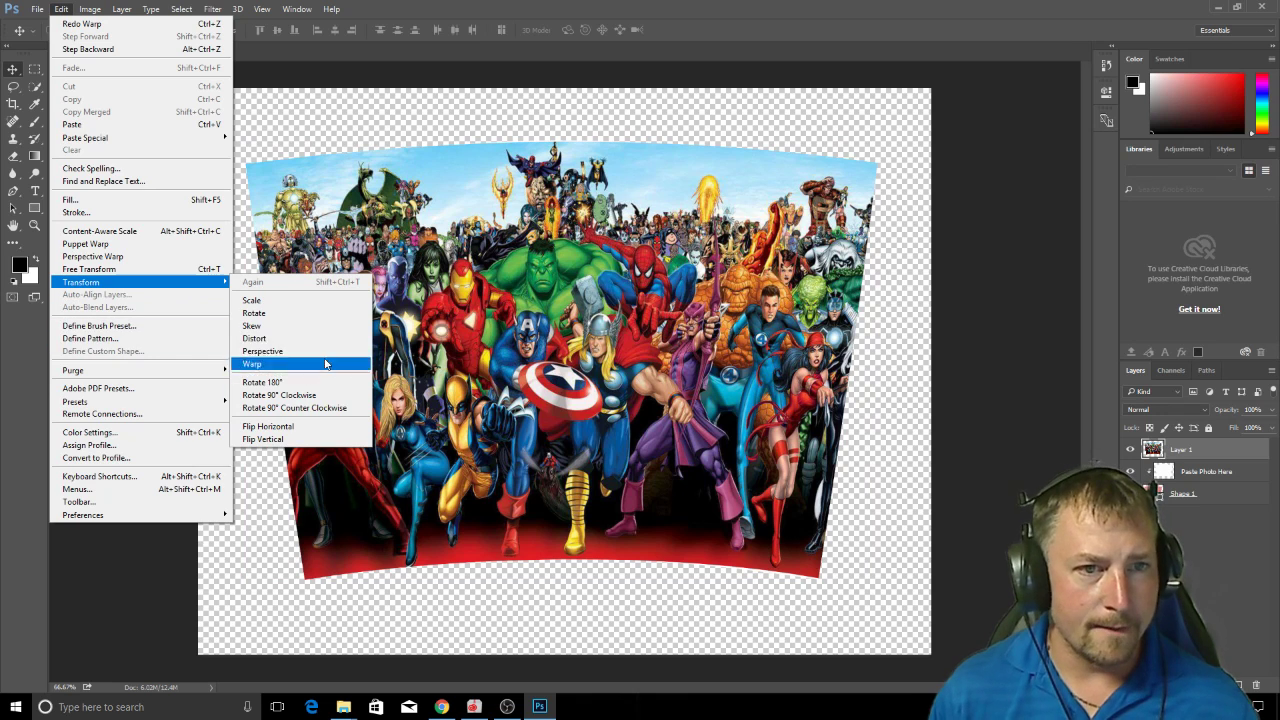
pyautogui.click(252, 363)
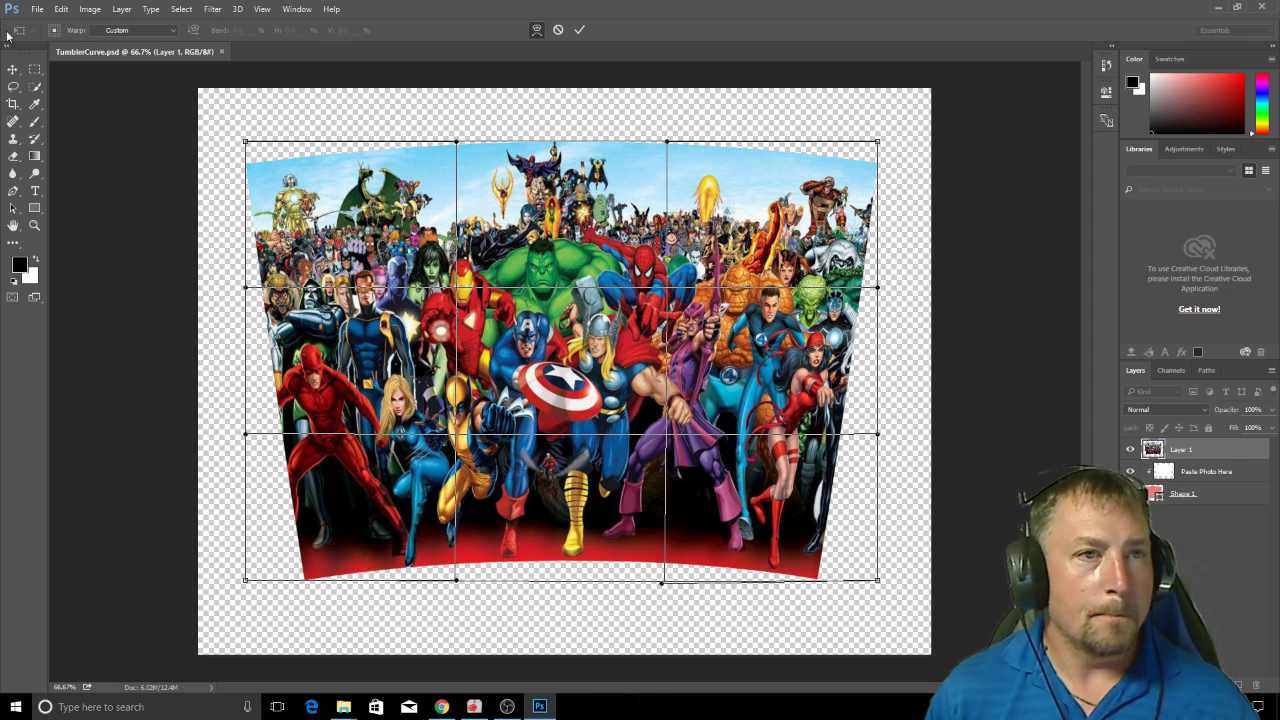
# - Re-save TumblerCurve.psd with Maximize Compatibility left on
pyautogui.click(55, 156)
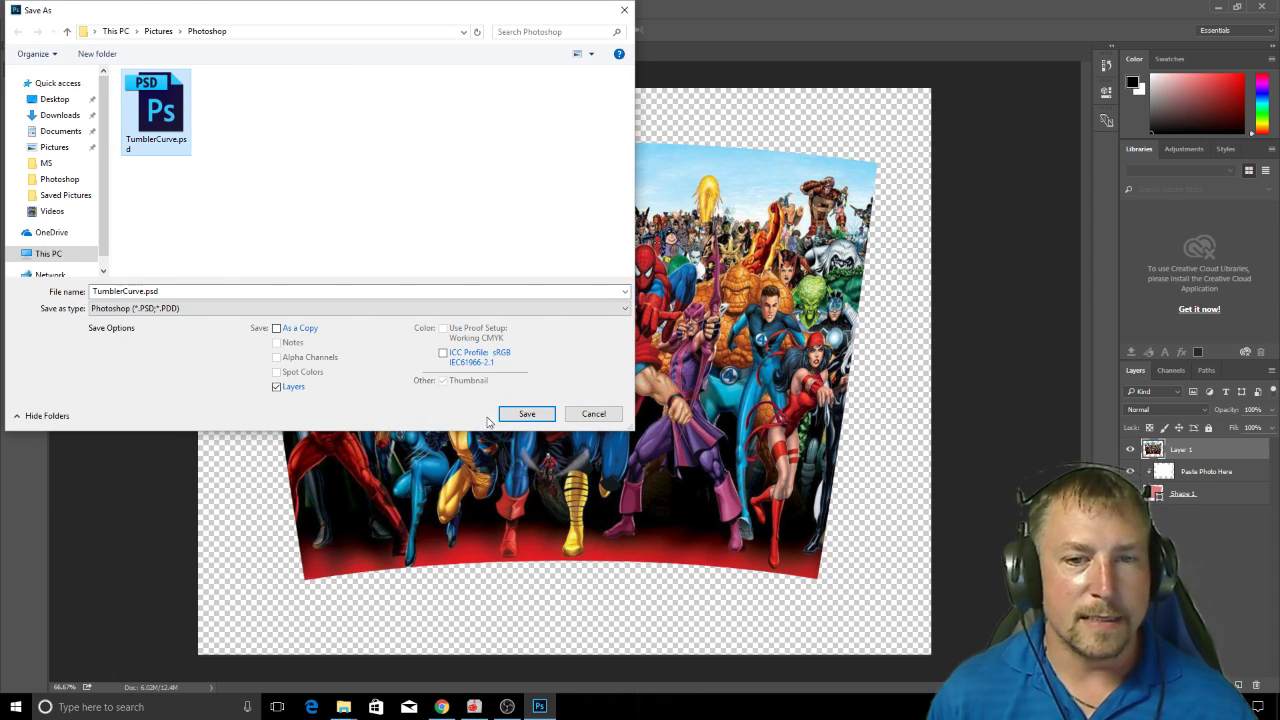
pyautogui.click(527, 413)
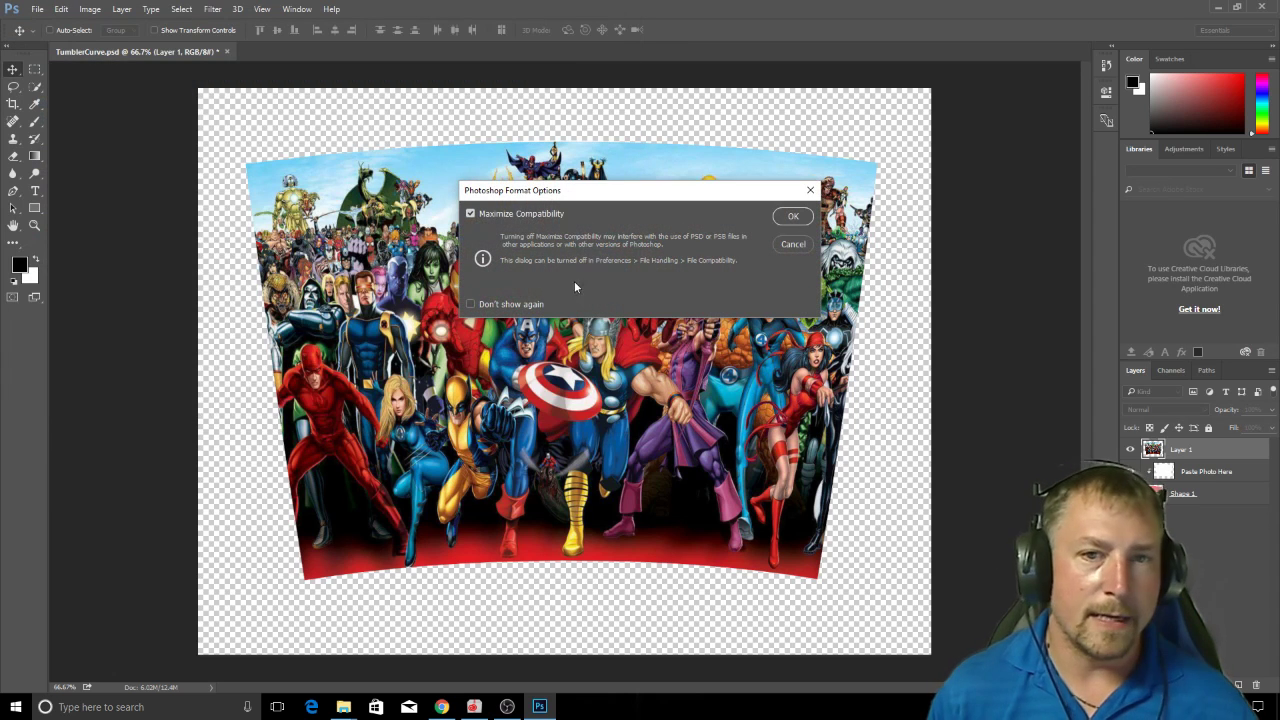
pyautogui.click(792, 216)
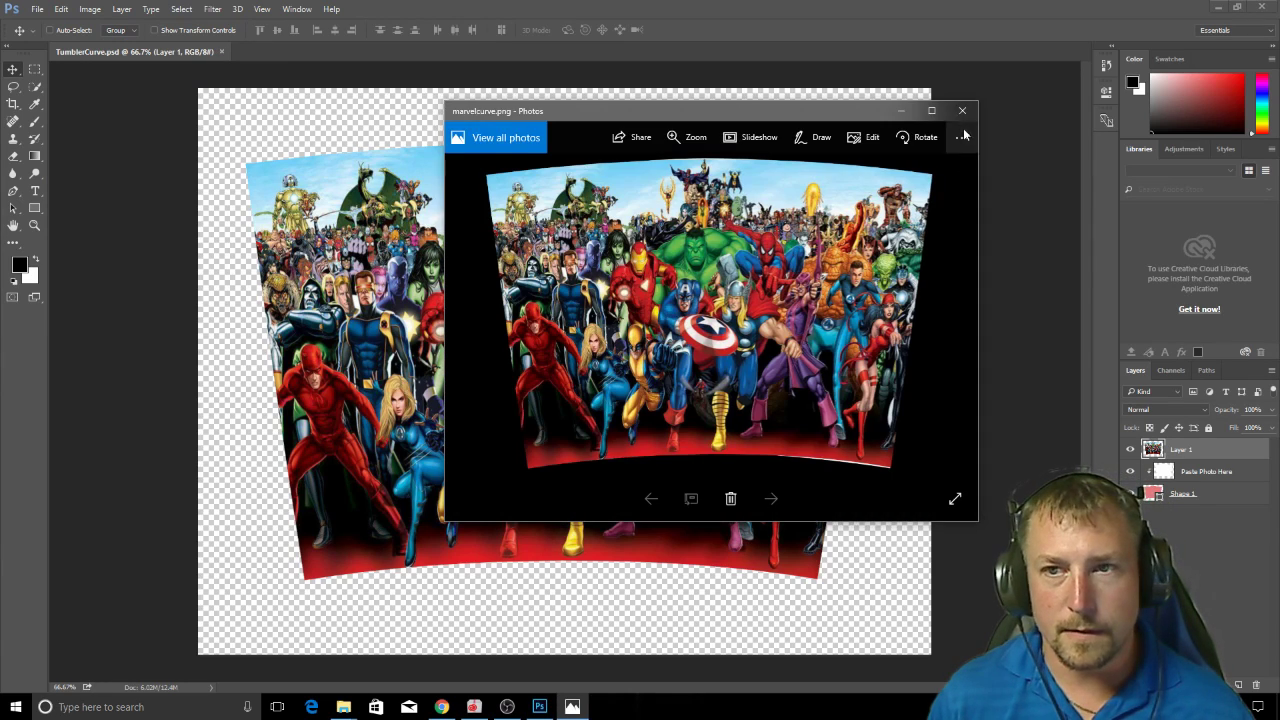
# - Close the marvelcurve.png Photos preview and dismiss the second Save As window
pyautogui.click(962, 110)
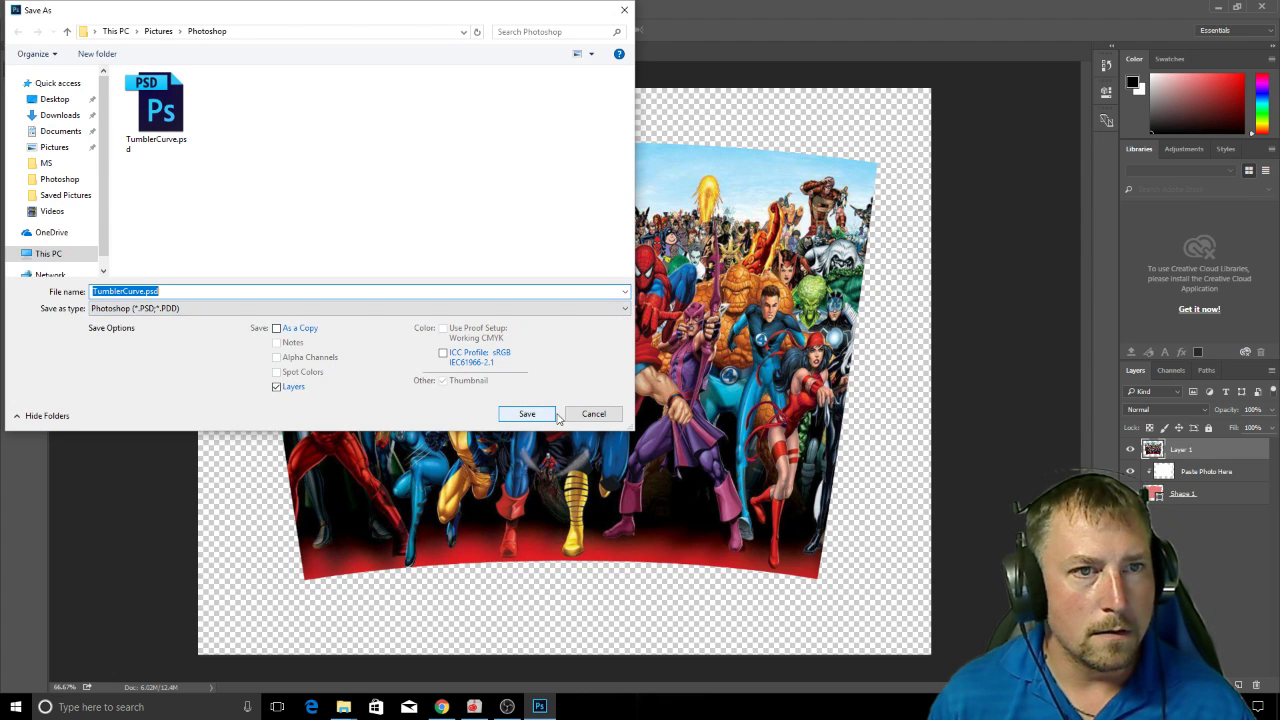
pyautogui.click(527, 414)
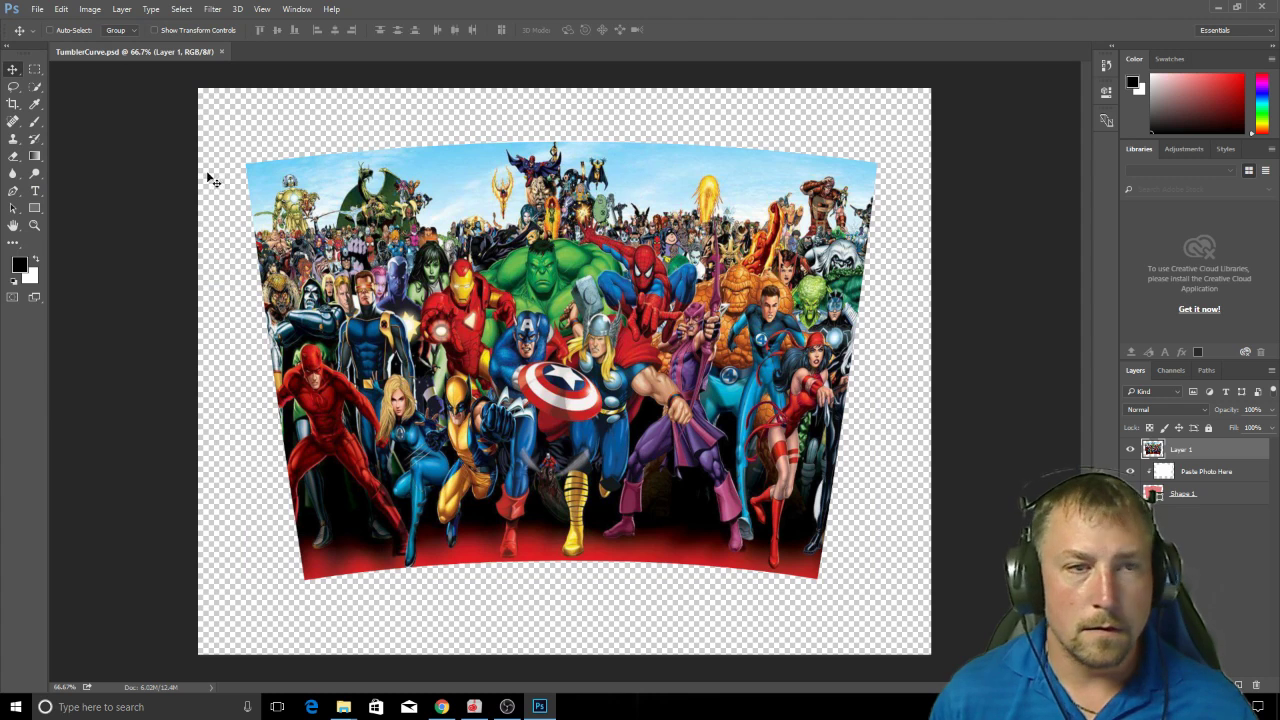
# - Reopen Warp on the superhero layer, then save TumblerCurve.psd, applying the warp
pyautogui.click(61, 9)
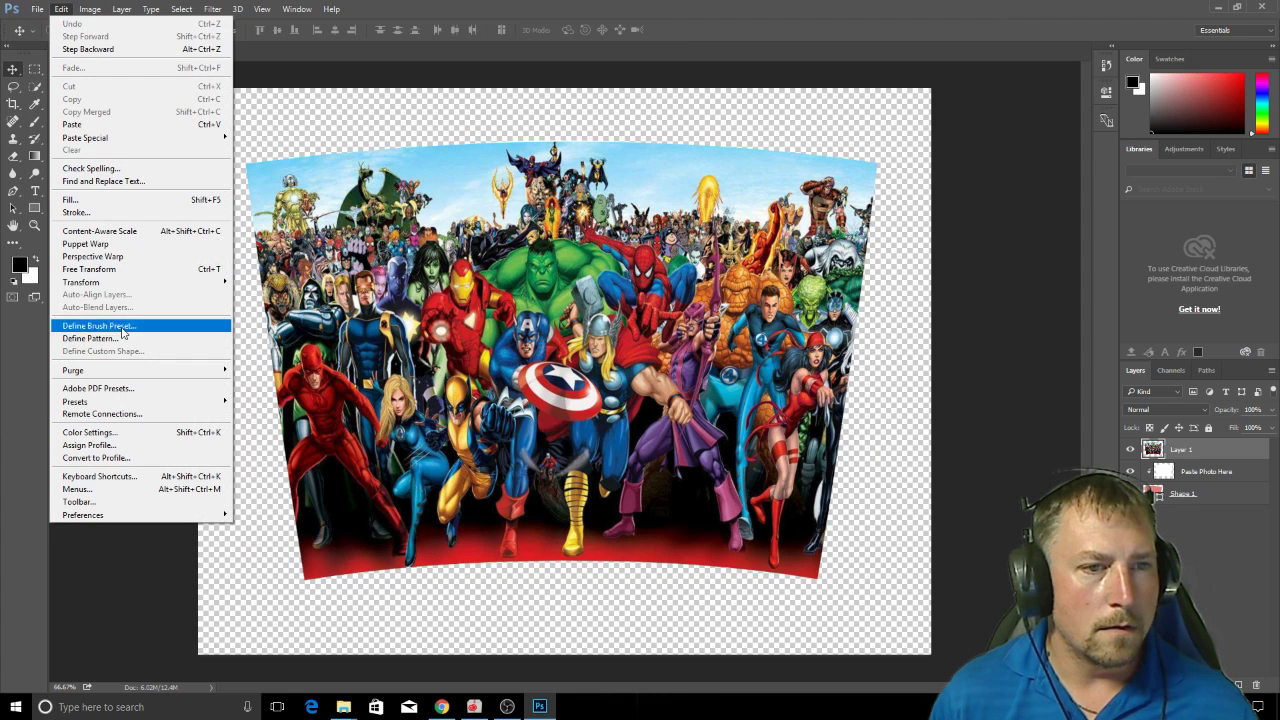
pyautogui.moveTo(81, 282)
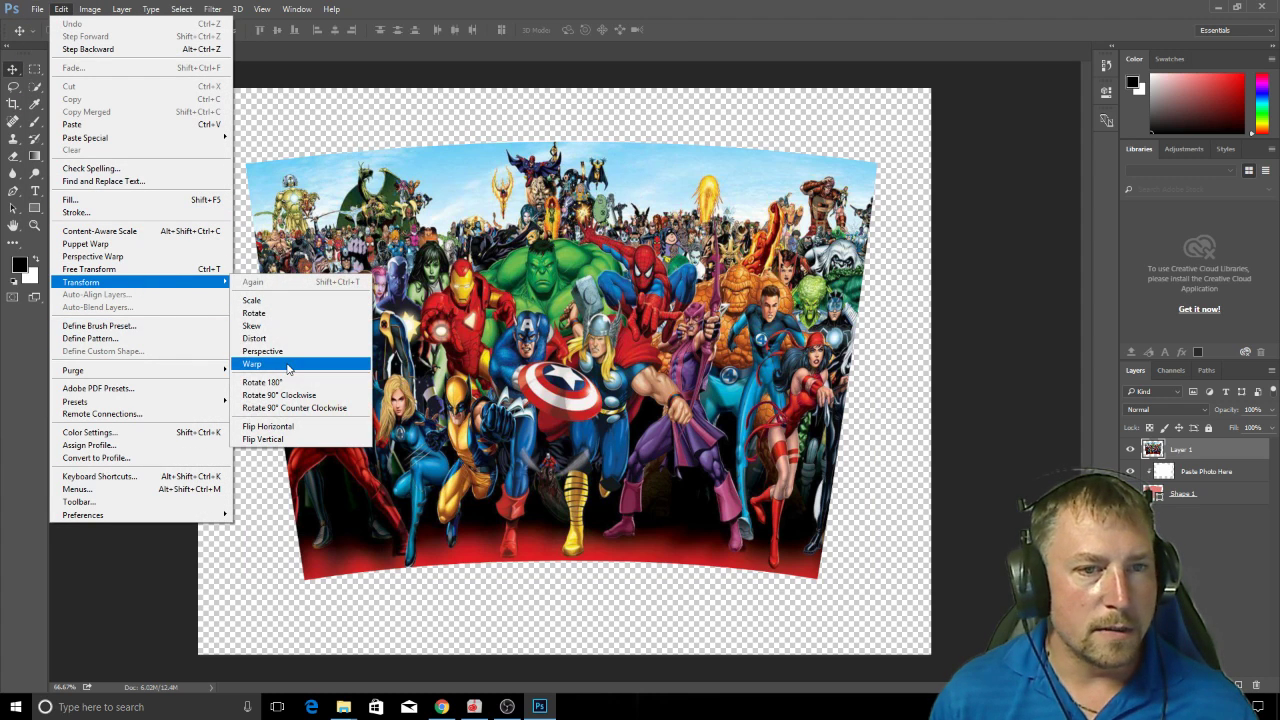
pyautogui.click(251, 363)
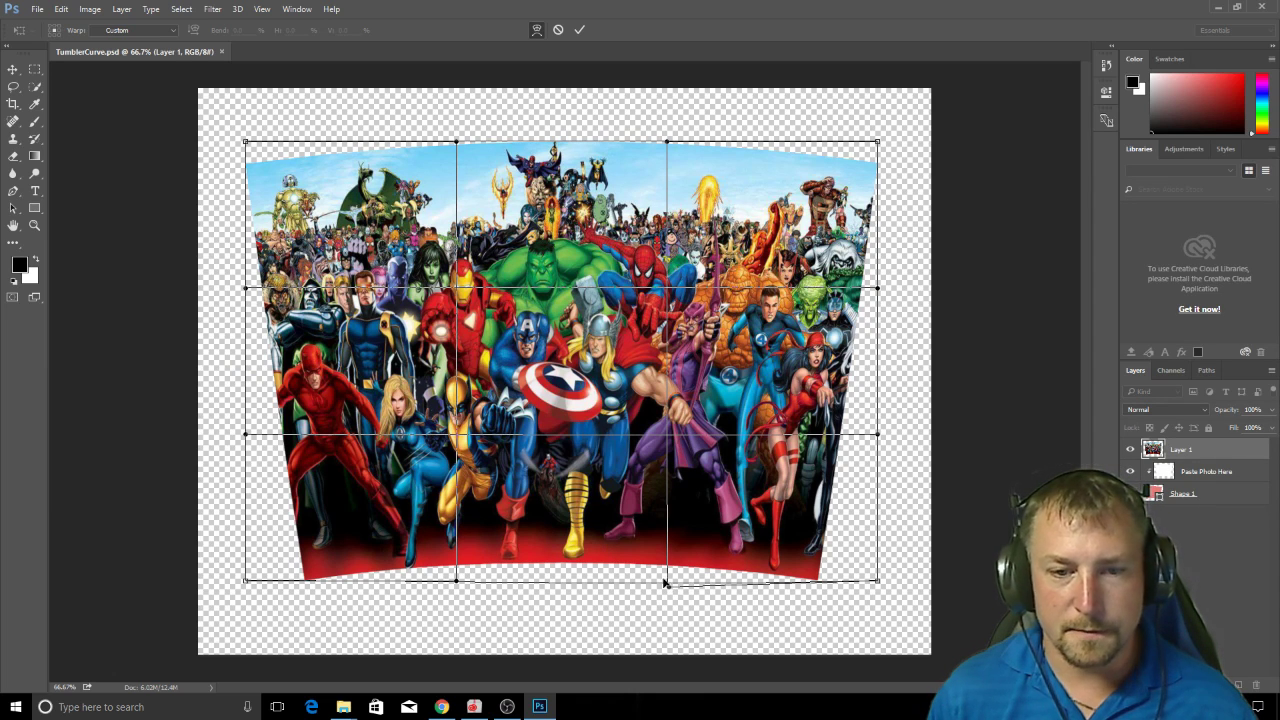
pyautogui.click(37, 9)
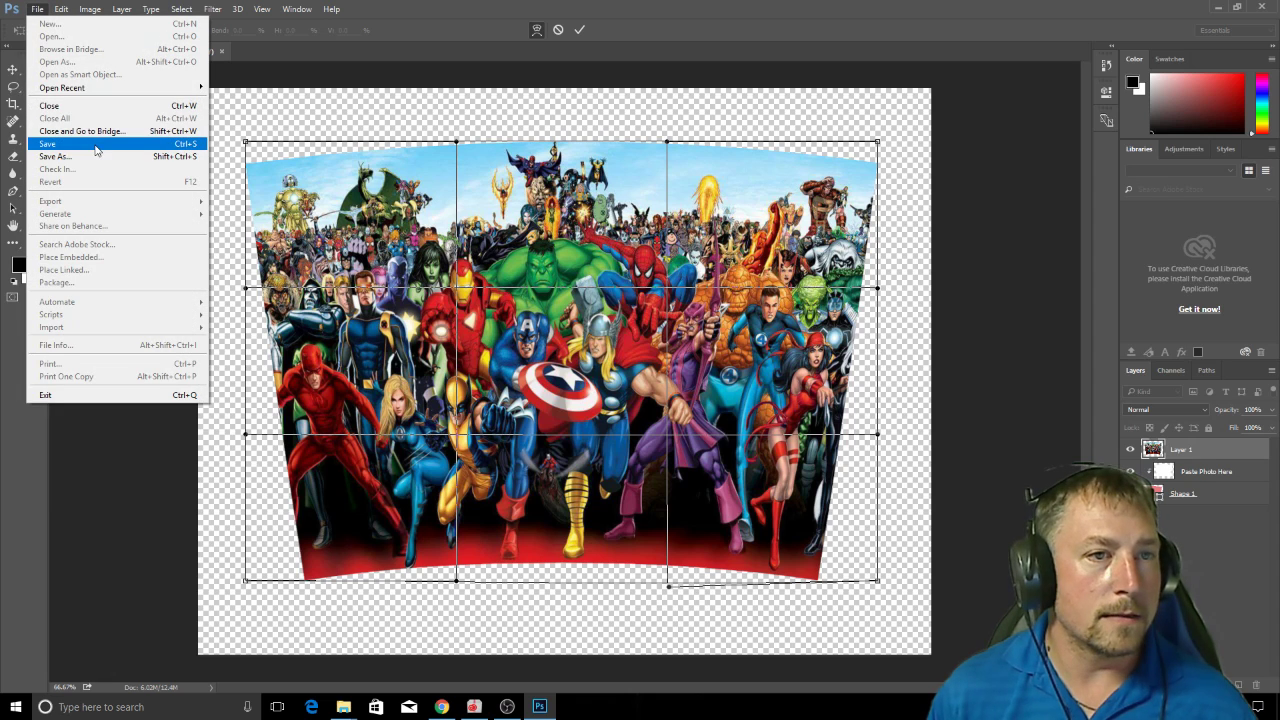
pyautogui.click(47, 143)
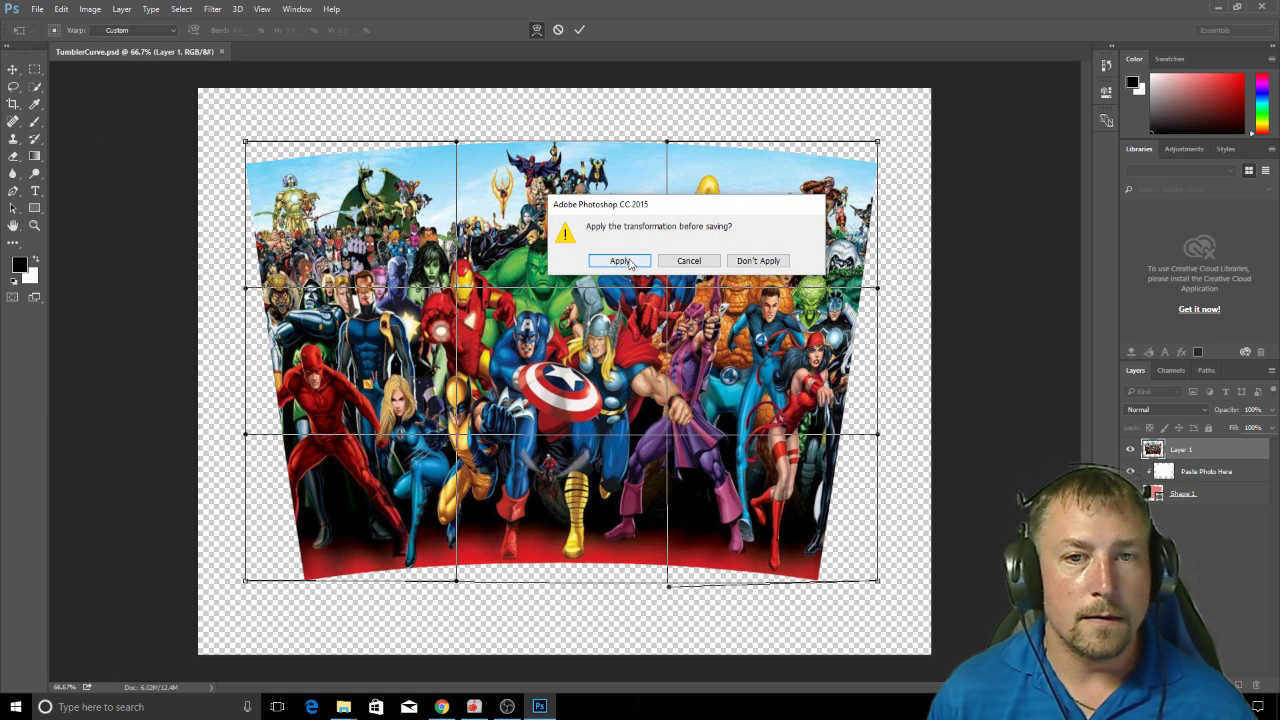
pyautogui.click(619, 260)
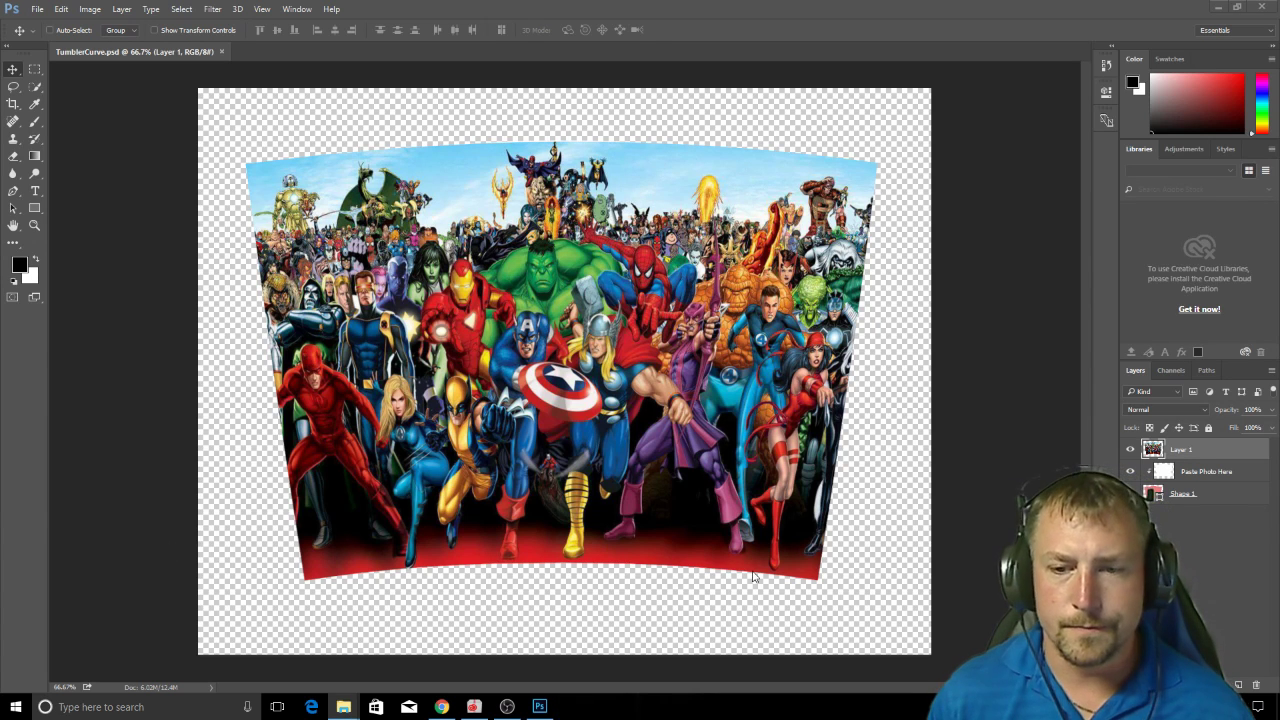
pyautogui.moveTo(330, 230)
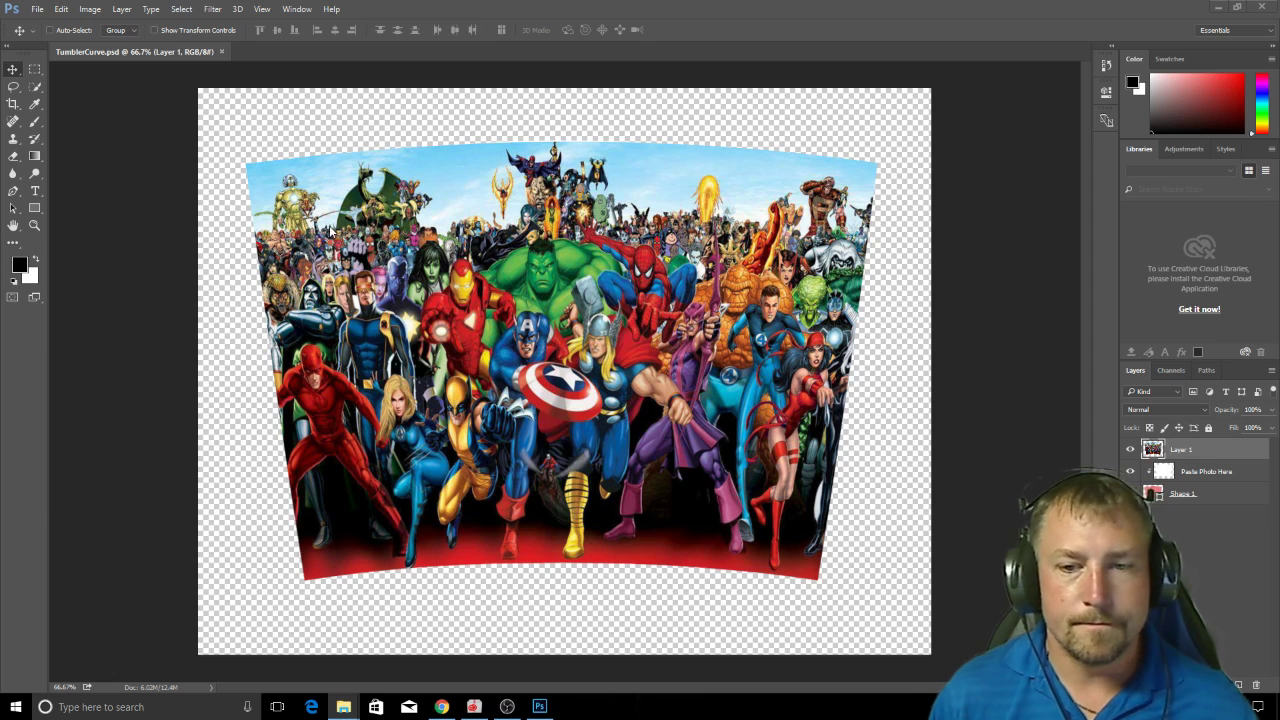
pyautogui.moveTo(634, 24)
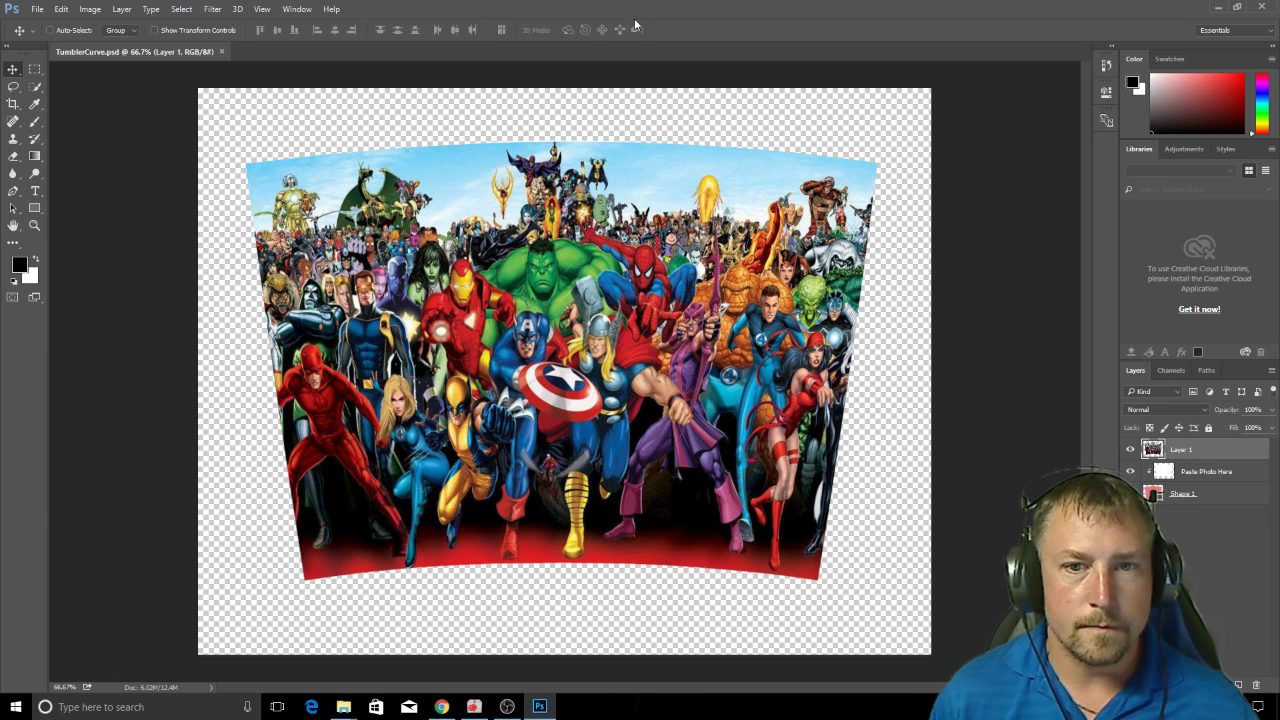
# - Reshape the superhero layer's bottom-right warp corner to align with the tumbler's curved edge
pyautogui.click(62, 9)
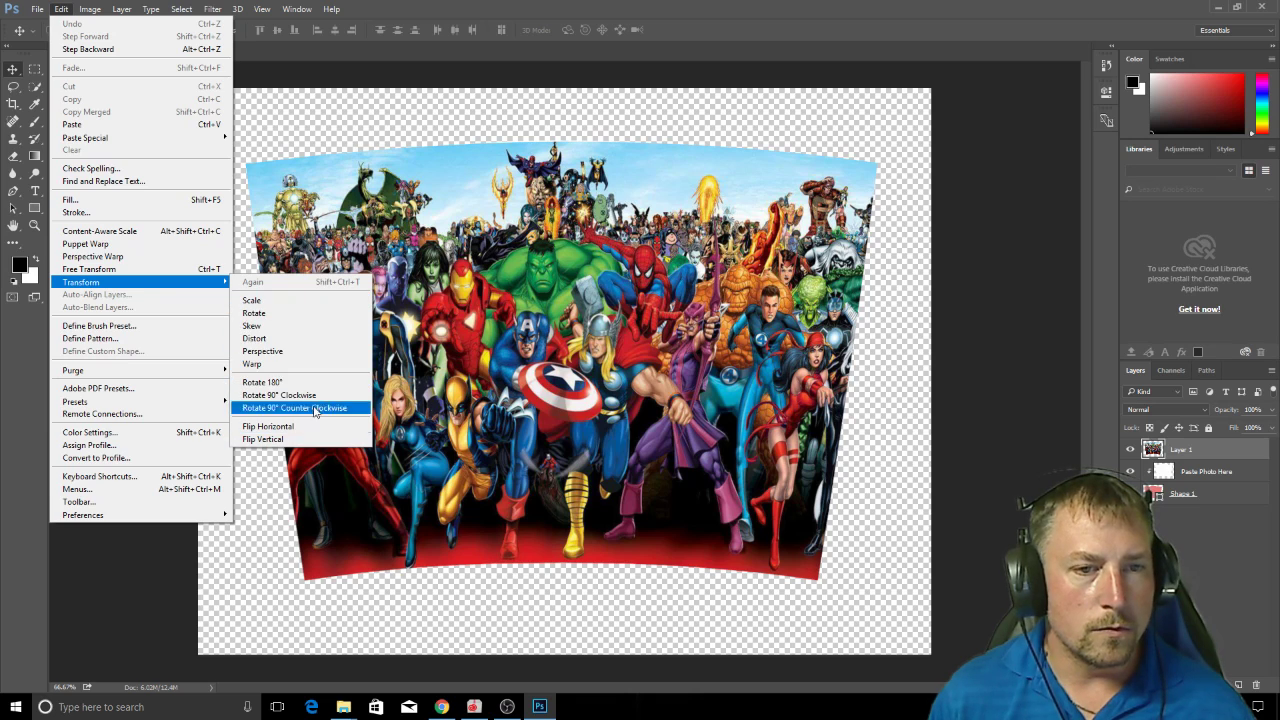
pyautogui.click(251, 363)
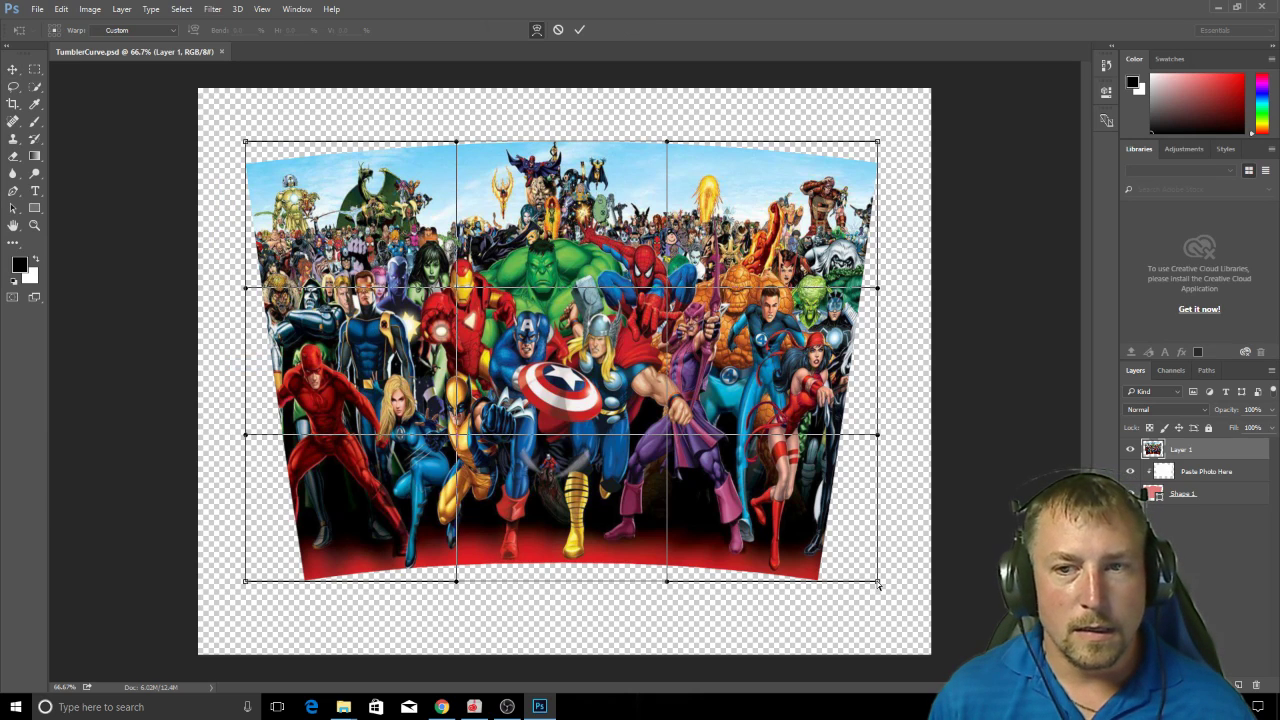
pyautogui.moveTo(878, 580); pyautogui.dragTo(838, 607)
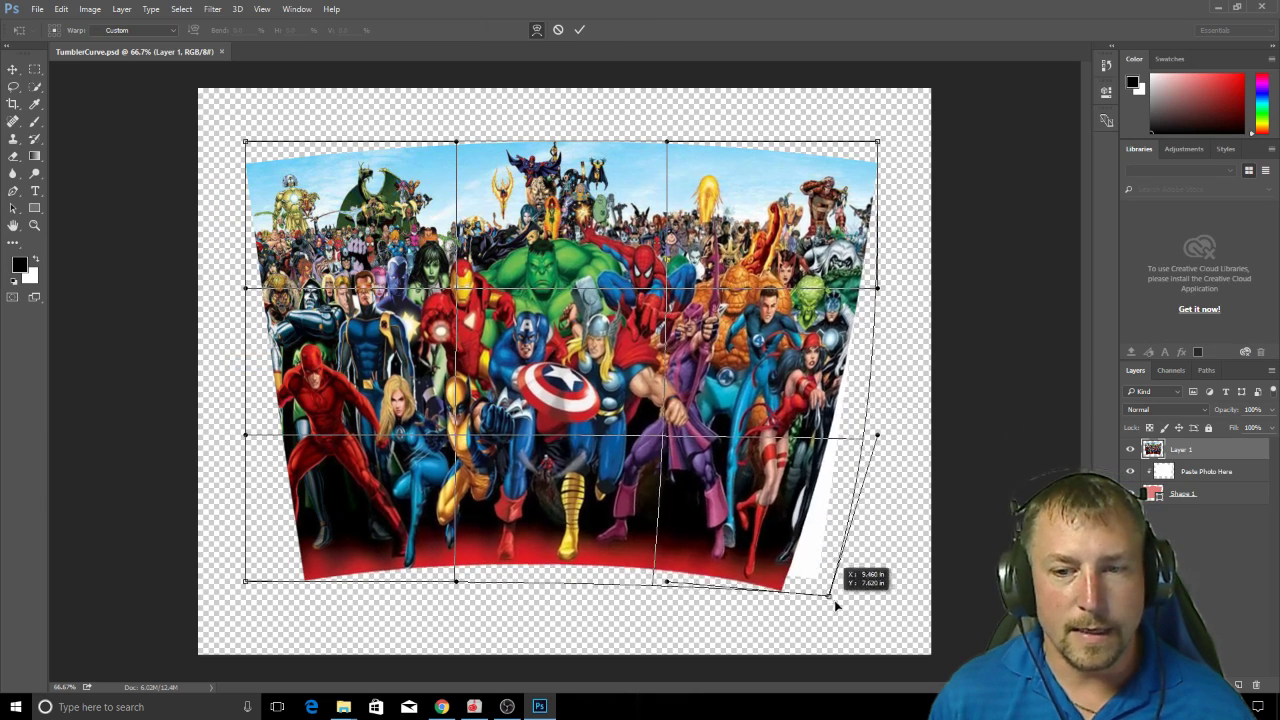
pyautogui.moveTo(836, 605); pyautogui.dragTo(878, 580)
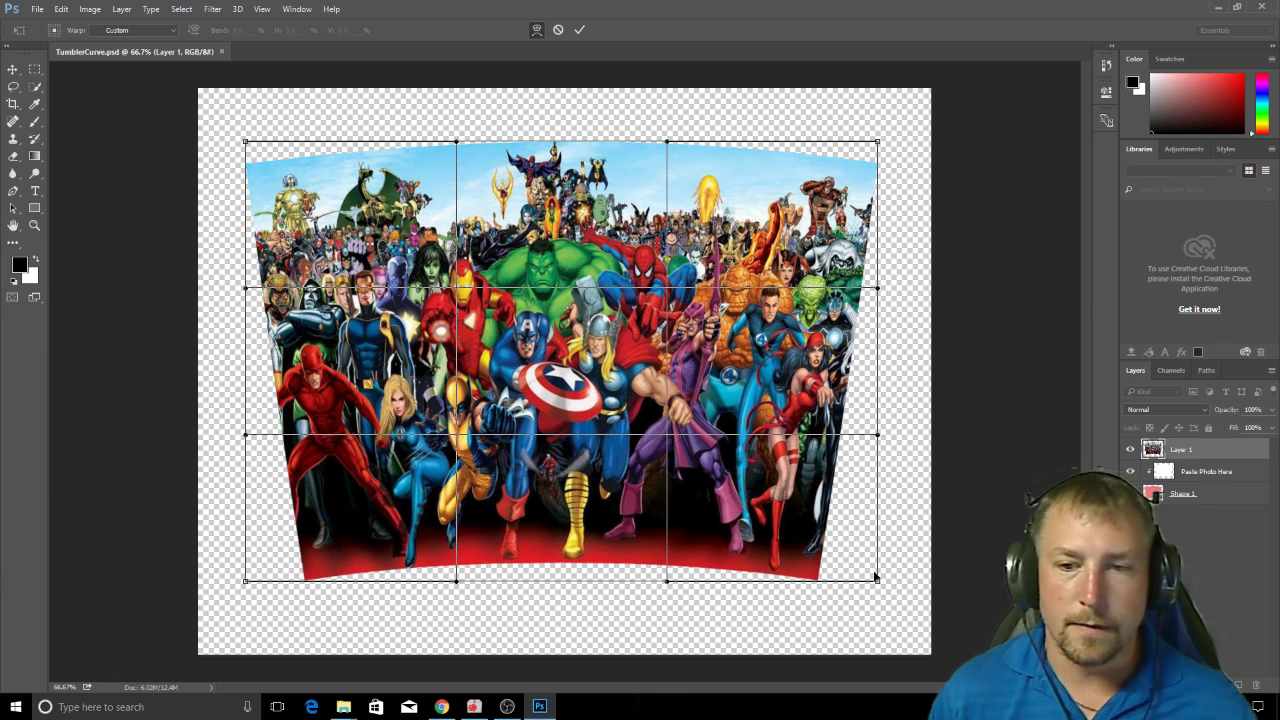
pyautogui.moveTo(878, 578); pyautogui.dragTo(878, 588)
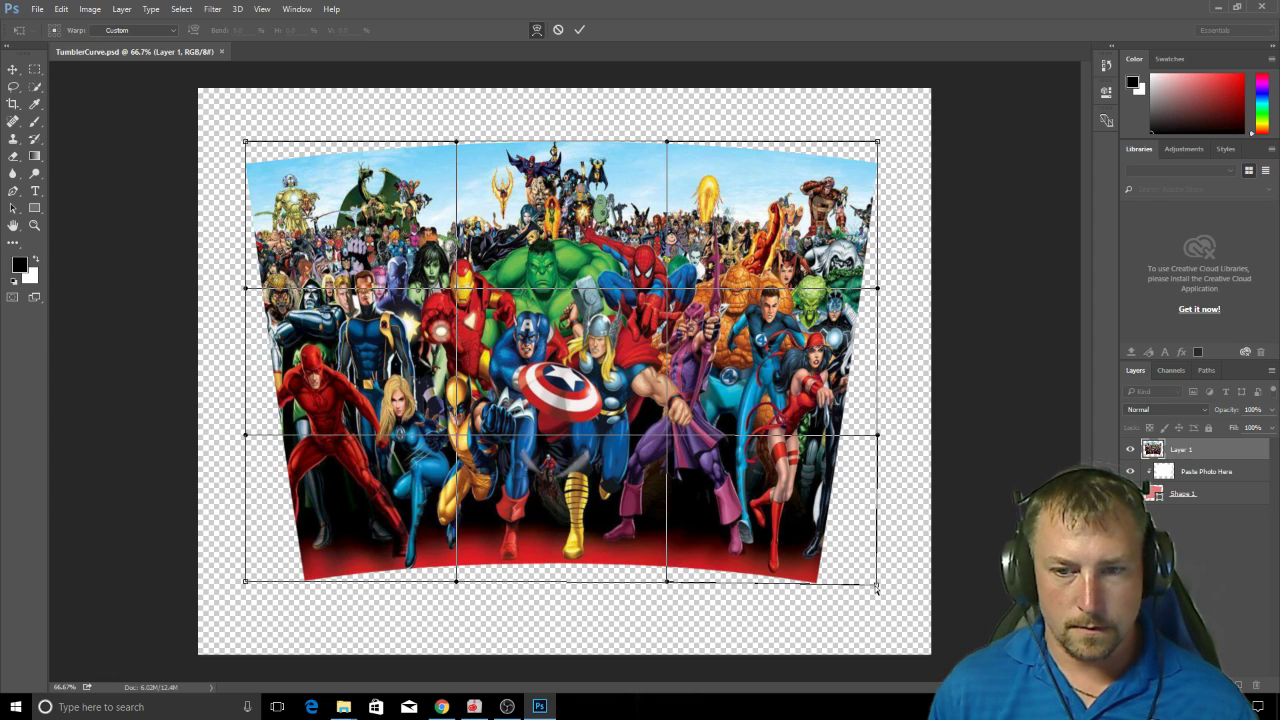
pyautogui.moveTo(877, 588); pyautogui.dragTo(877, 585)
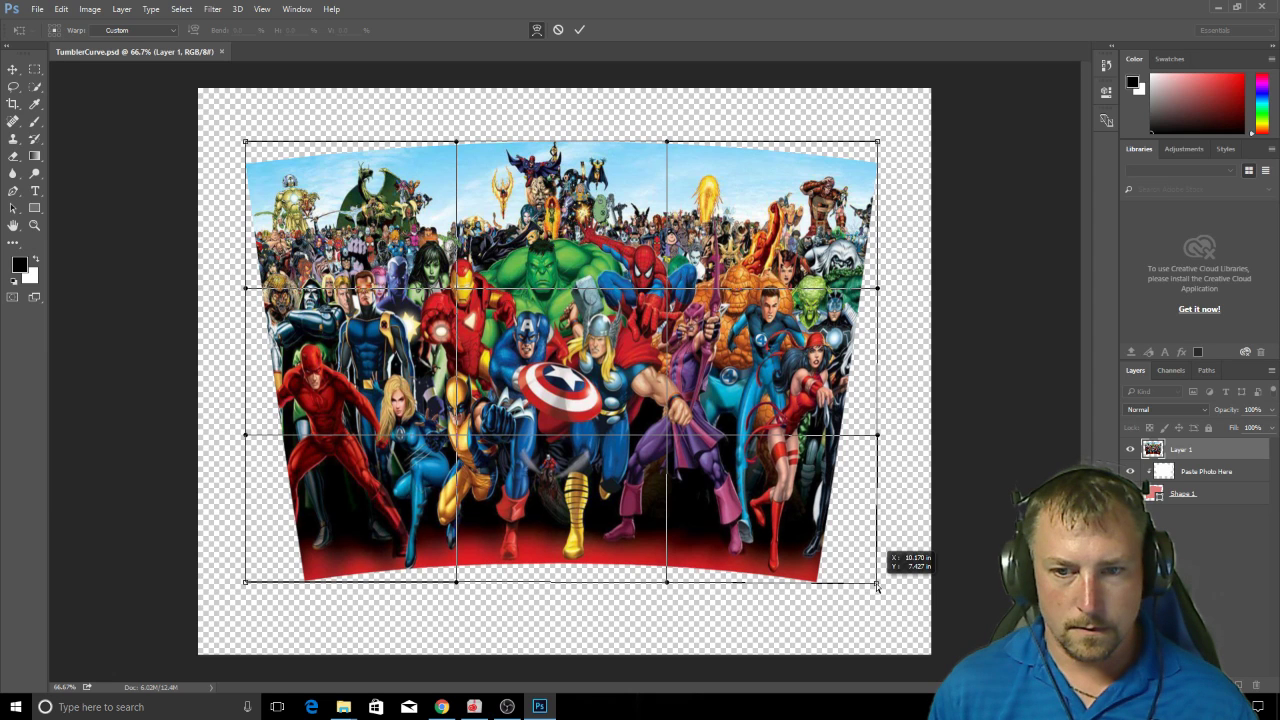
pyautogui.click(37, 9)
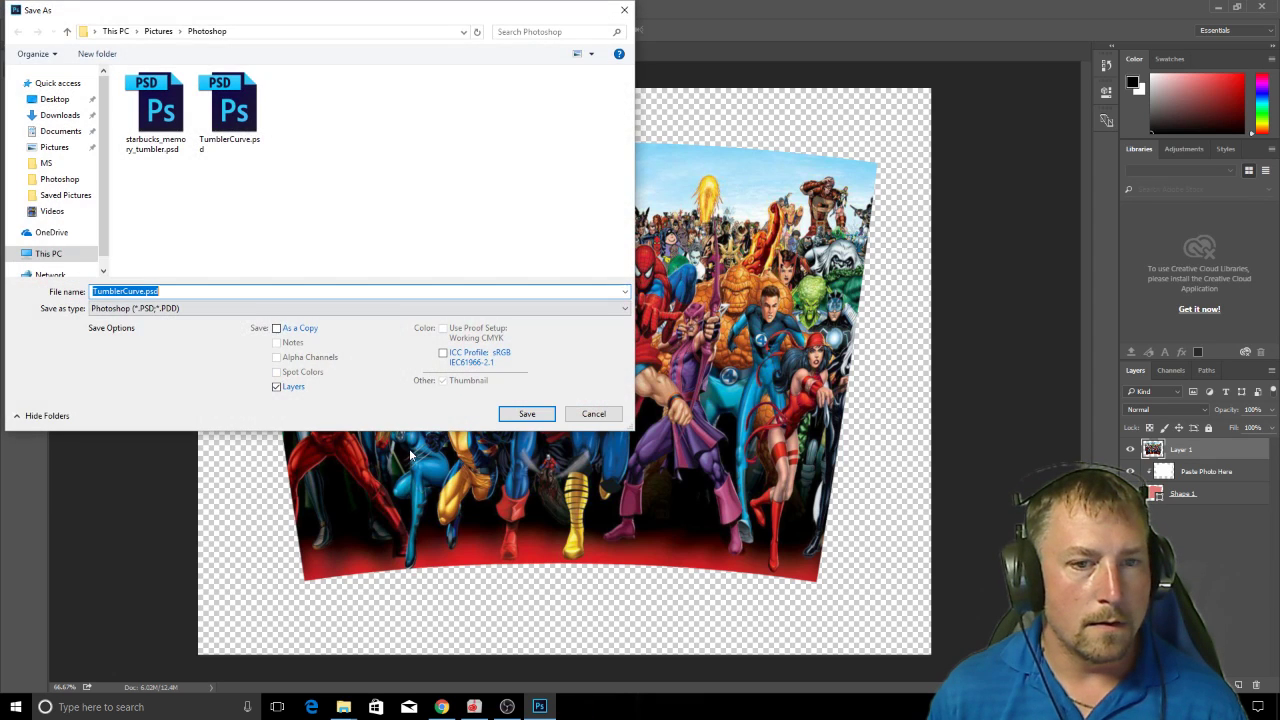
# - Save over the existing TumblerCurve.psd
pyautogui.click(155, 105)
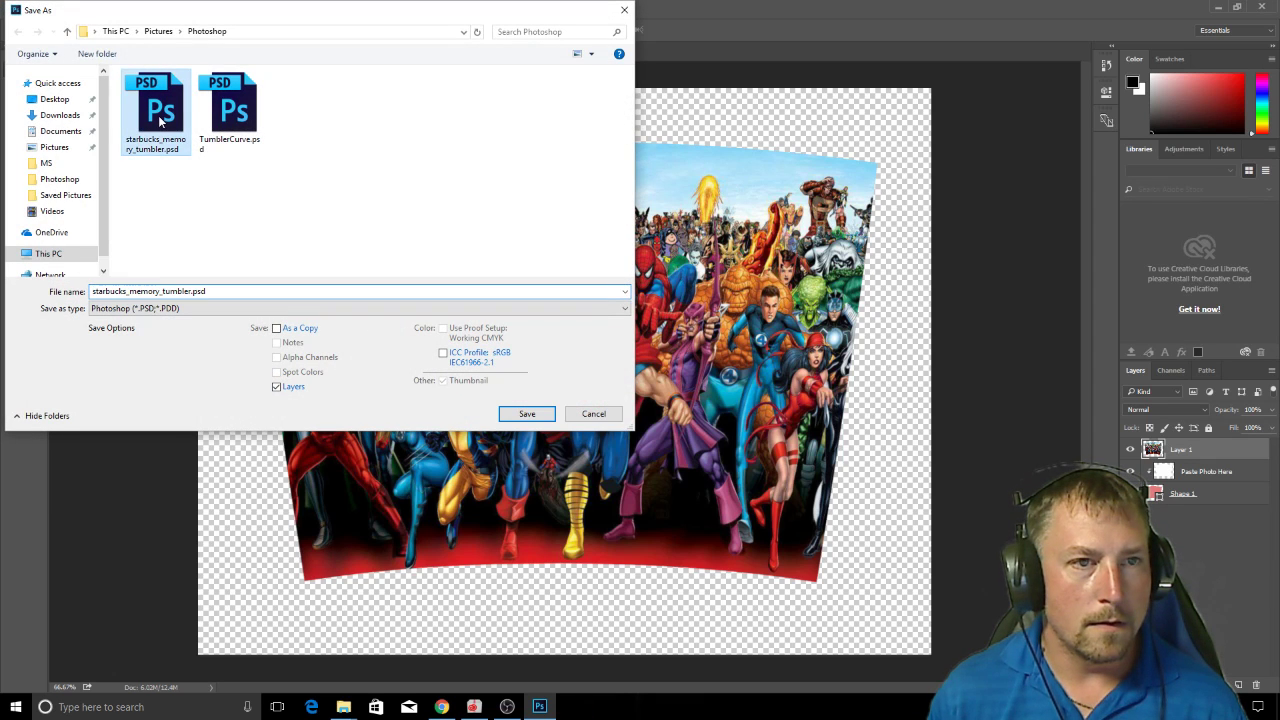
pyautogui.click(229, 105)
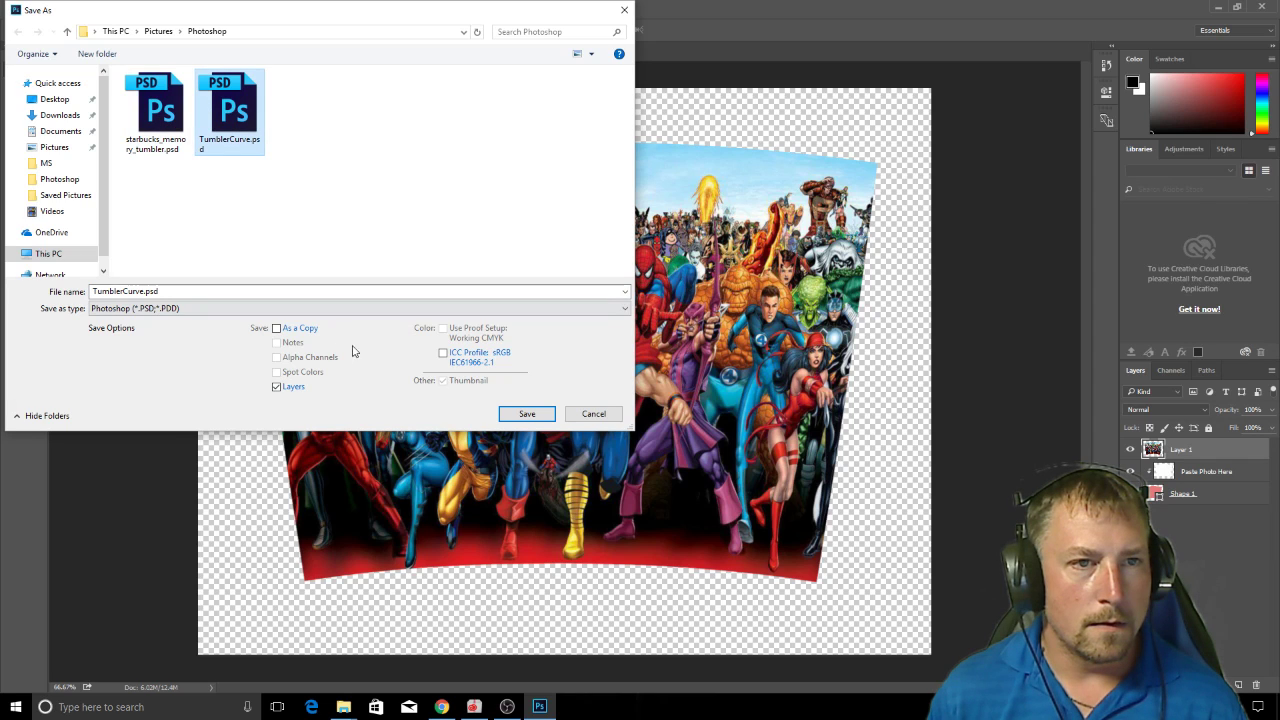
pyautogui.click(527, 413)
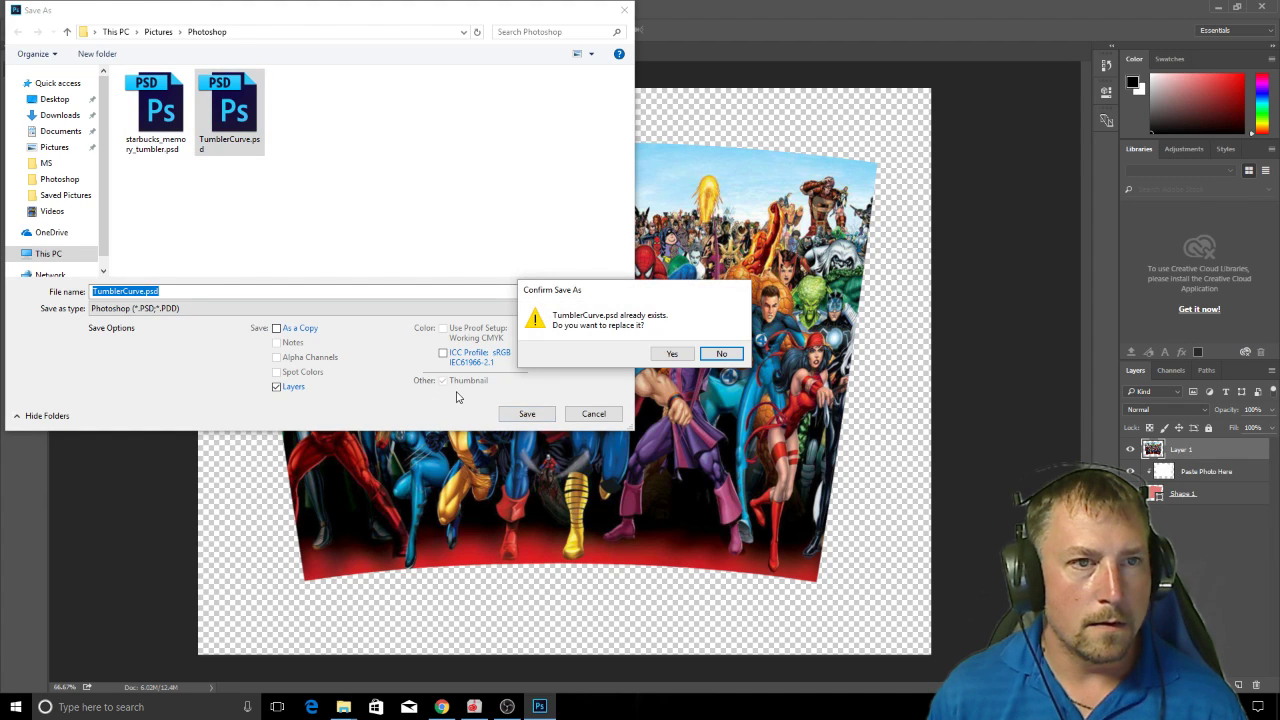
pyautogui.moveTo(269, 177)
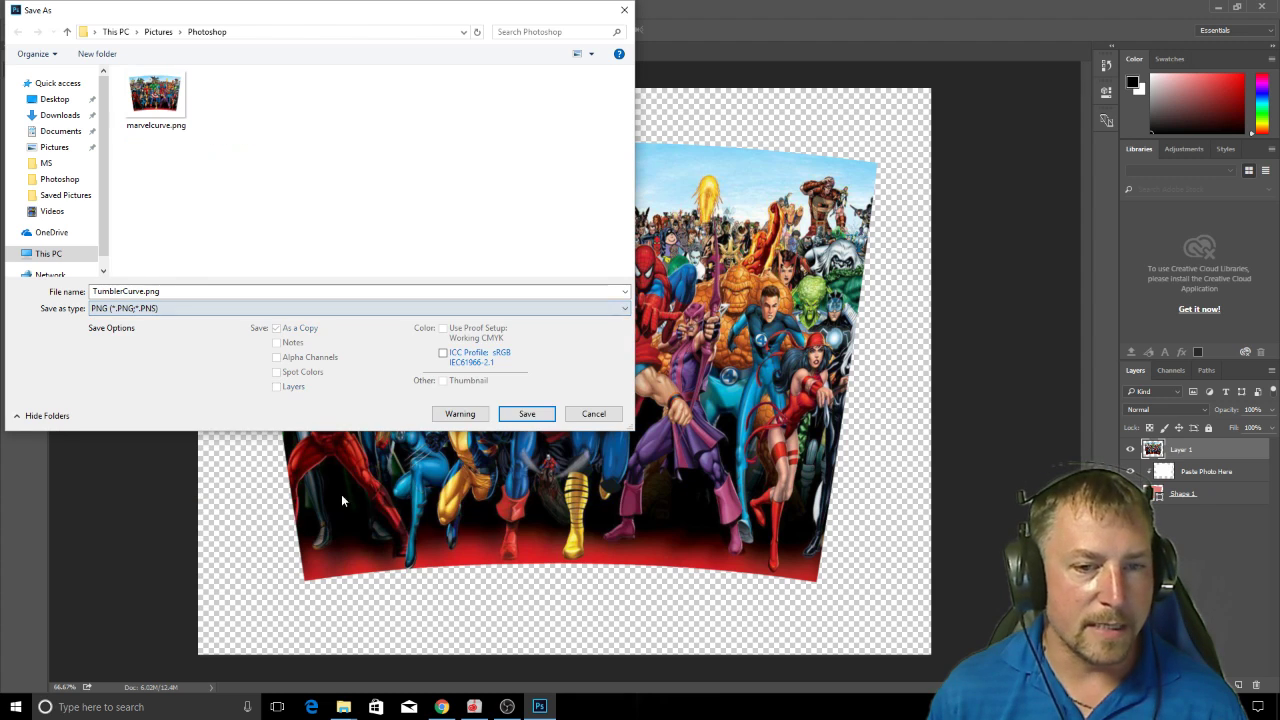
# - Export the design as marvelcurve.png, confirming the PNG compression options
pyautogui.click(155, 95)
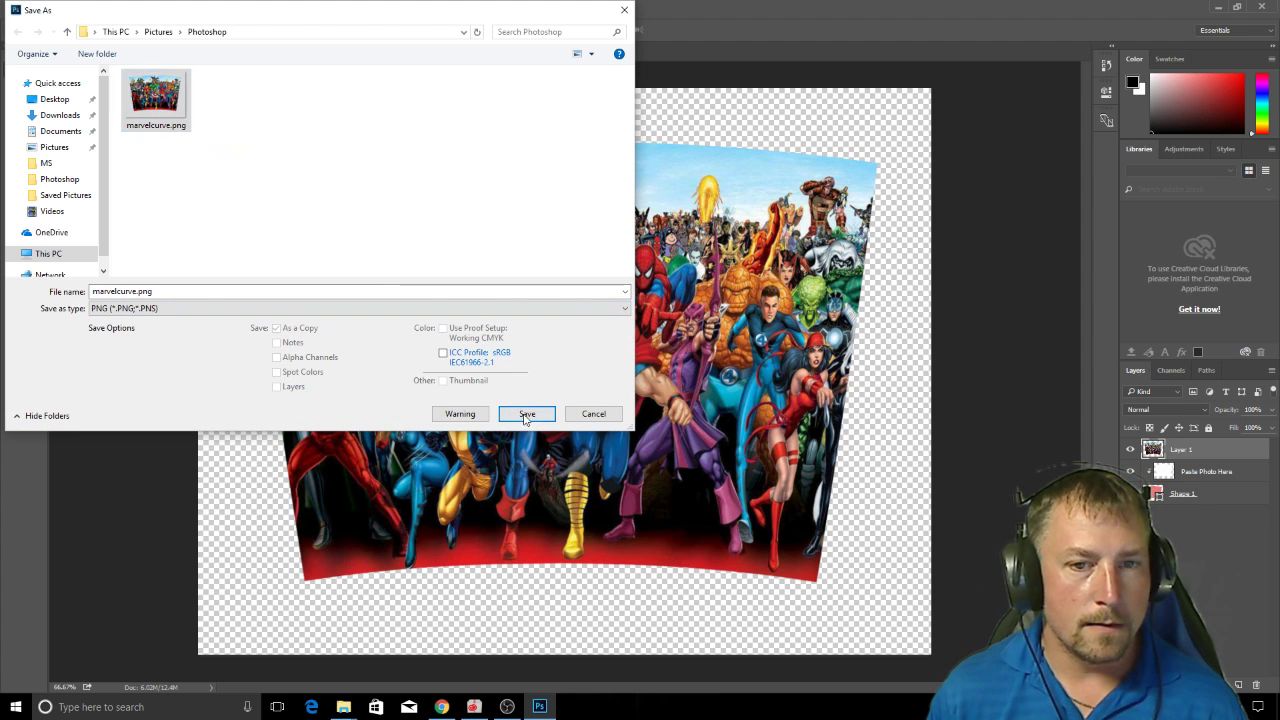
pyautogui.click(527, 414)
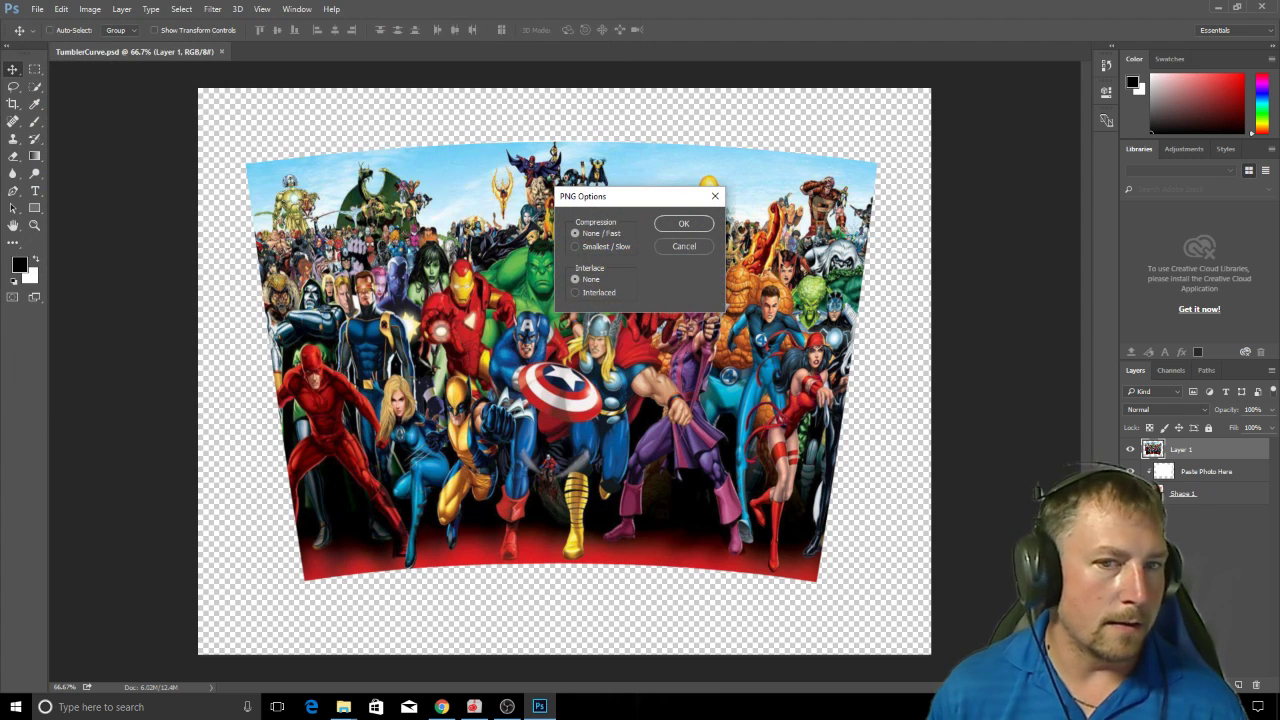
pyautogui.click(684, 223)
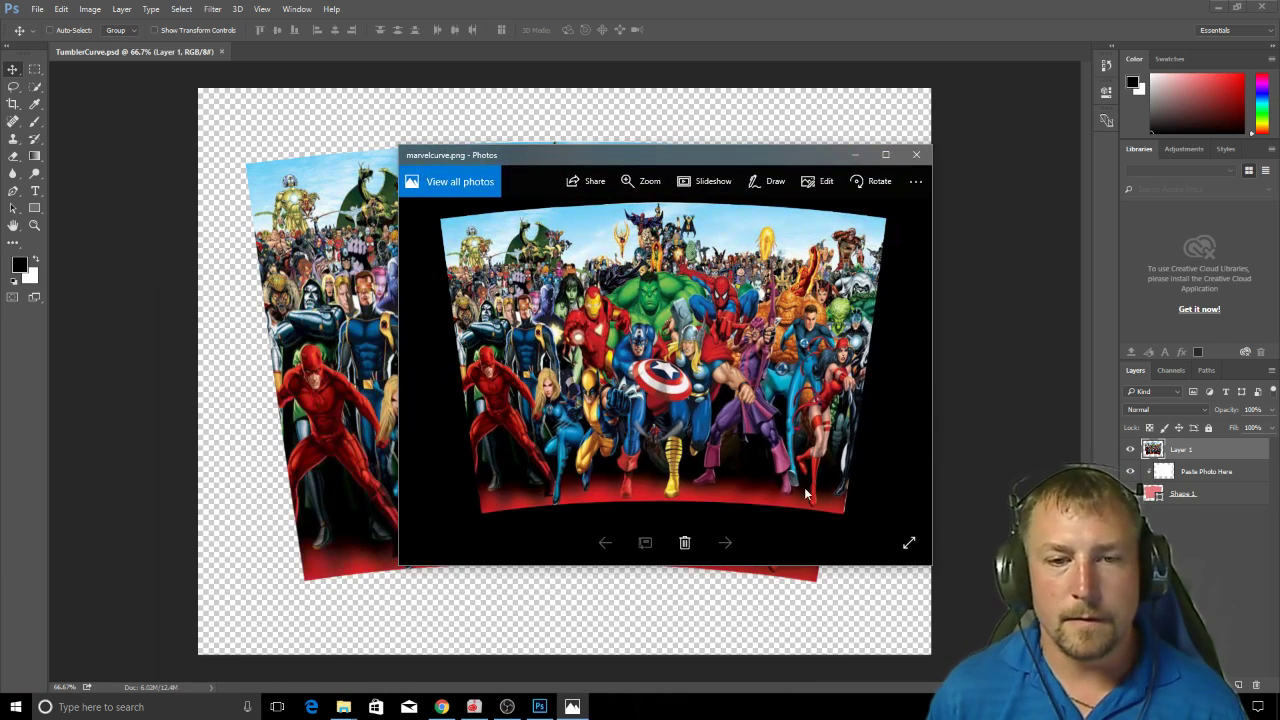
pyautogui.moveTo(848, 505)
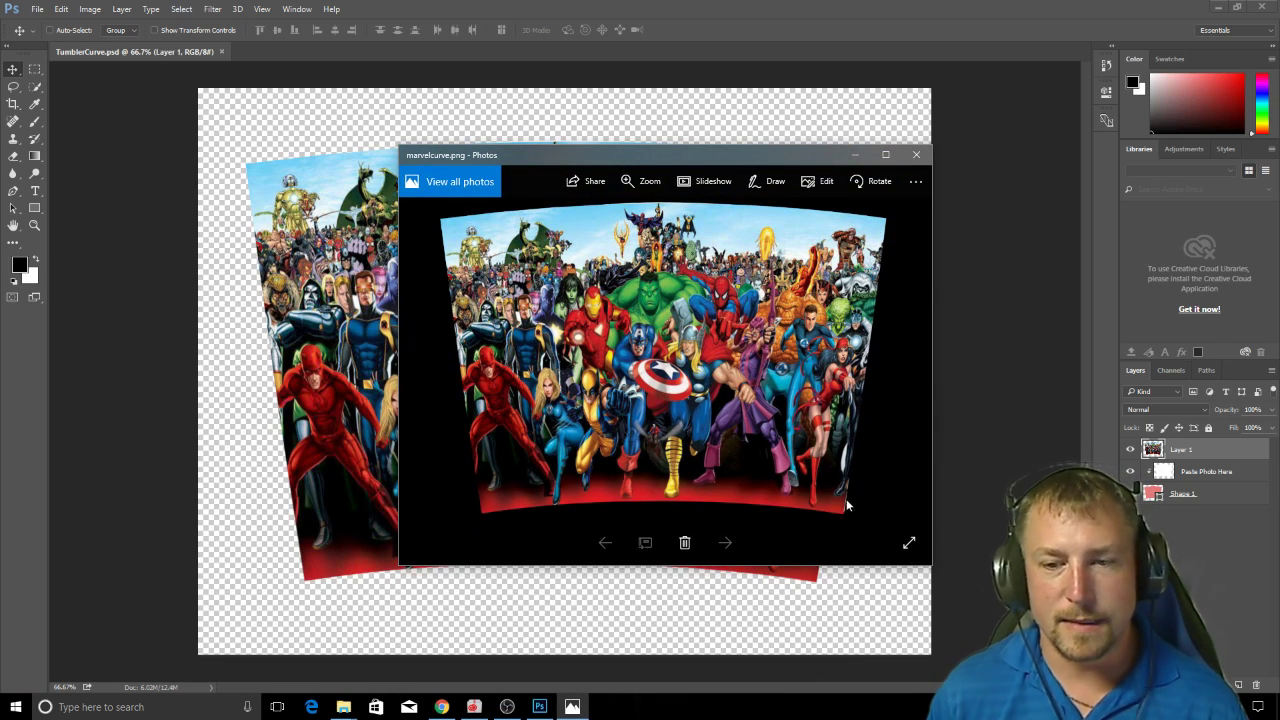
# - Close the marvelcurve.png preview in Windows Photos
pyautogui.click(915, 154)
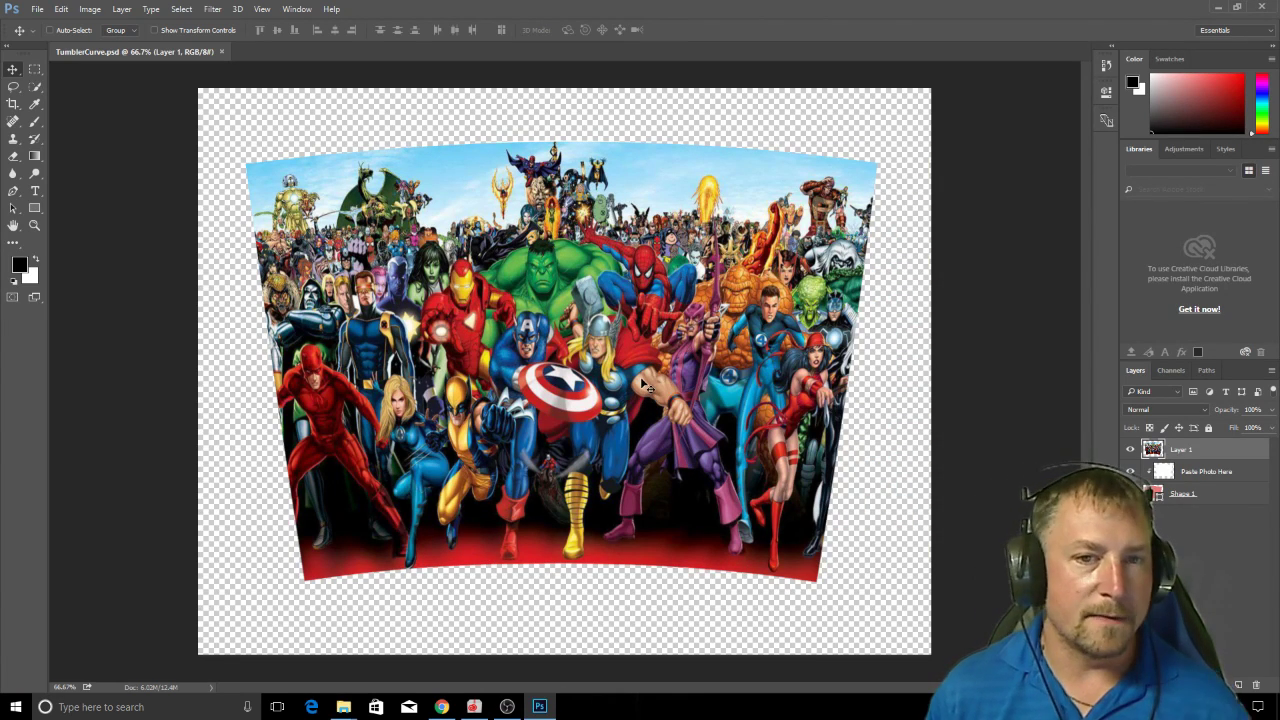
# - Warp the superhero layer again, pulling the bottom-right corner about 5 pixels outward
pyautogui.click(61, 9)
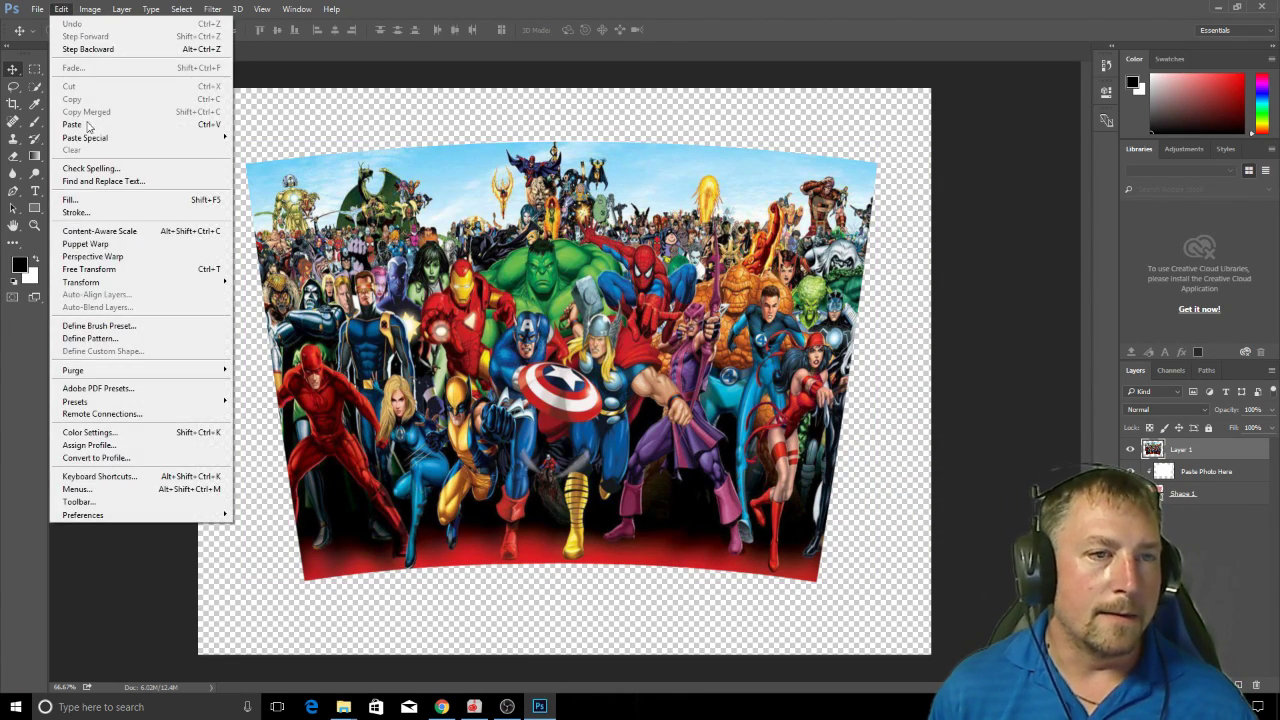
pyautogui.moveTo(95, 214)
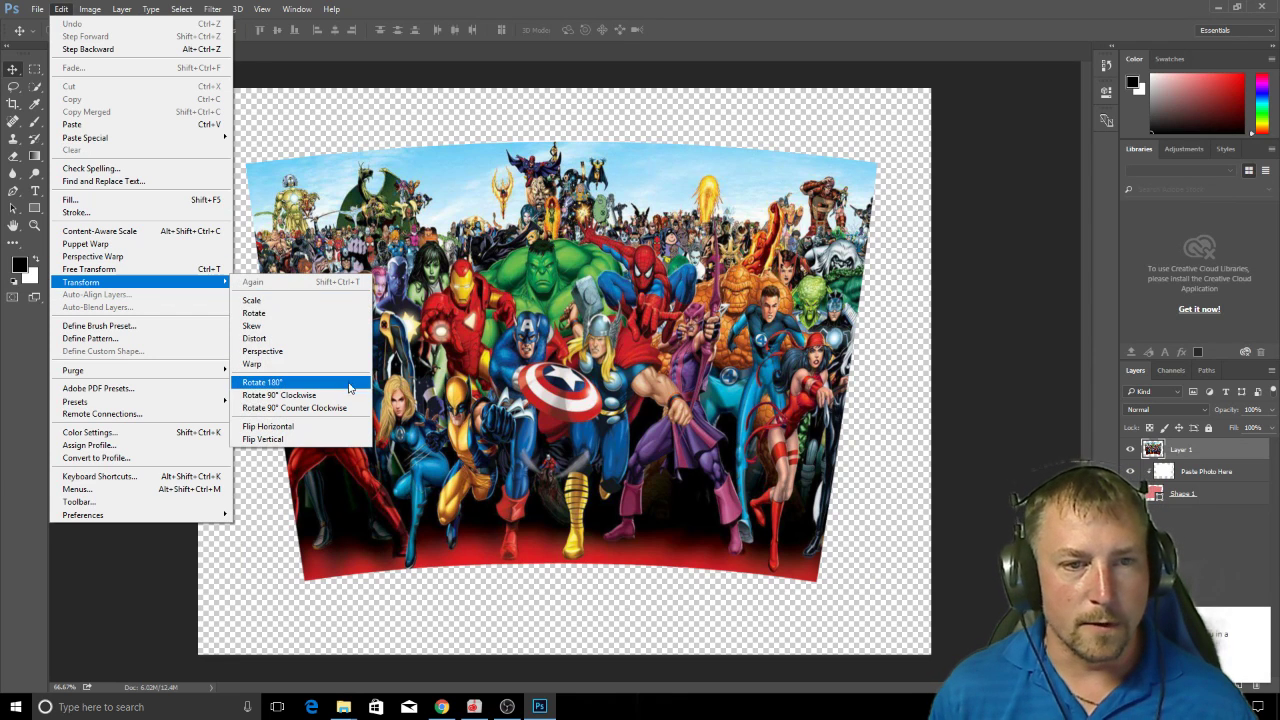
pyautogui.click(252, 364)
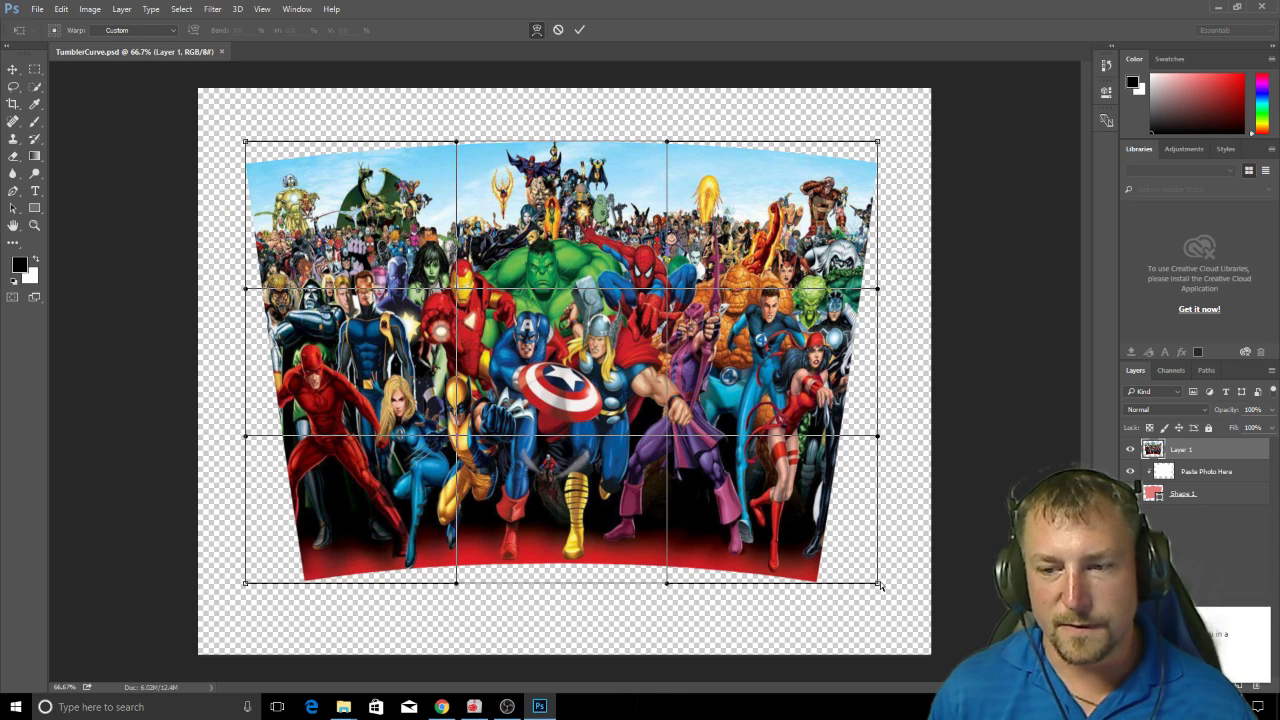
pyautogui.moveTo(878, 583); pyautogui.dragTo(883, 585)
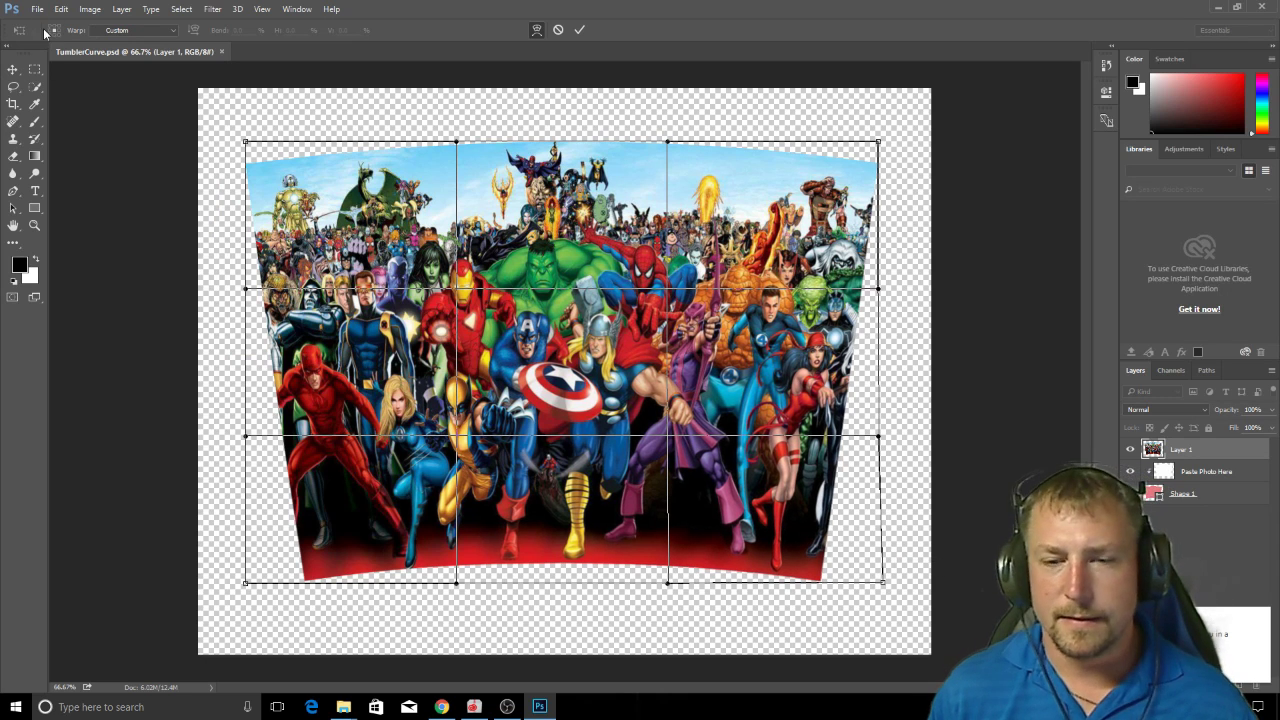
pyautogui.click(37, 9)
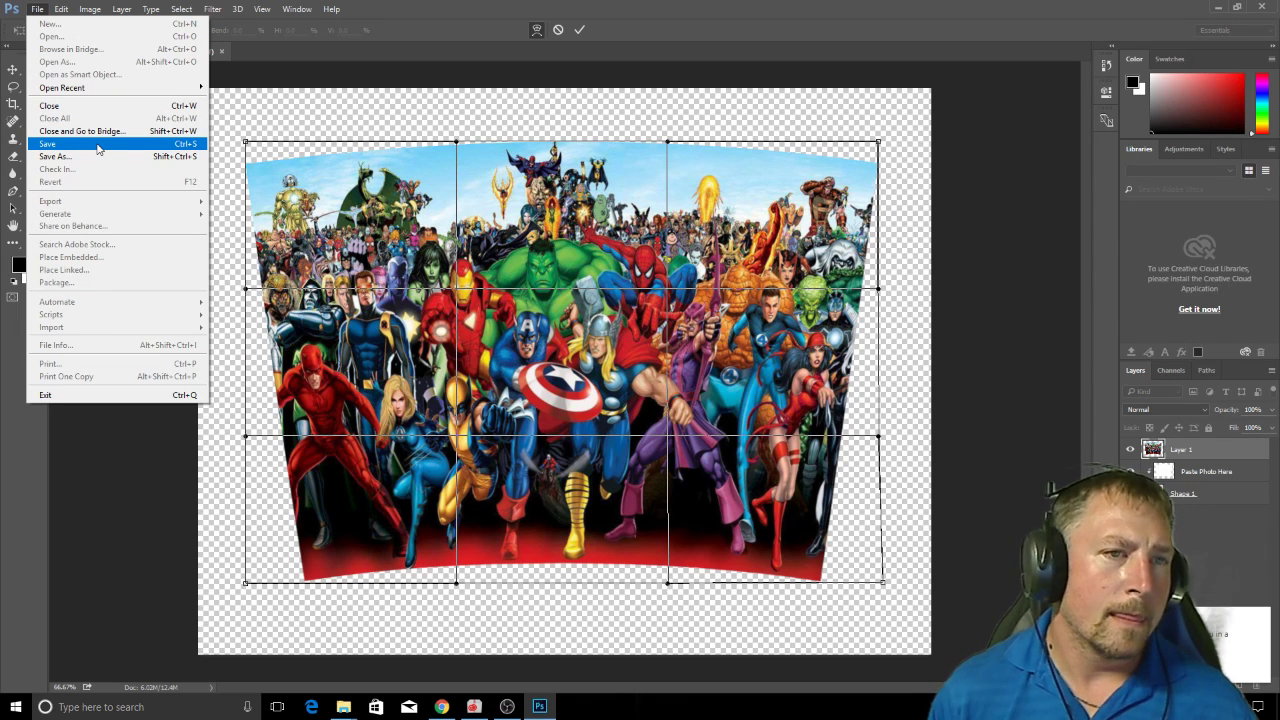
pyautogui.moveTo(120, 156)
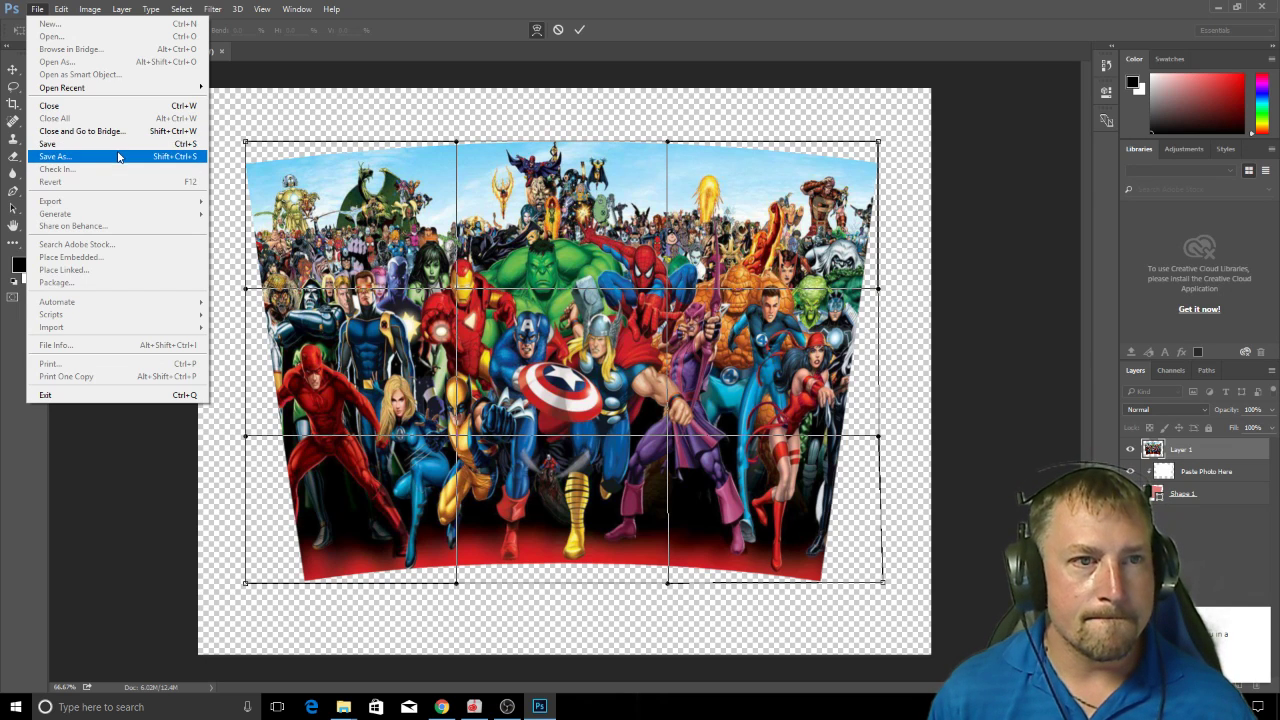
# - Save the revised design as PNG over marvelcurve.png
pyautogui.click(54, 156)
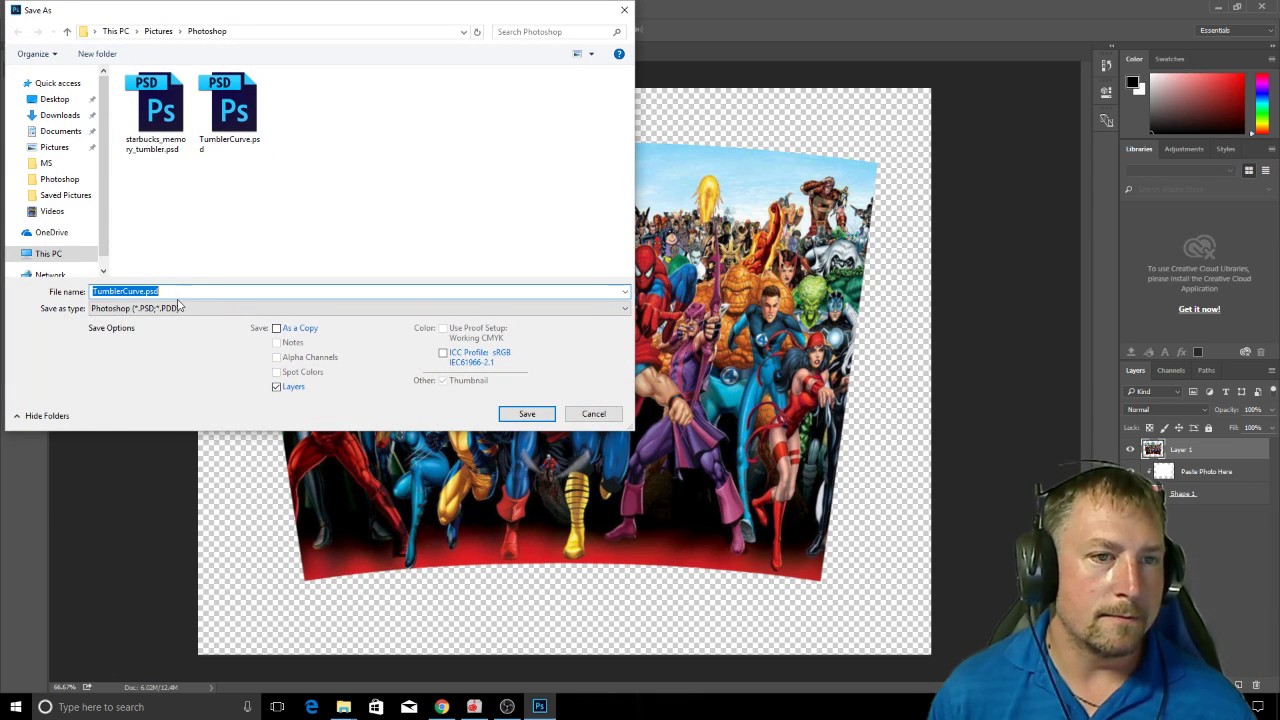
pyautogui.click(358, 308)
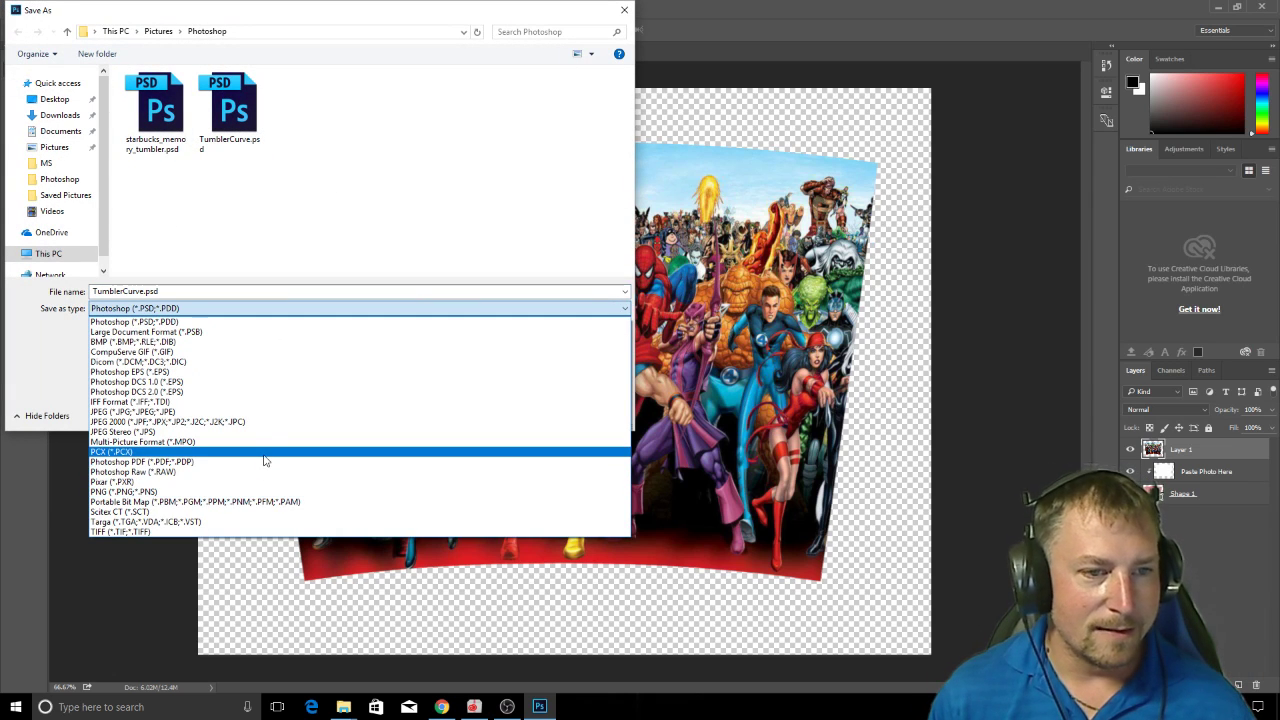
pyautogui.moveTo(315, 491)
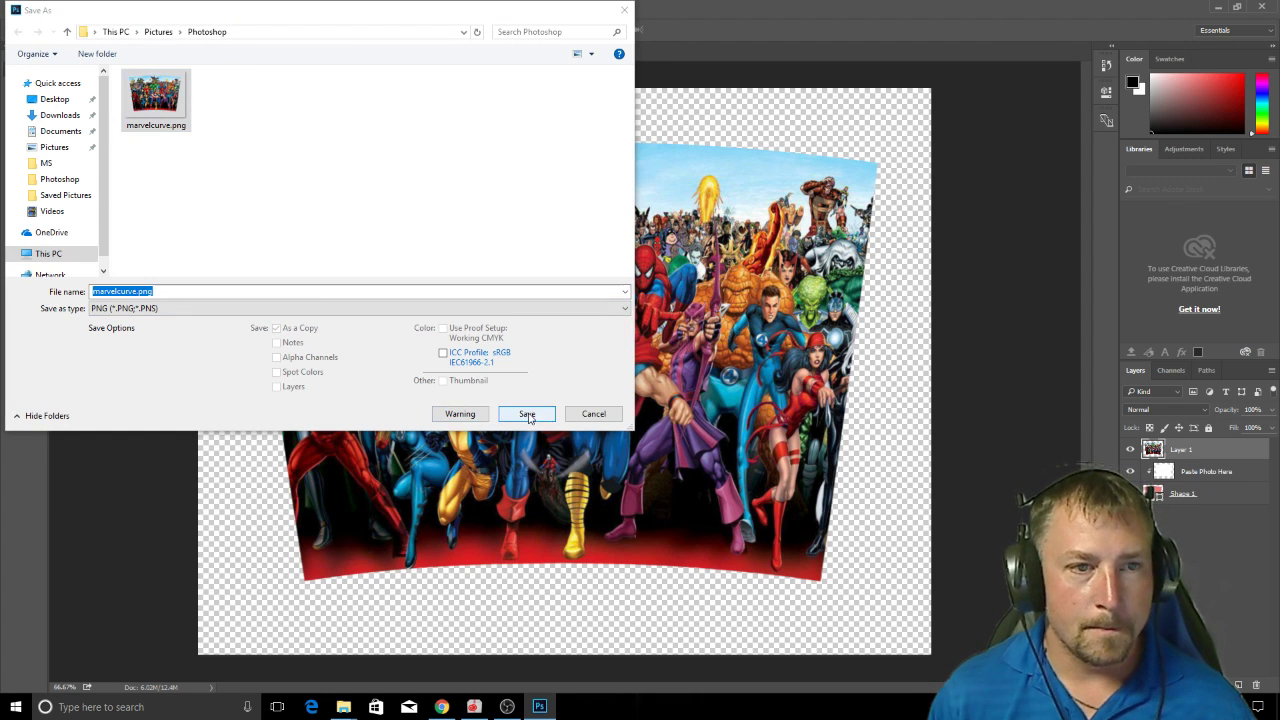
pyautogui.click(527, 414)
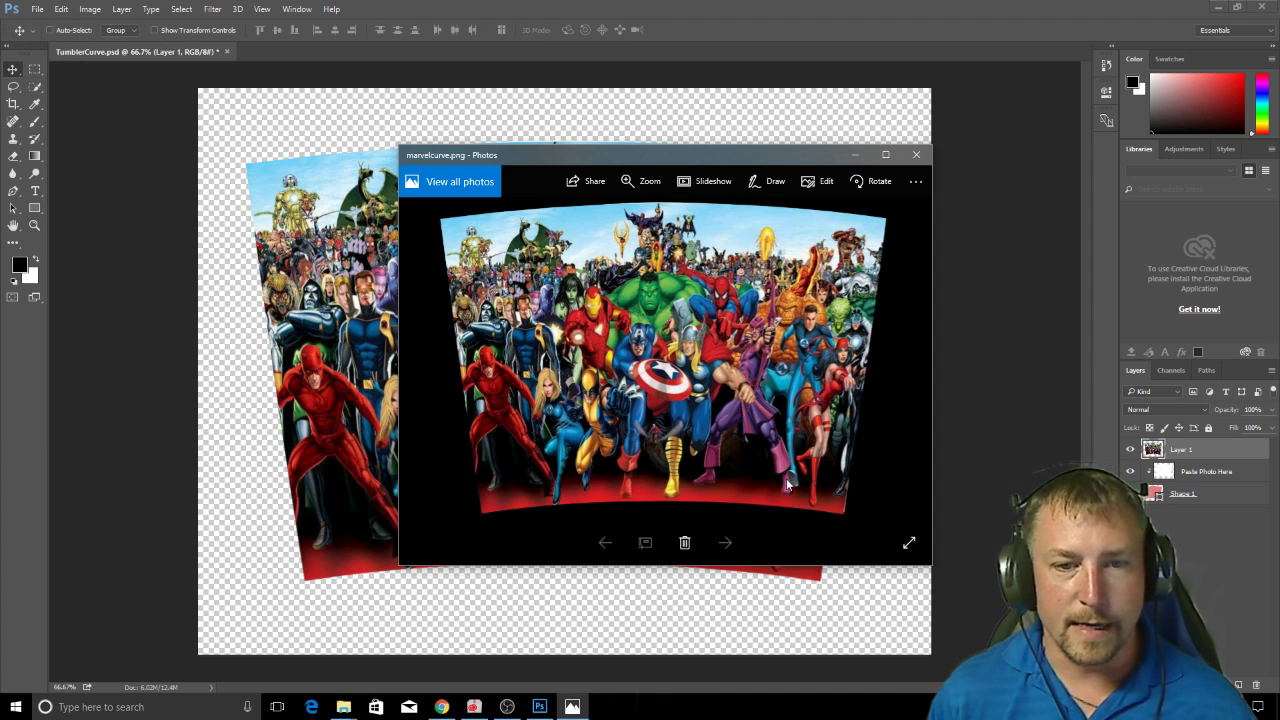
pyautogui.moveTo(850, 522)
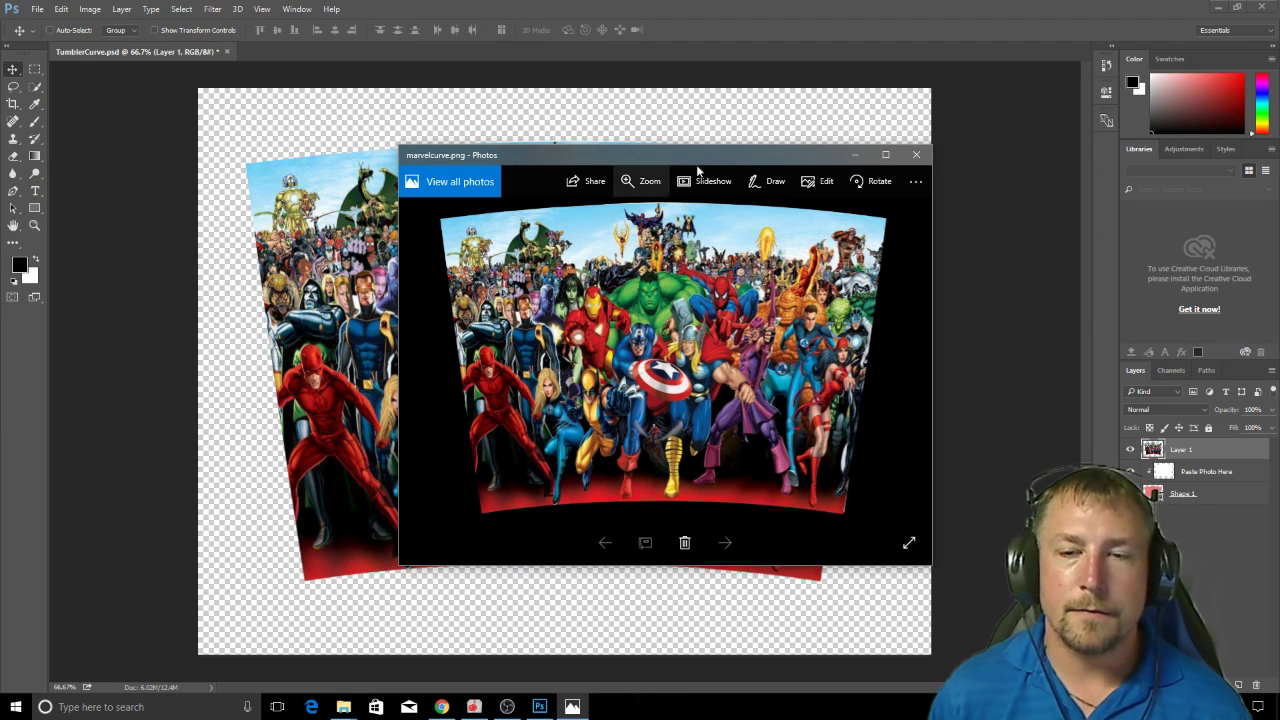
pyautogui.moveTo(568, 208)
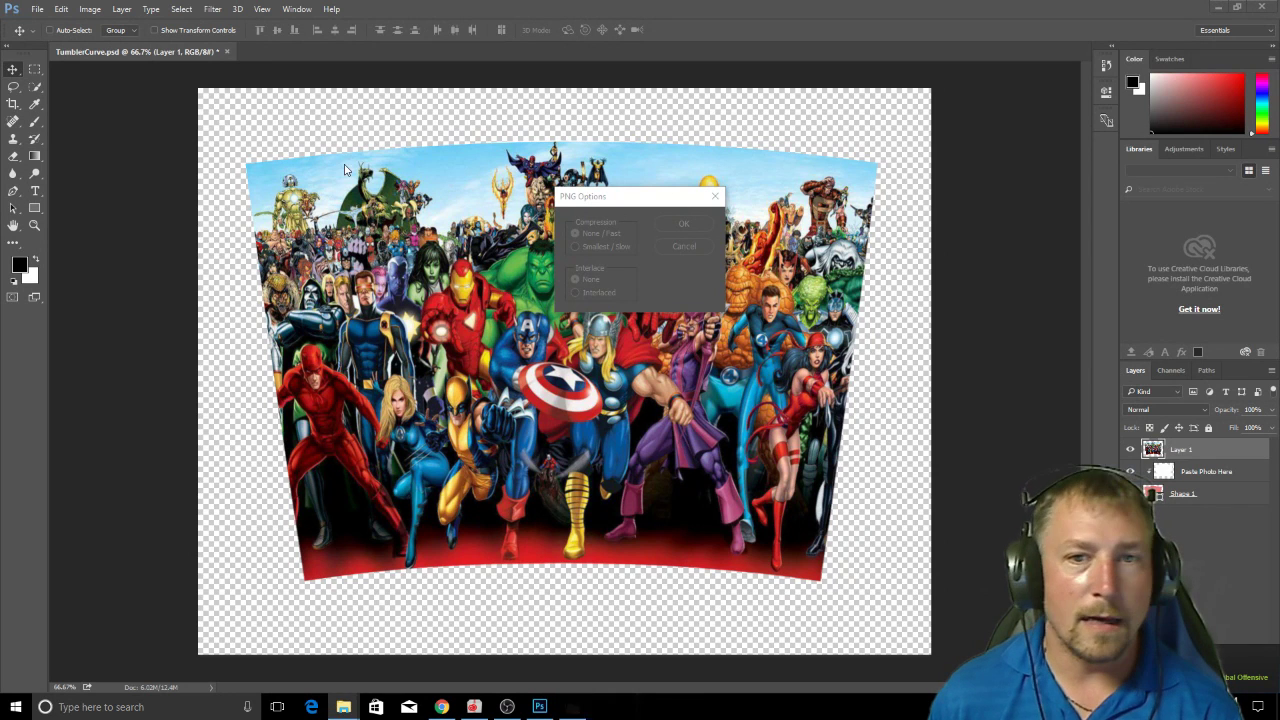
# - Accept the PNG options, review marvelcurve.png in Photos, and close the preview
pyautogui.click(683, 222)
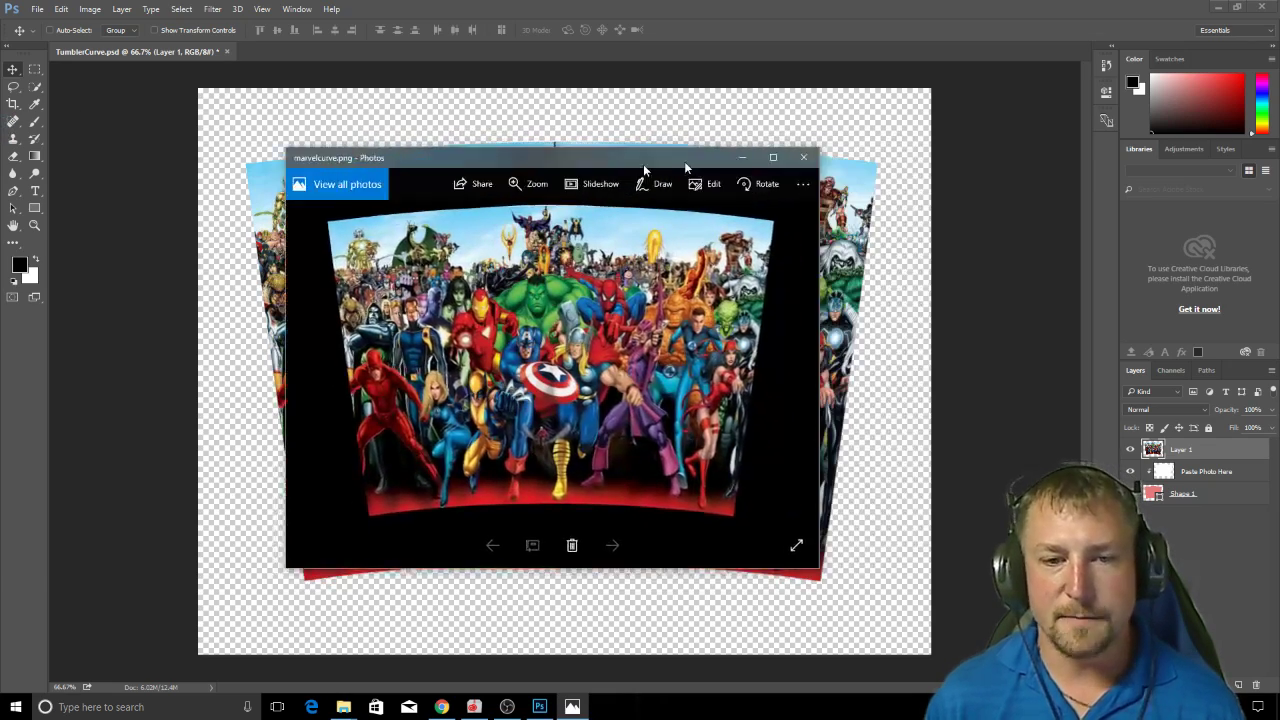
pyautogui.click(804, 157)
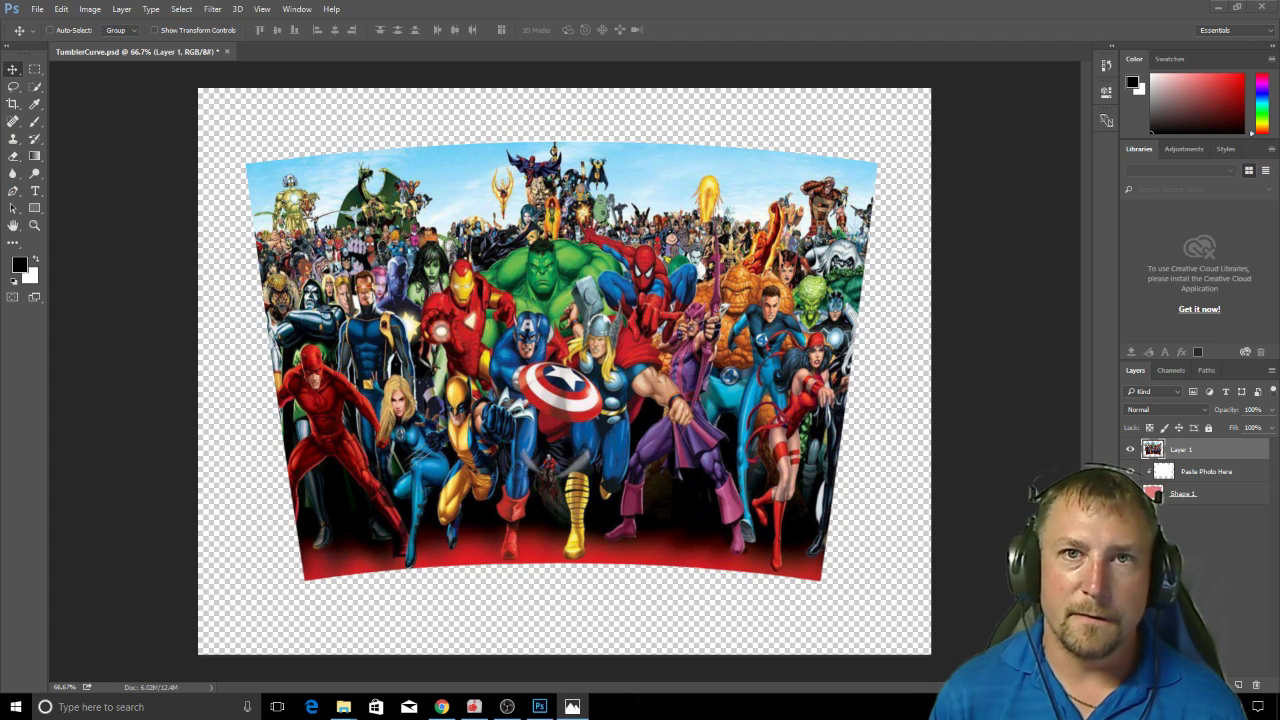